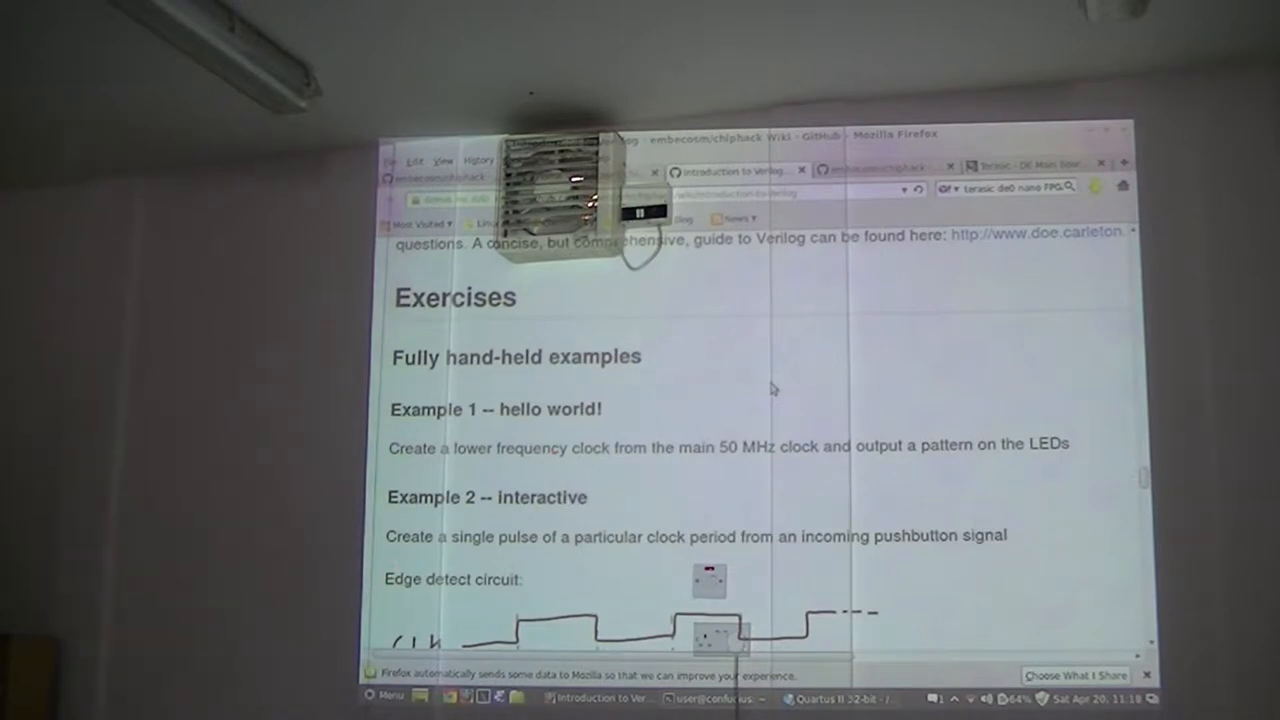
- Scroll the Verilog wiki past the edge-detect and Fibonacci examples to Example 4, padlock
scroll(down, 3)
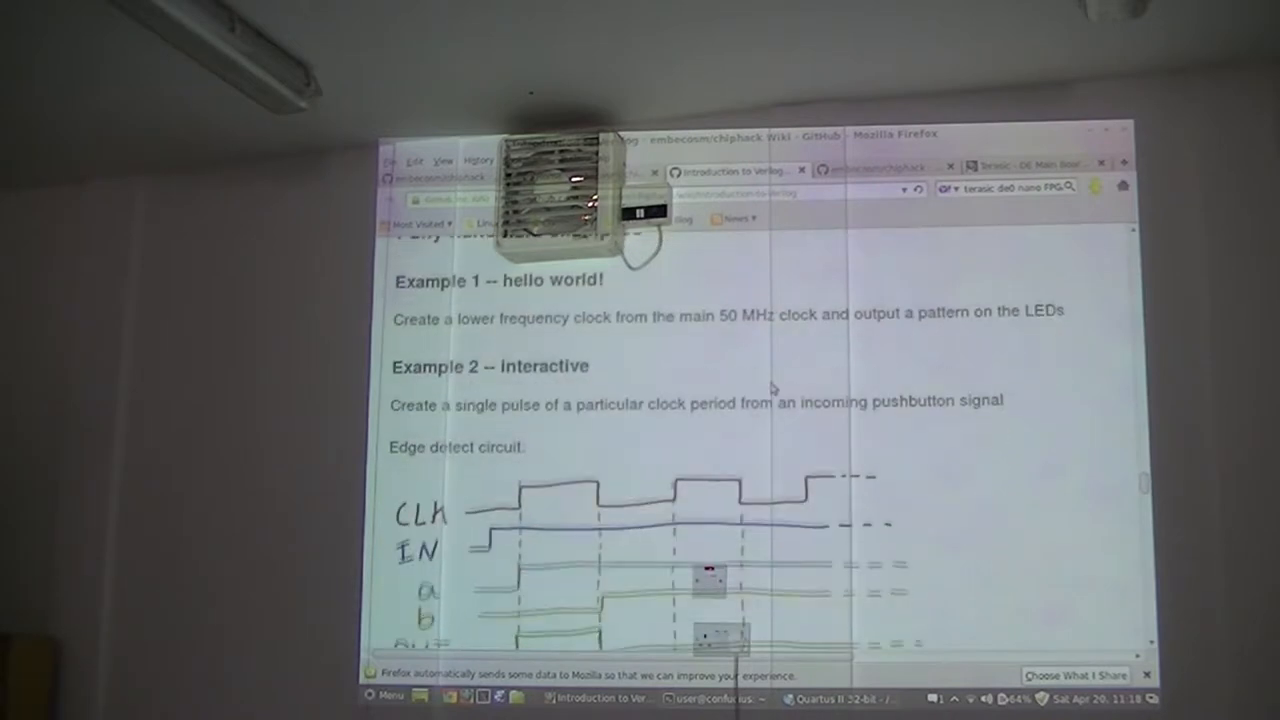
scroll(down, 3)
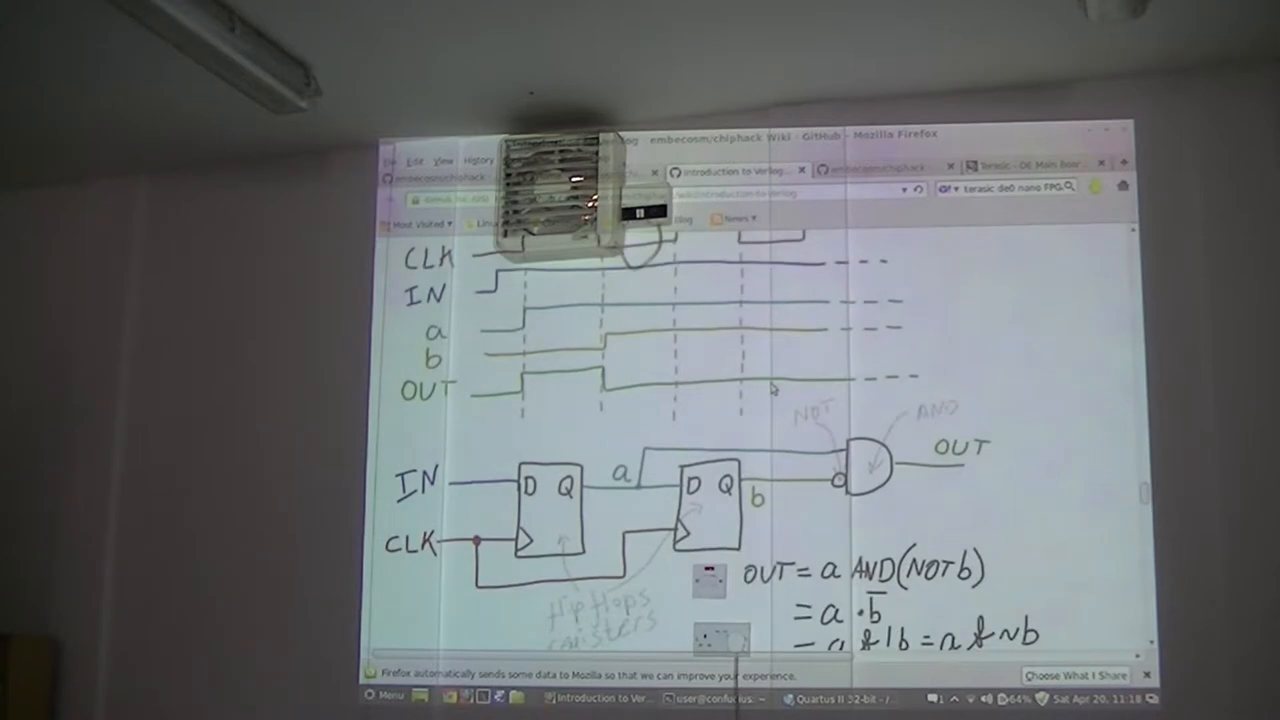
scroll(down, 3)
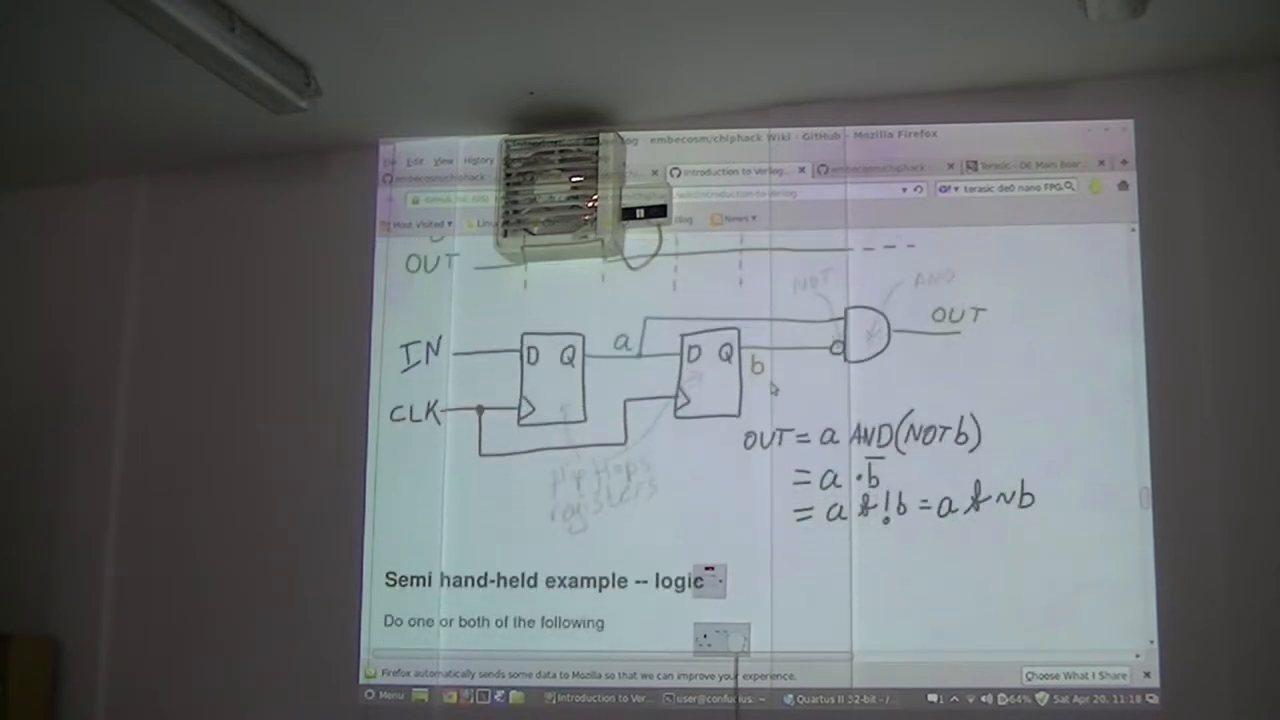
scroll(down, 3)
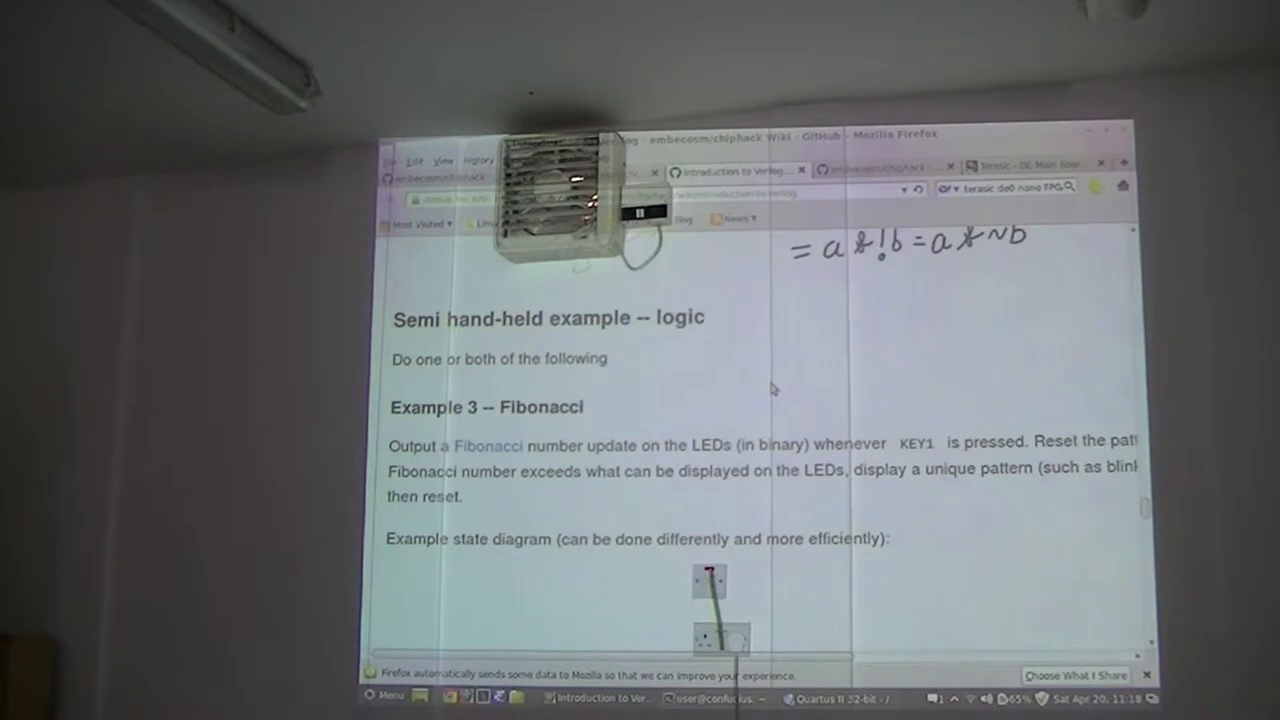
scroll(up, 3)
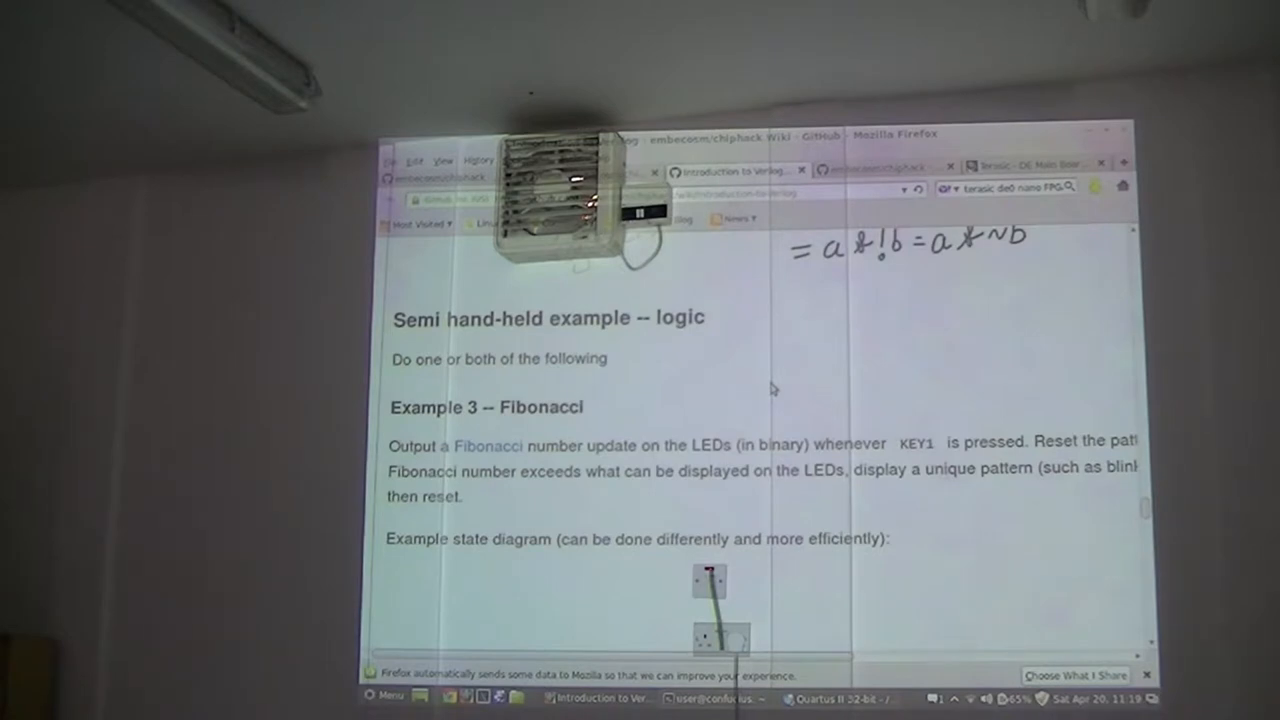
scroll(down, 3)
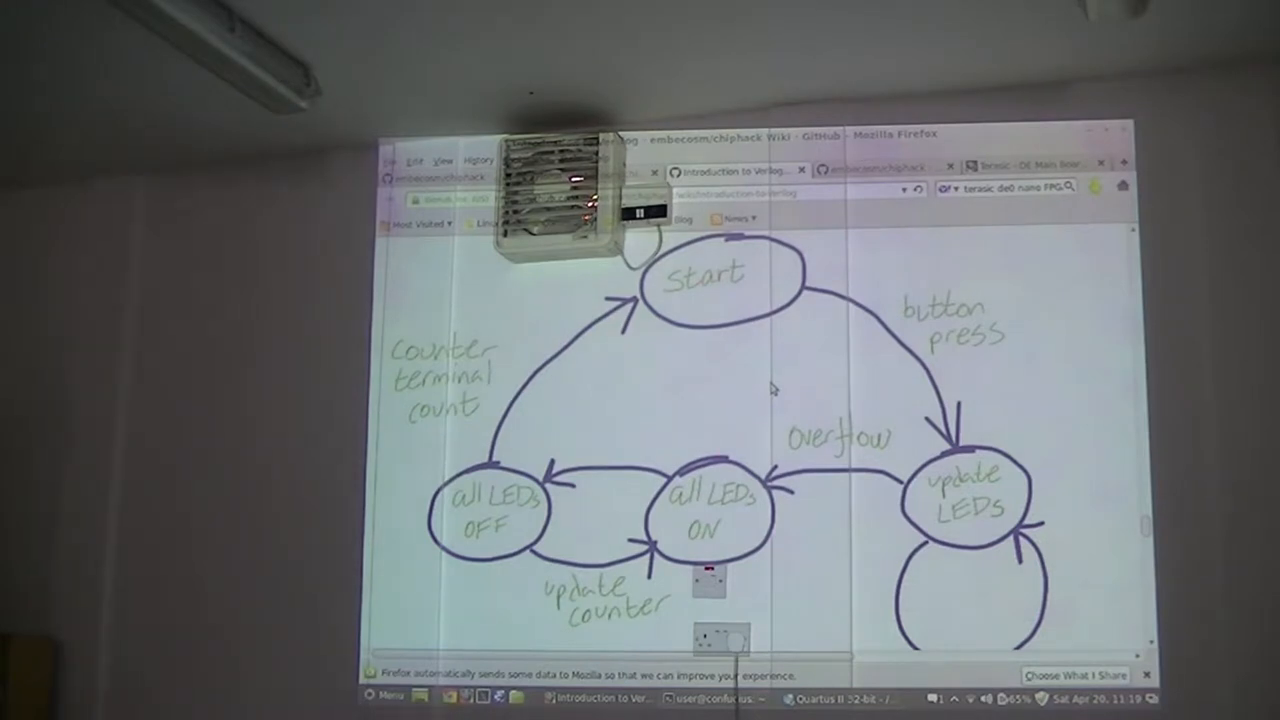
scroll(down, 3)
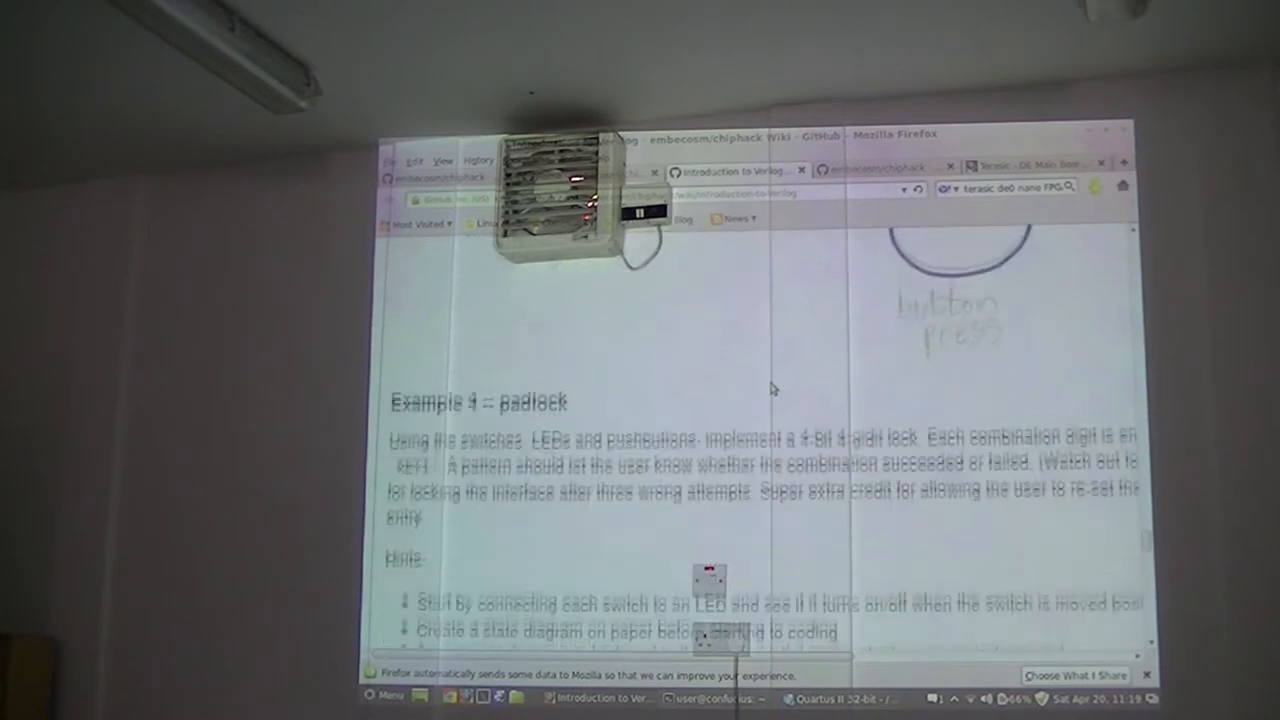
- Scroll until the padlock task and its complete Hints list are visible
scroll(down, 3)
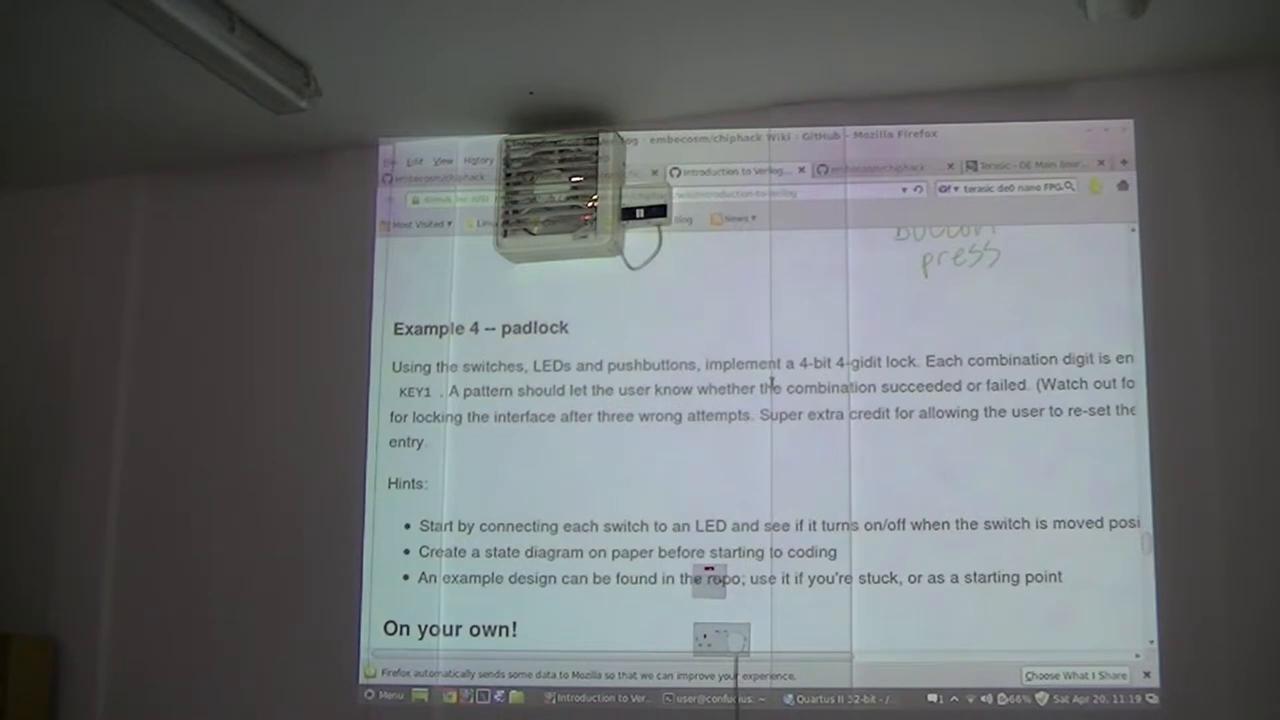
scroll(down, 3)
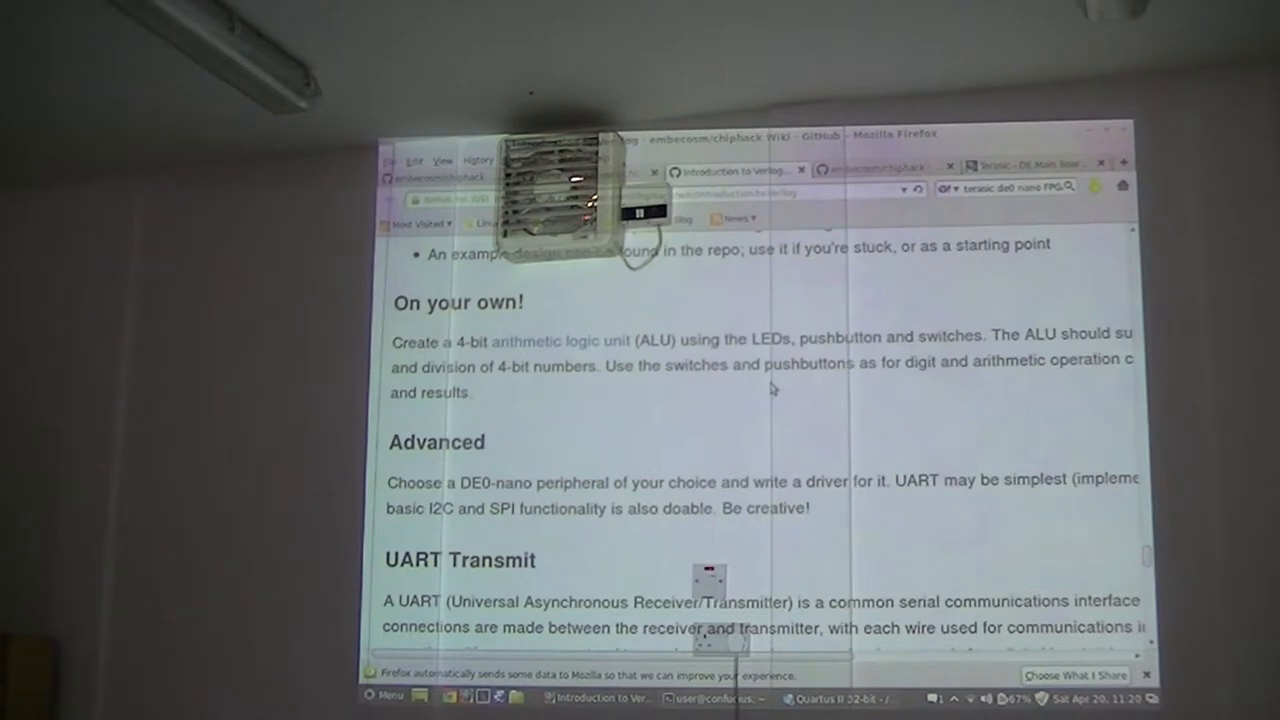
- Scroll through the UART sections to the clock divider, then back to the UART frame diagram
scroll(down, 3)
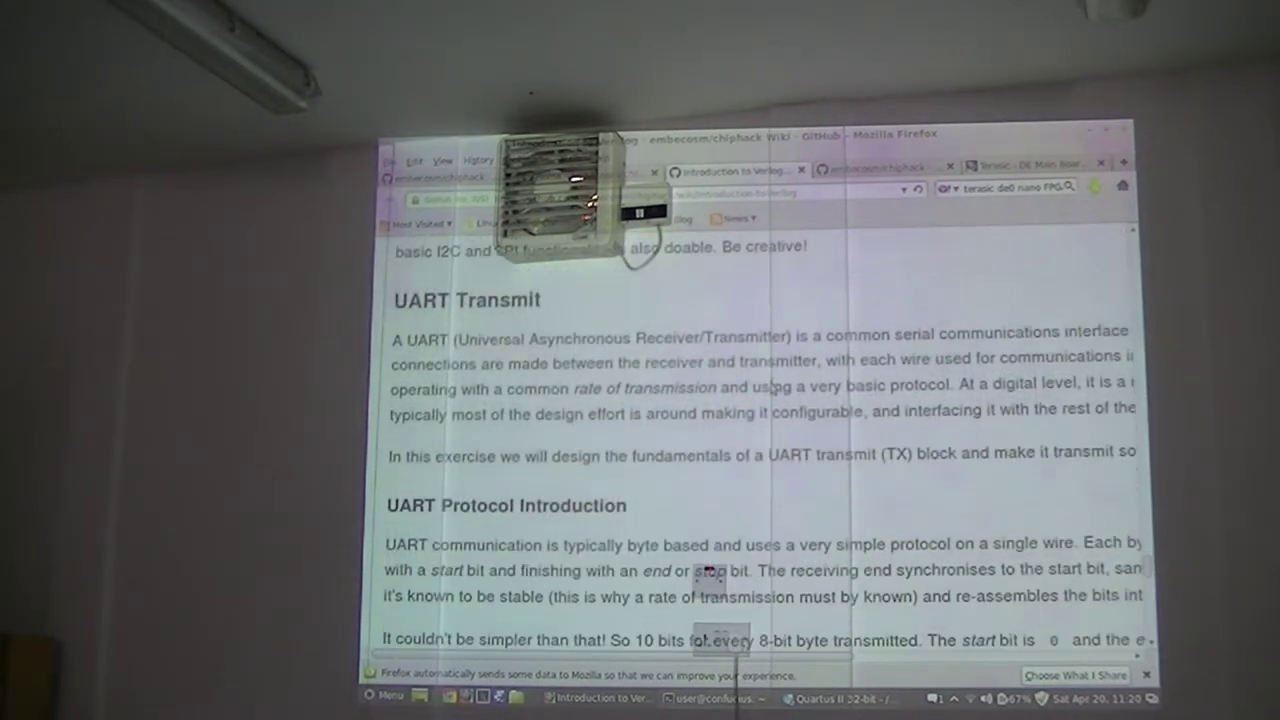
scroll(down, 3)
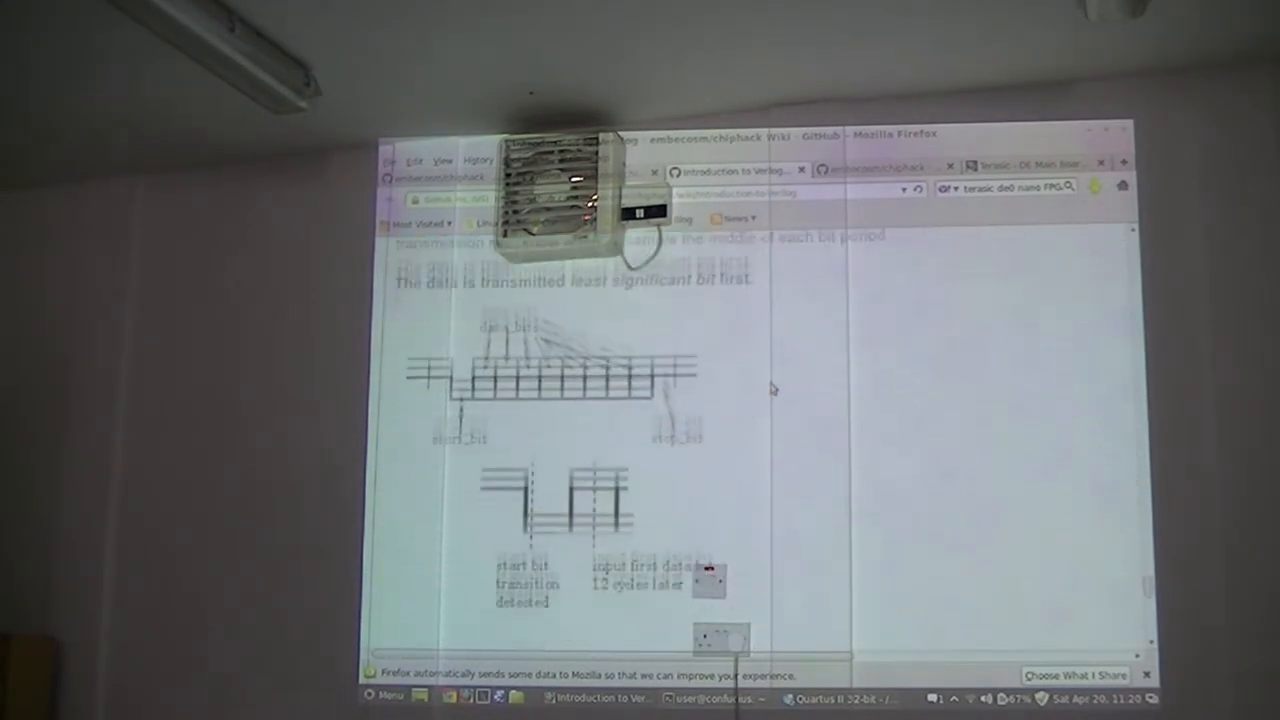
scroll(down, 3)
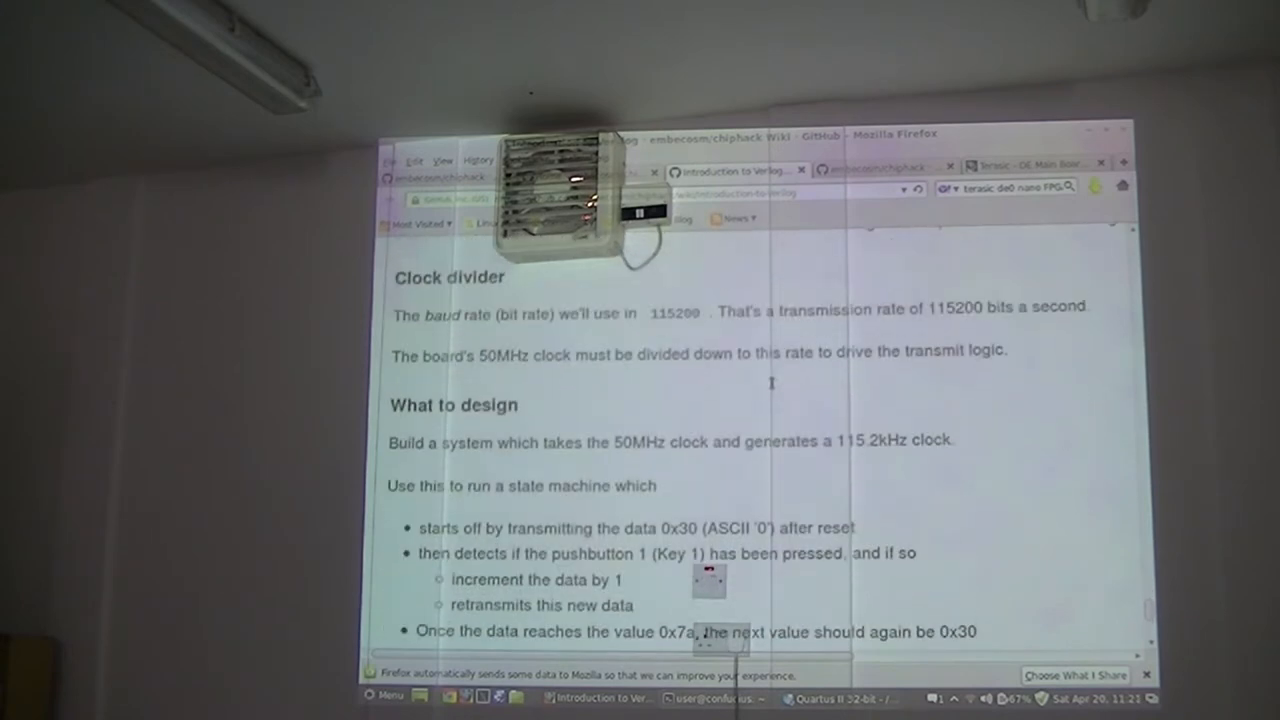
scroll(up, 3)
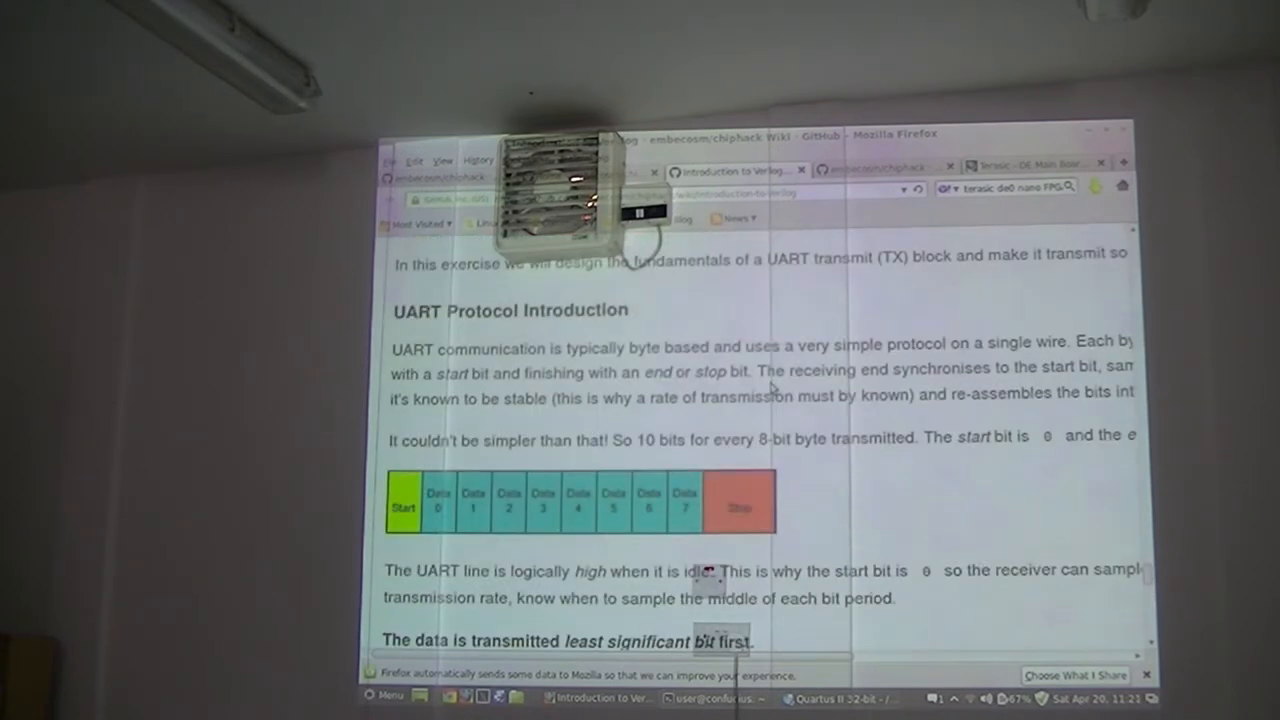
scroll(up, 3)
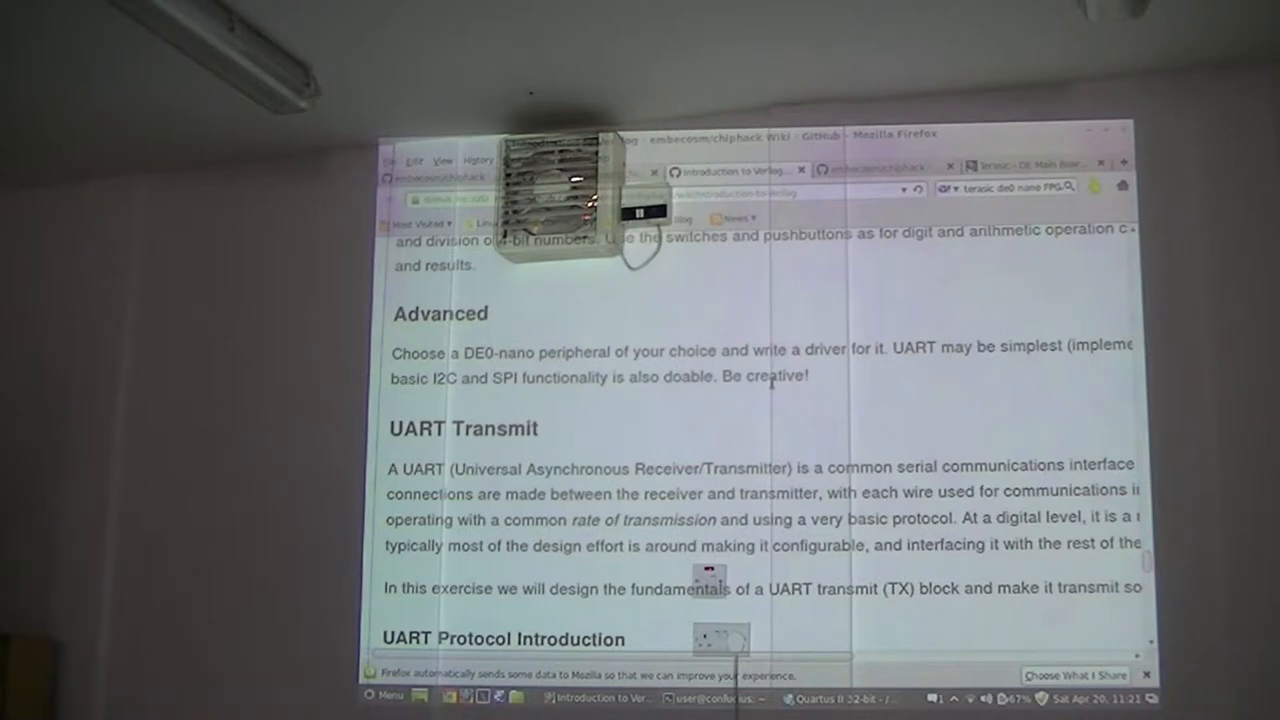
scroll(down, 3)
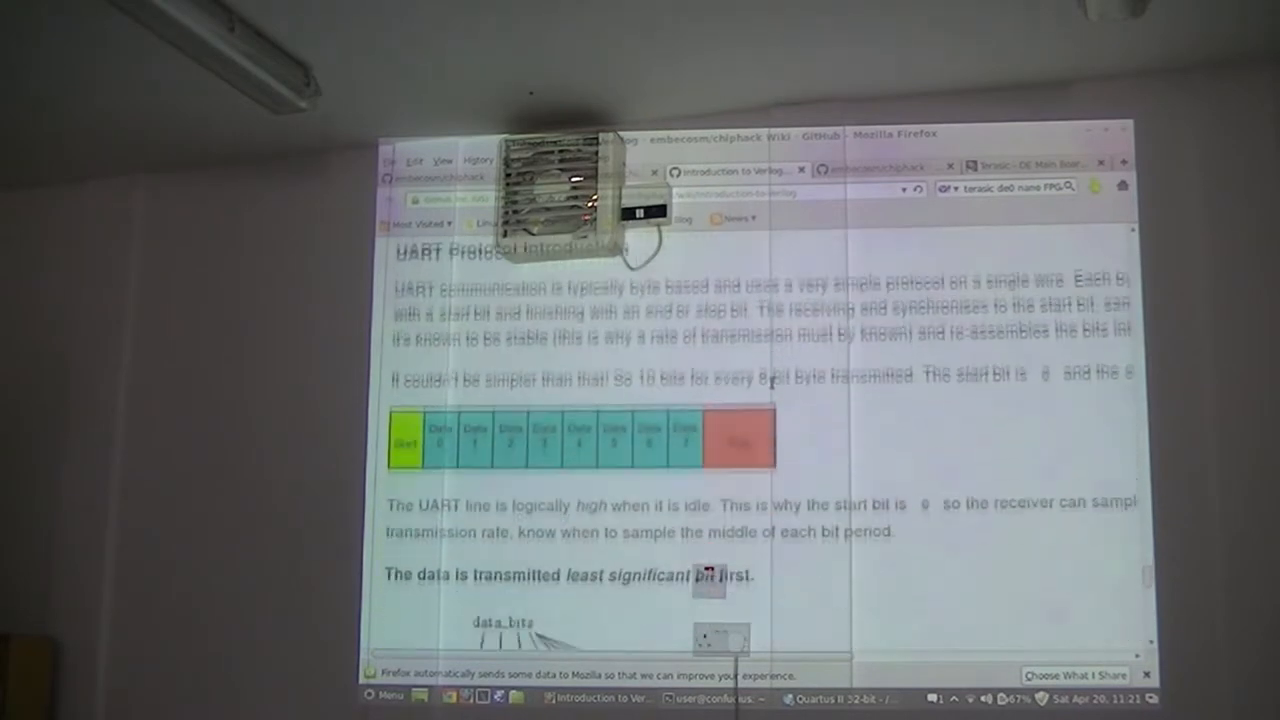
scroll(up, 3)
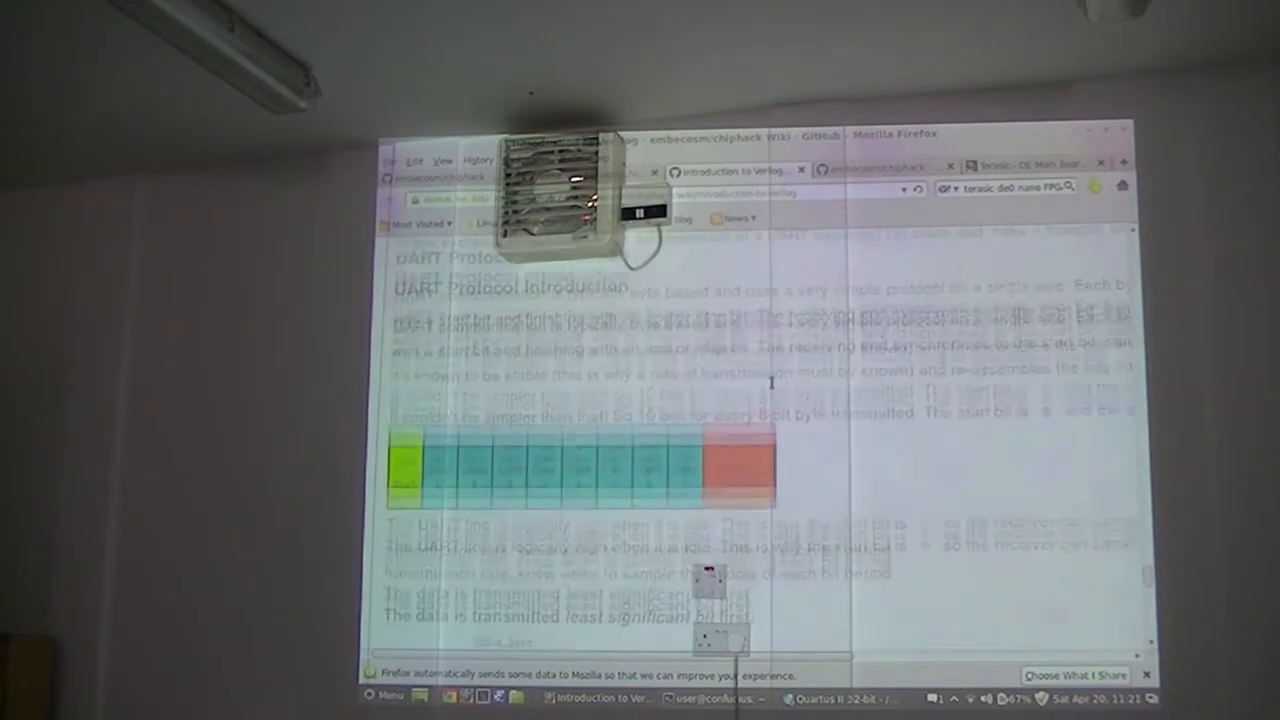
scroll(up, 3)
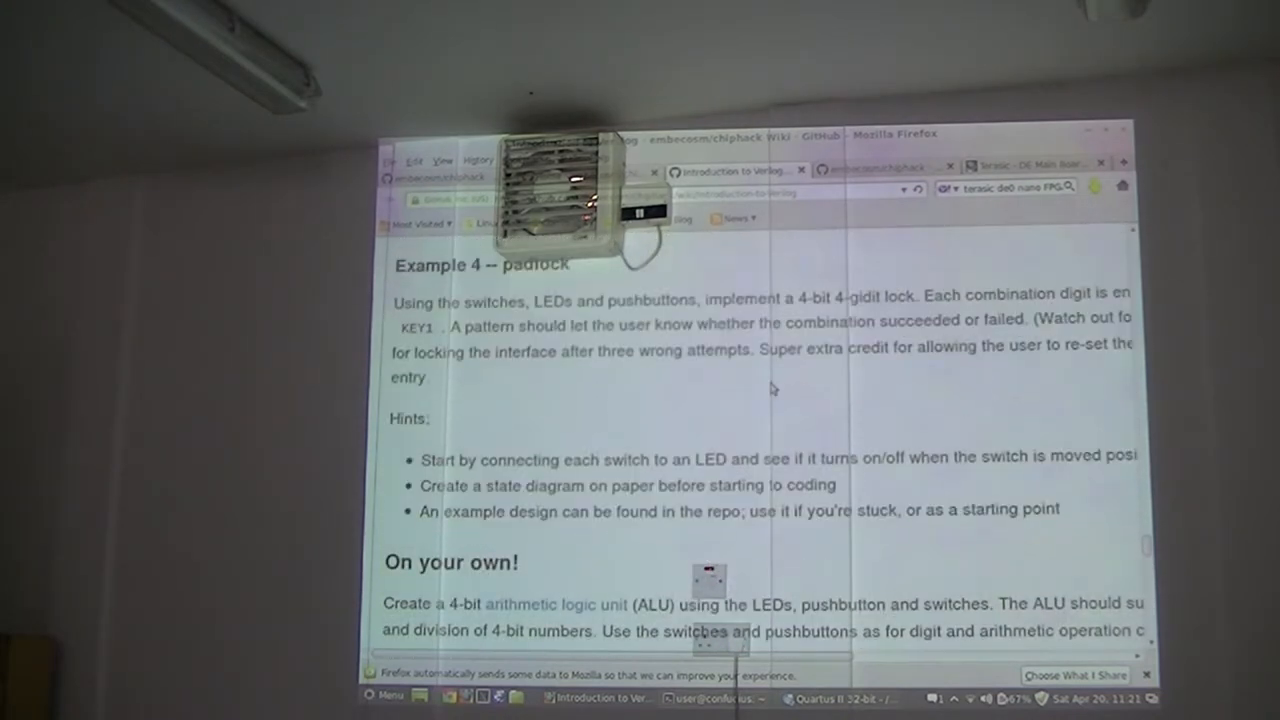
- Scroll back to the padlock example and open src/verilog_sessions/basics/basics.v on GitHub
scroll(up, 3)
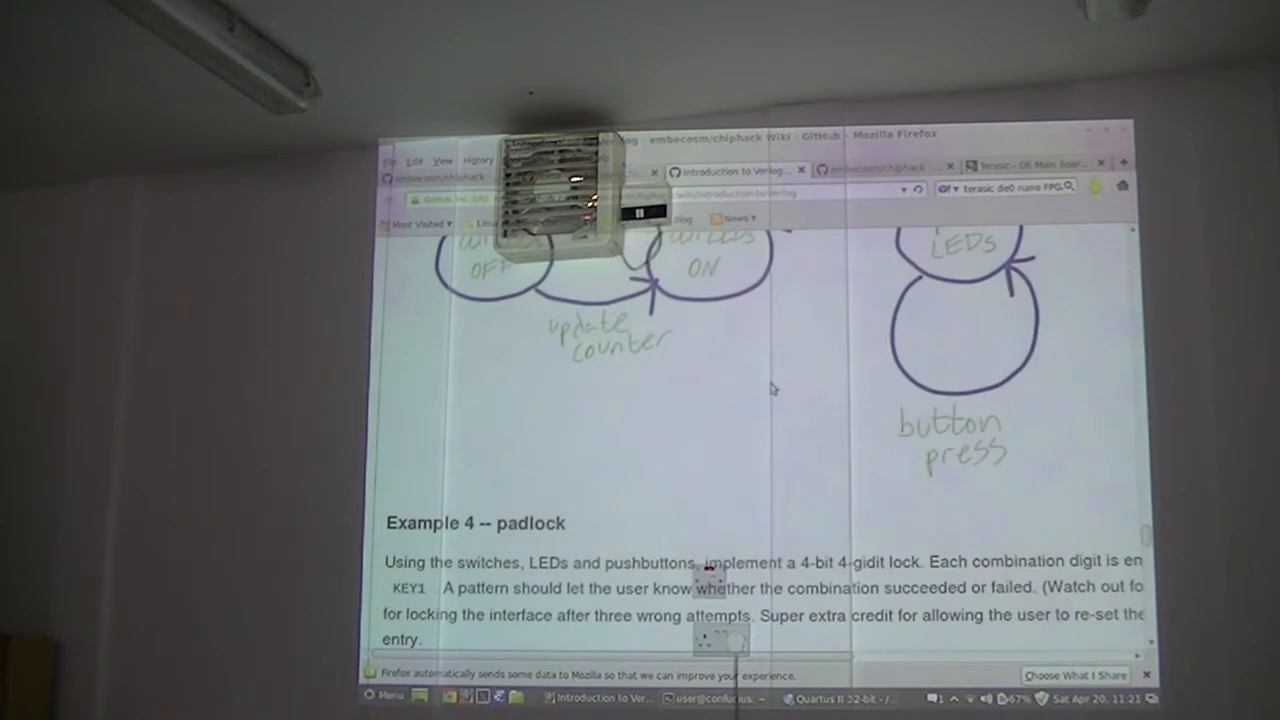
scroll(up, 3)
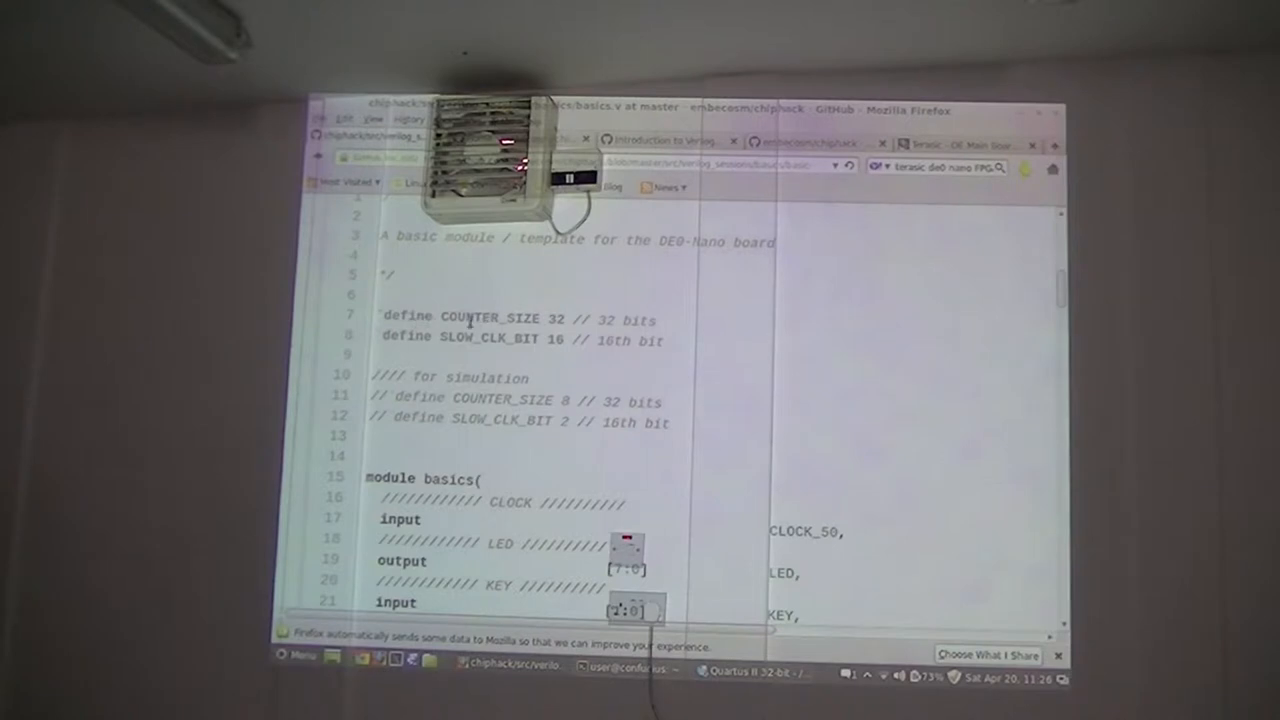
scroll(down, 3)
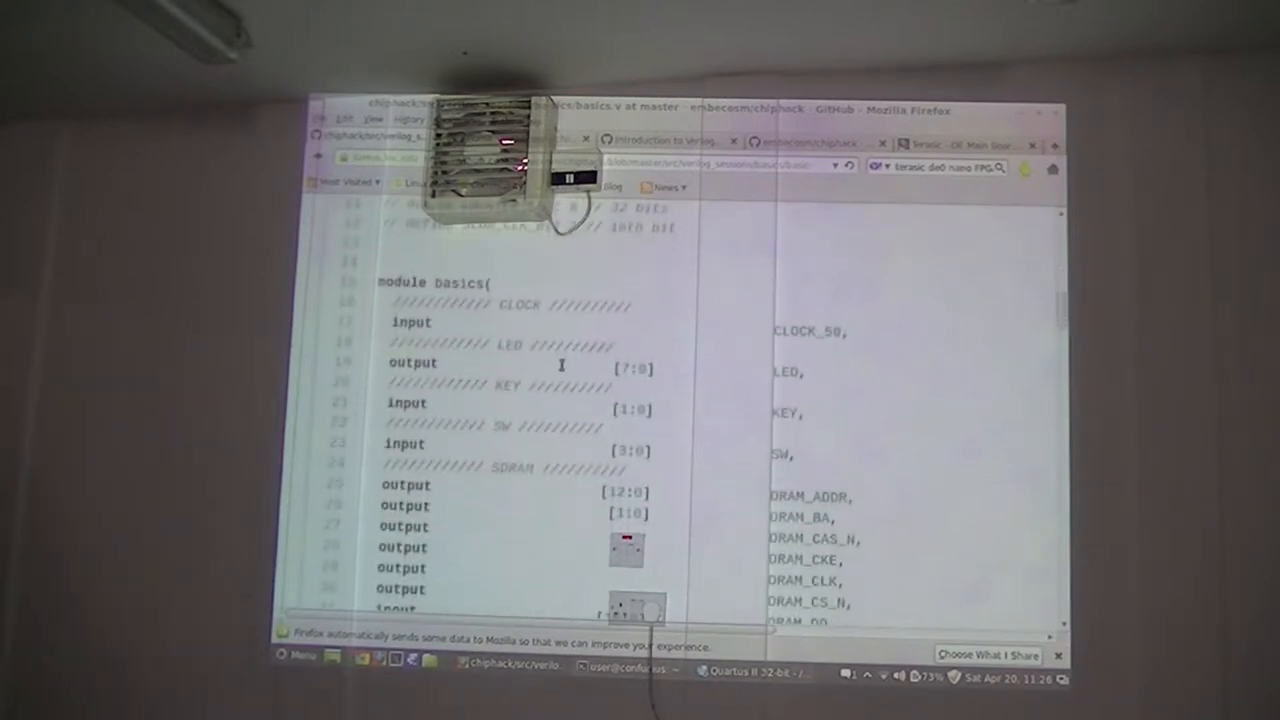
scroll(up, 3)
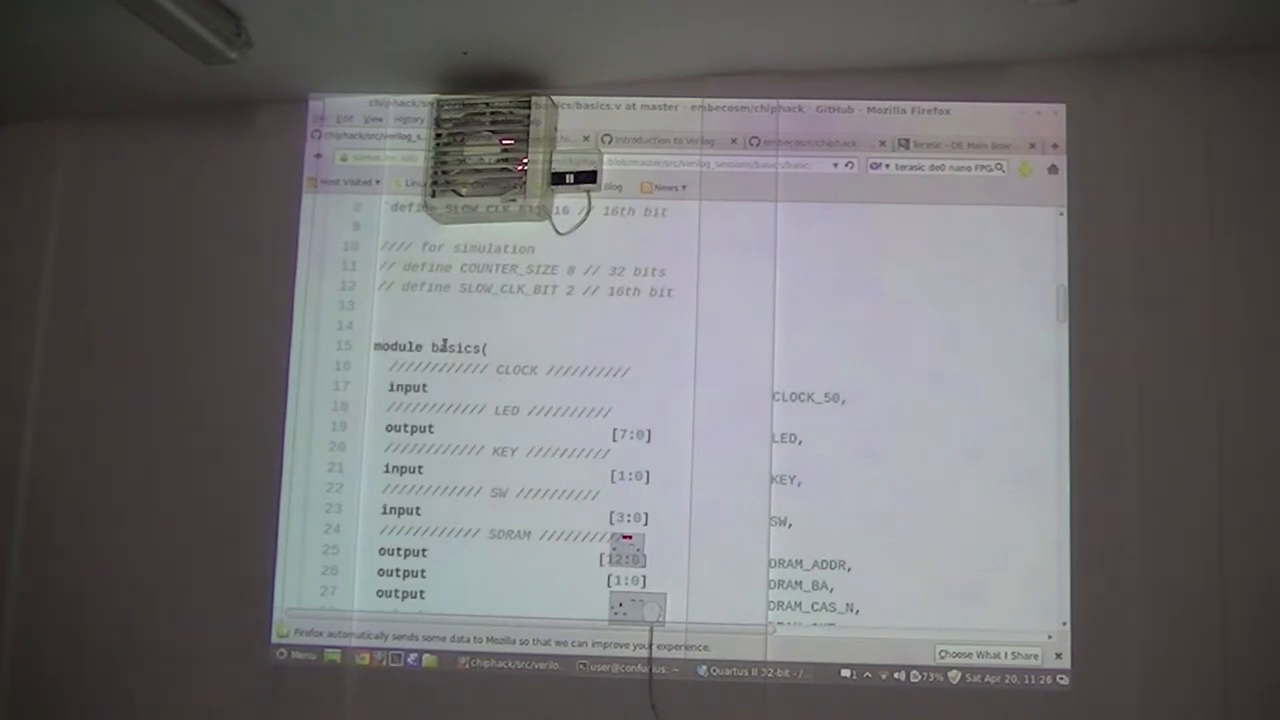
scroll(down, 3)
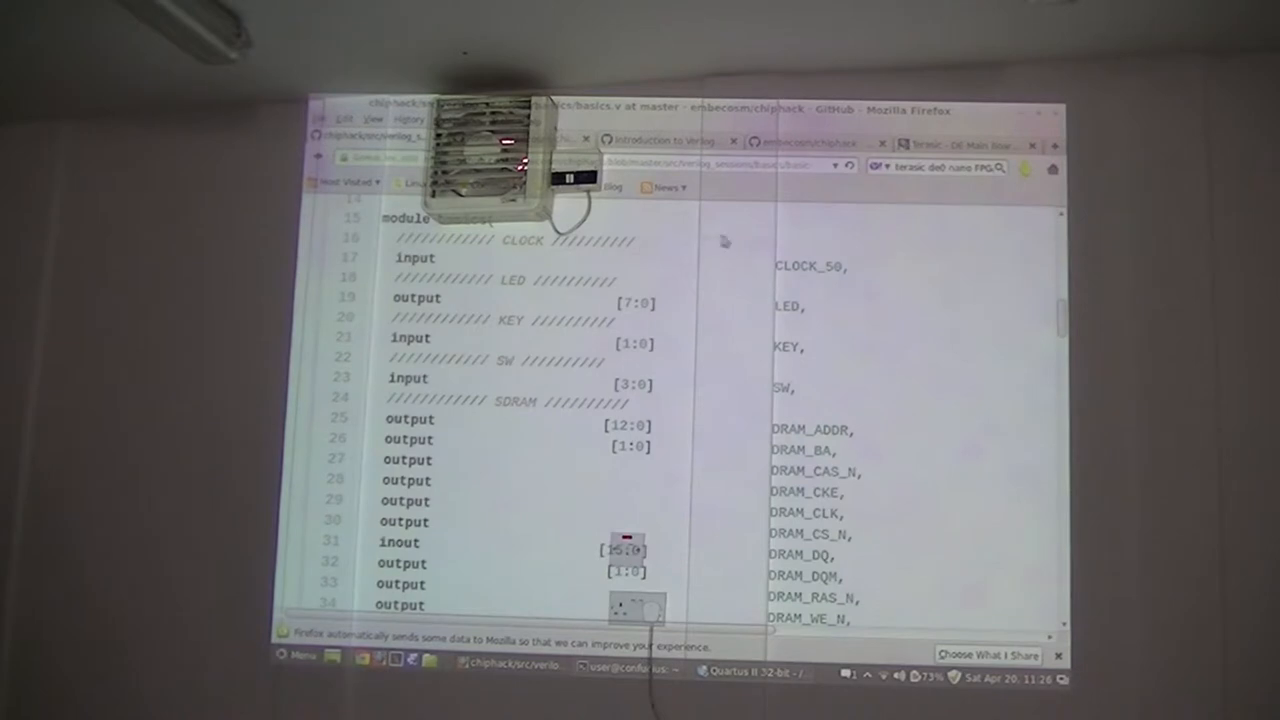
scroll(down, 3)
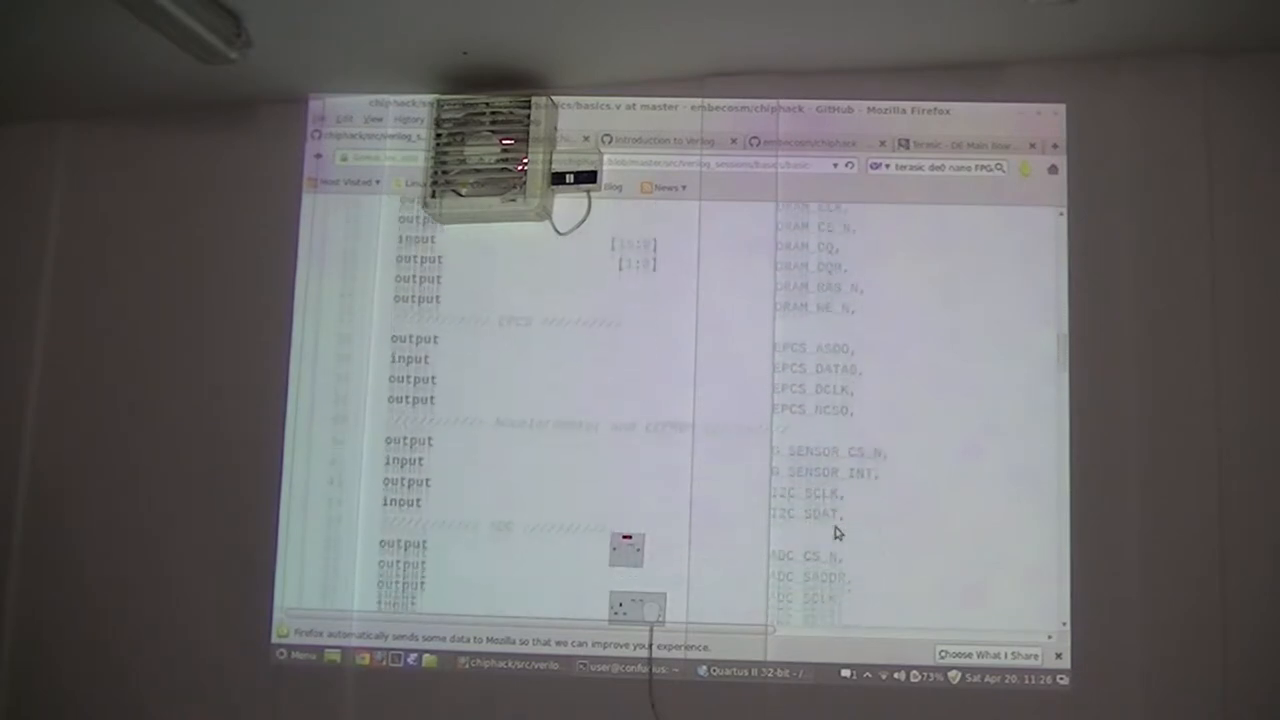
scroll(up, 3)
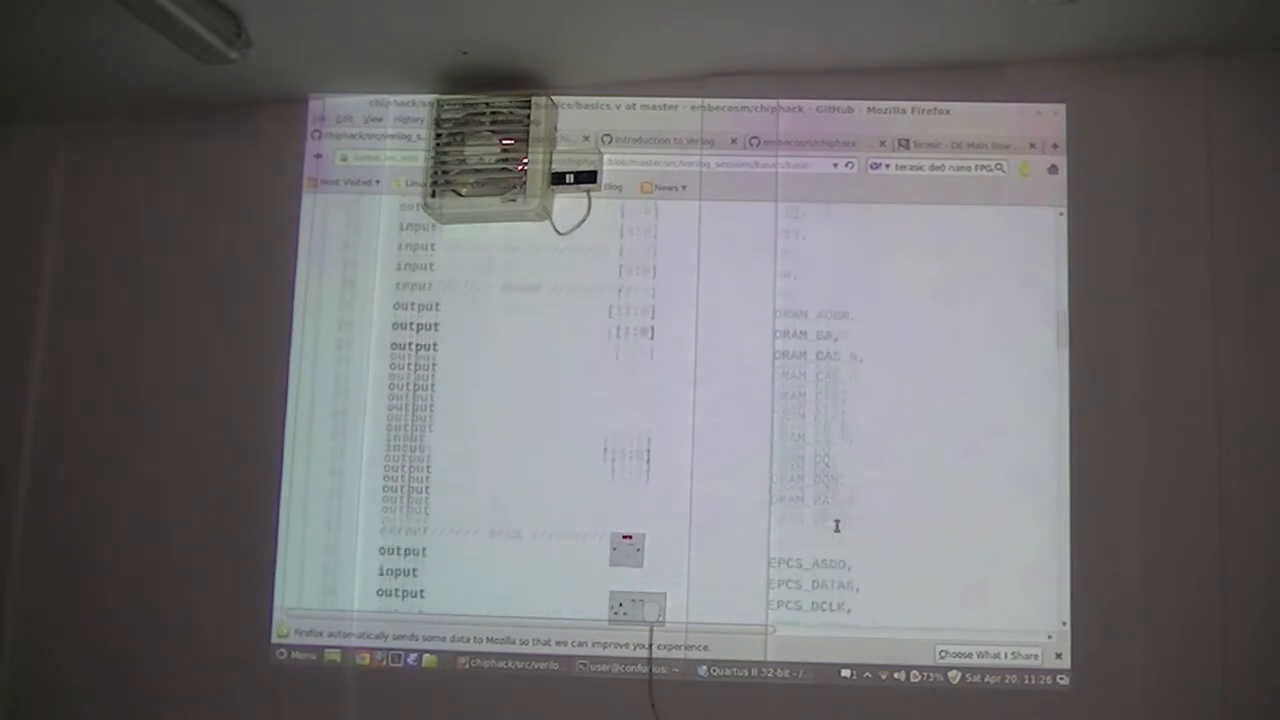
scroll(up, 3)
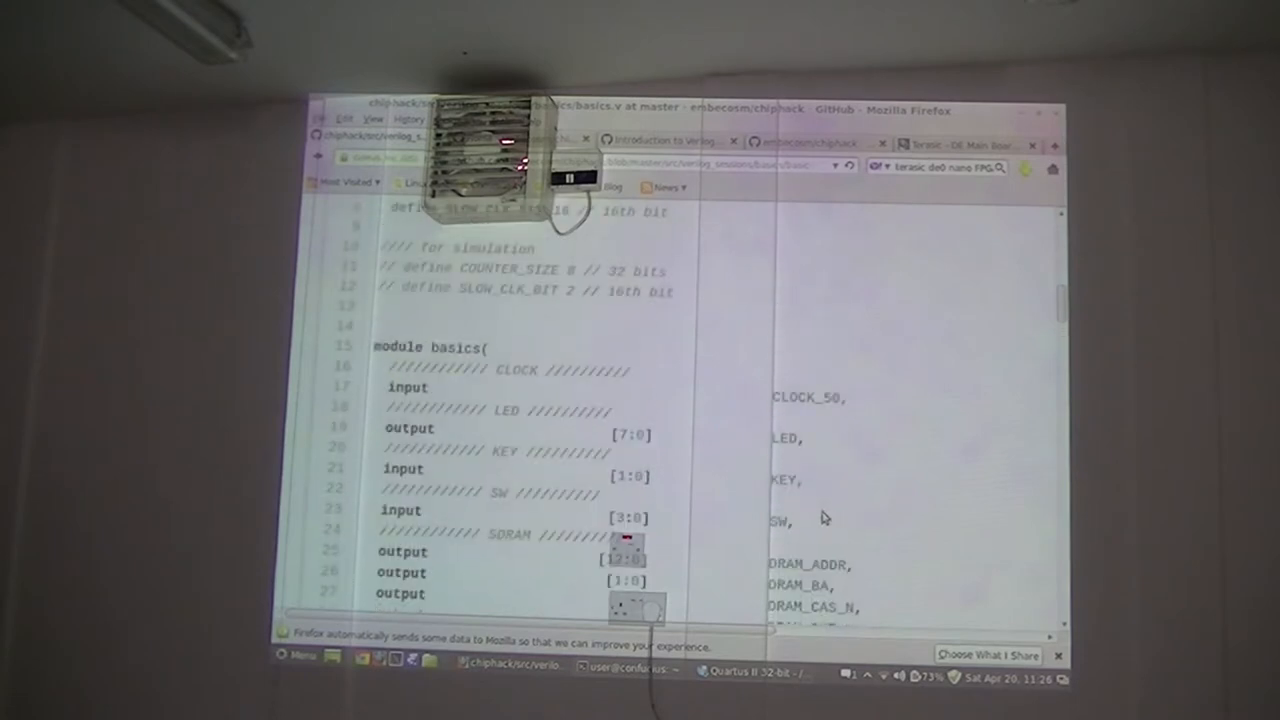
scroll(down, 3)
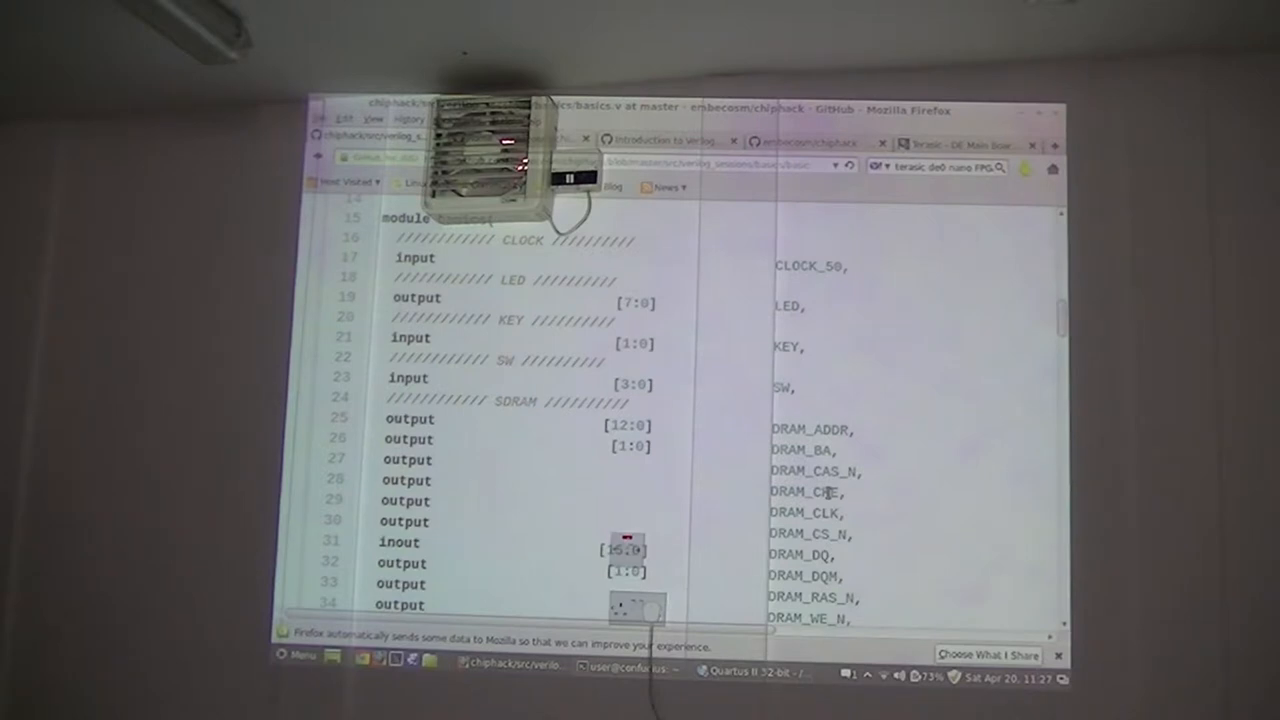
scroll(down, 3)
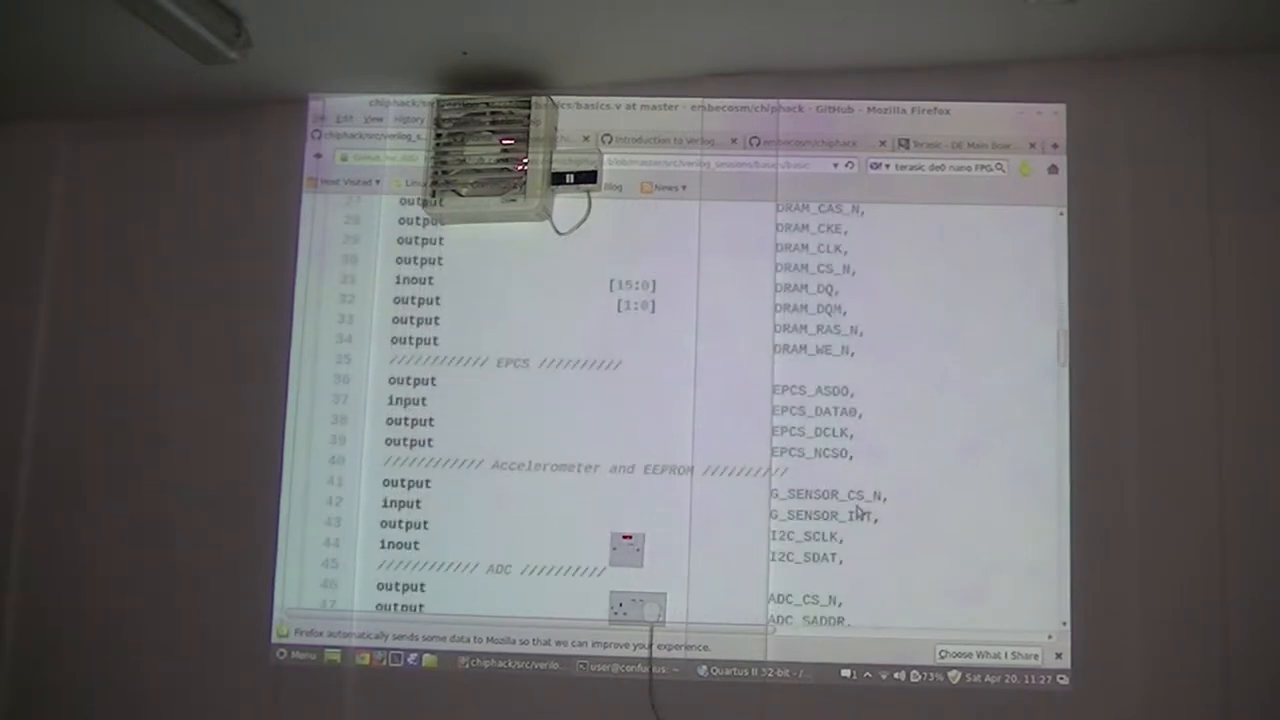
scroll(down, 3)
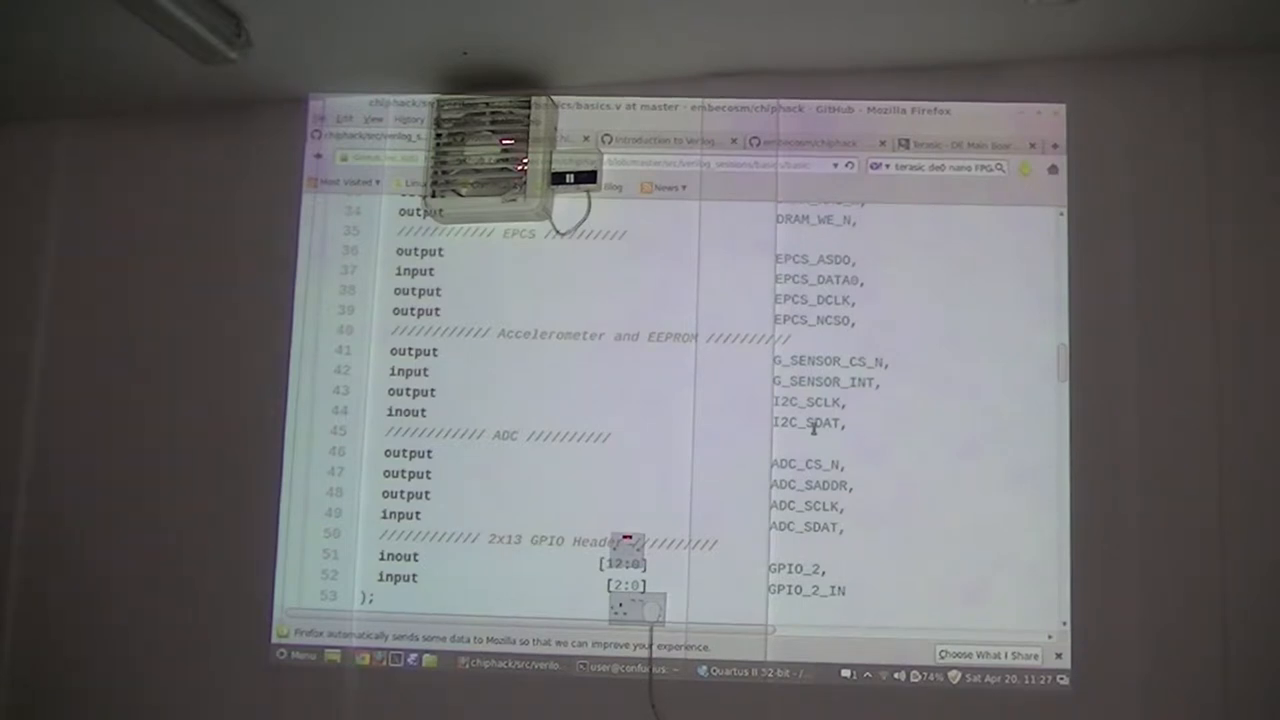
scroll(up, 3)
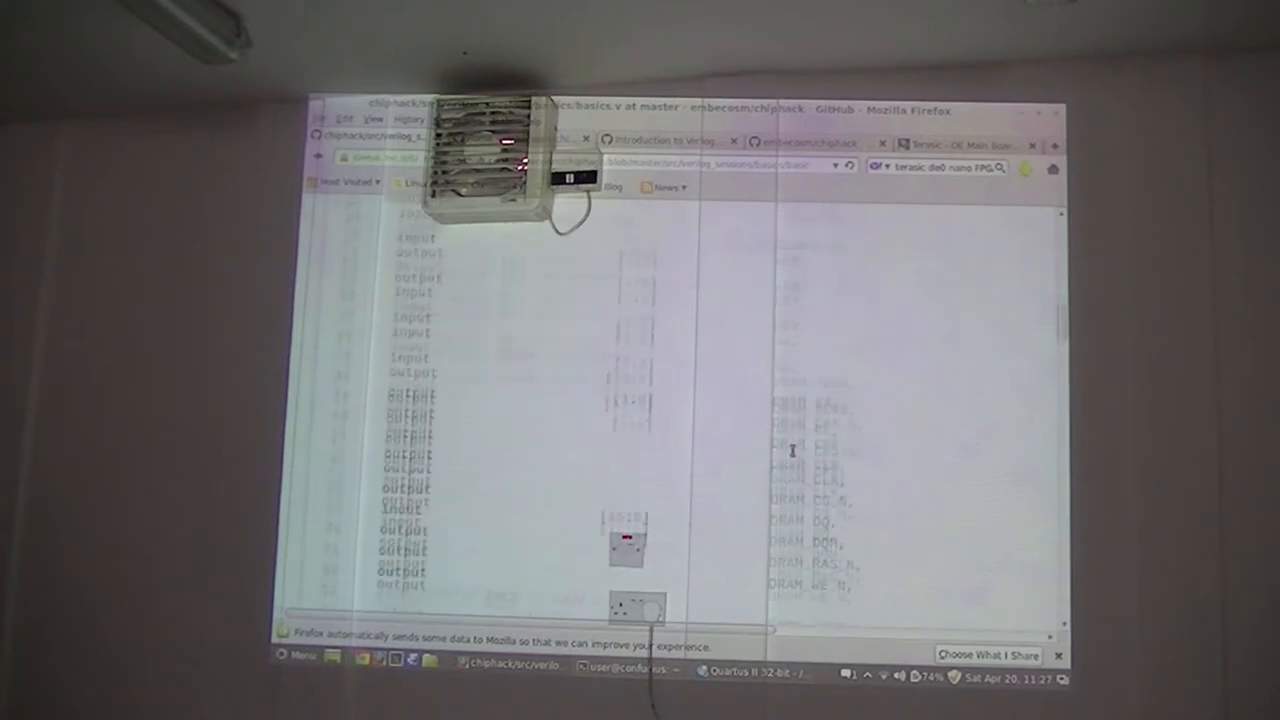
scroll(up, 3)
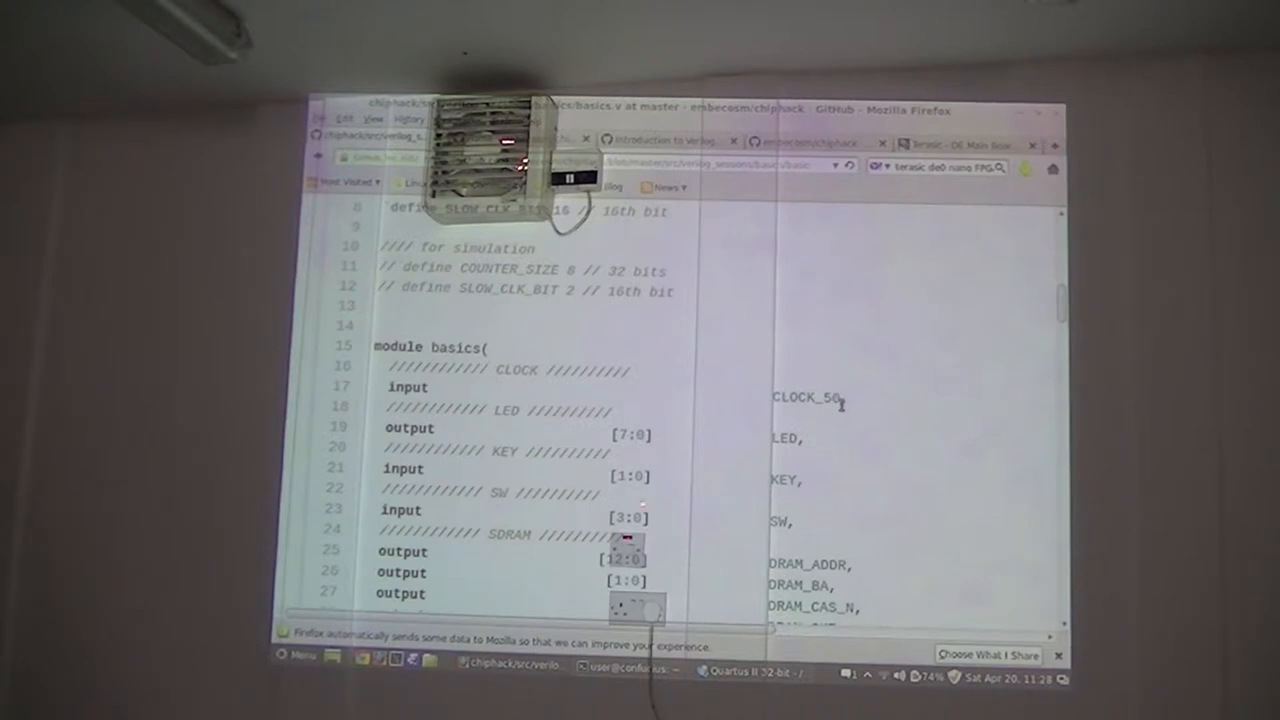
- Scroll basics.v past the port list to the wire declarations and slow_clock, reset, button assigns
scroll(down, 3)
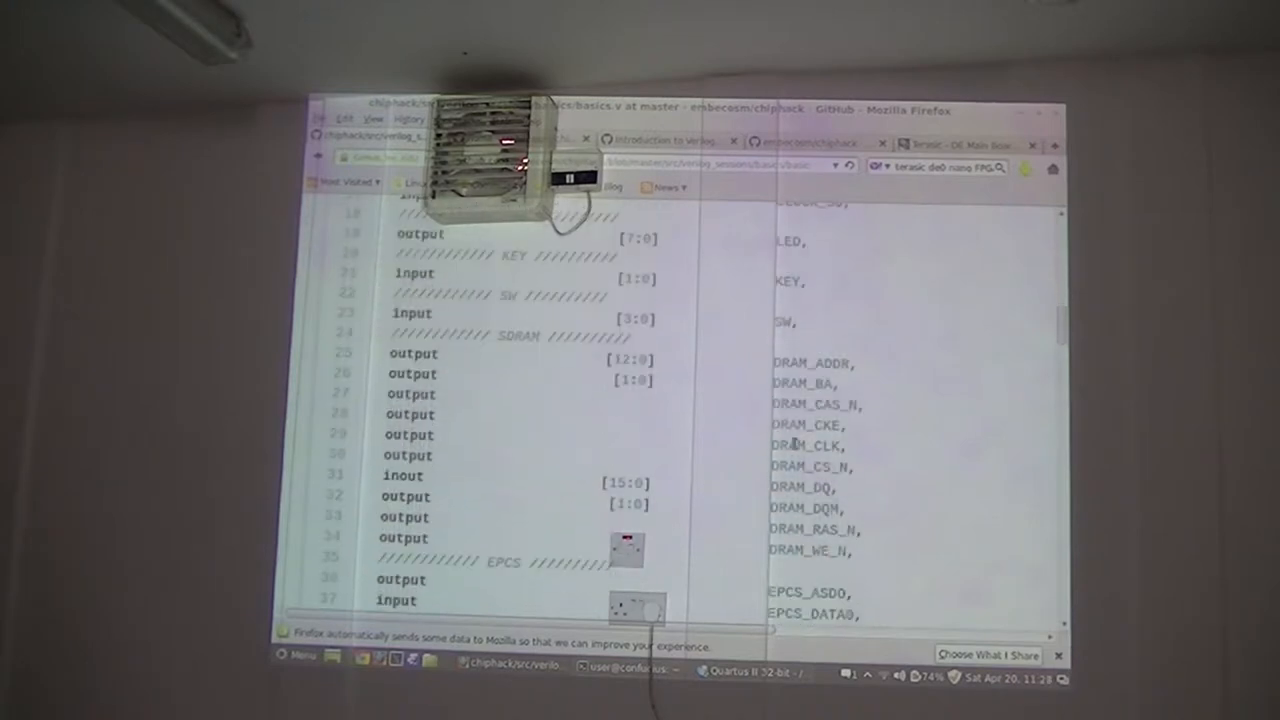
scroll(down, 3)
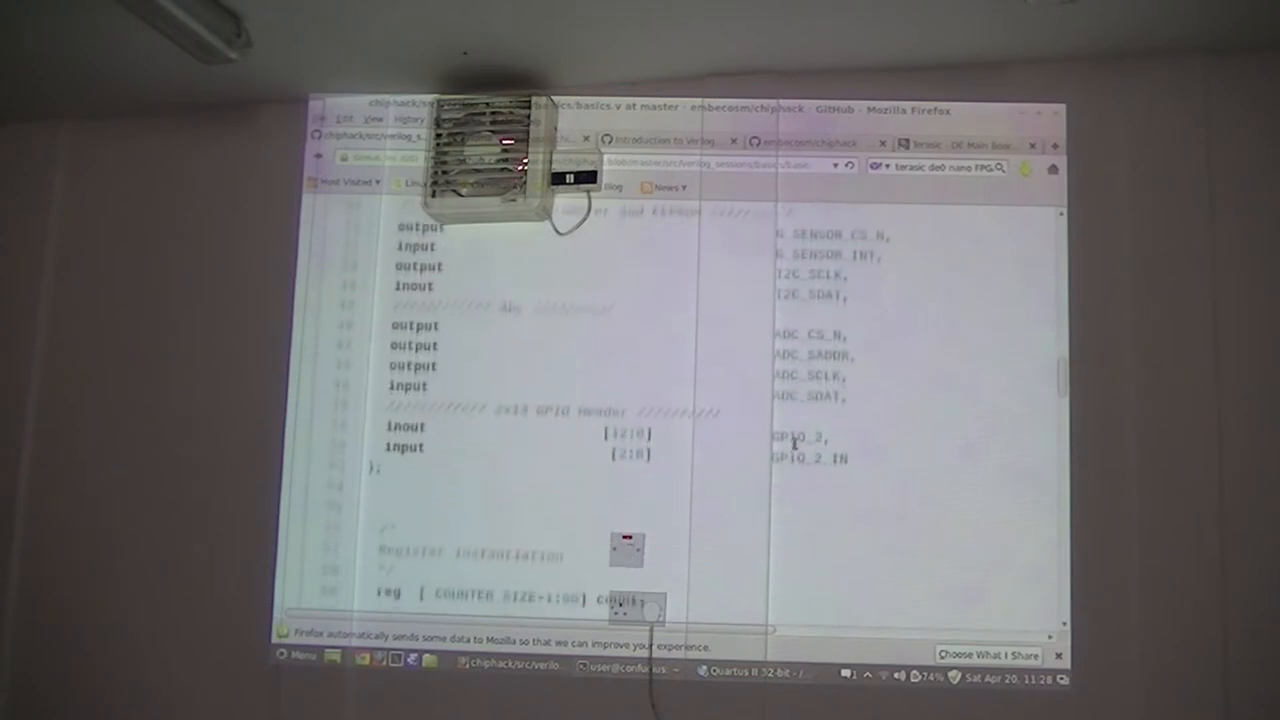
scroll(down, 3)
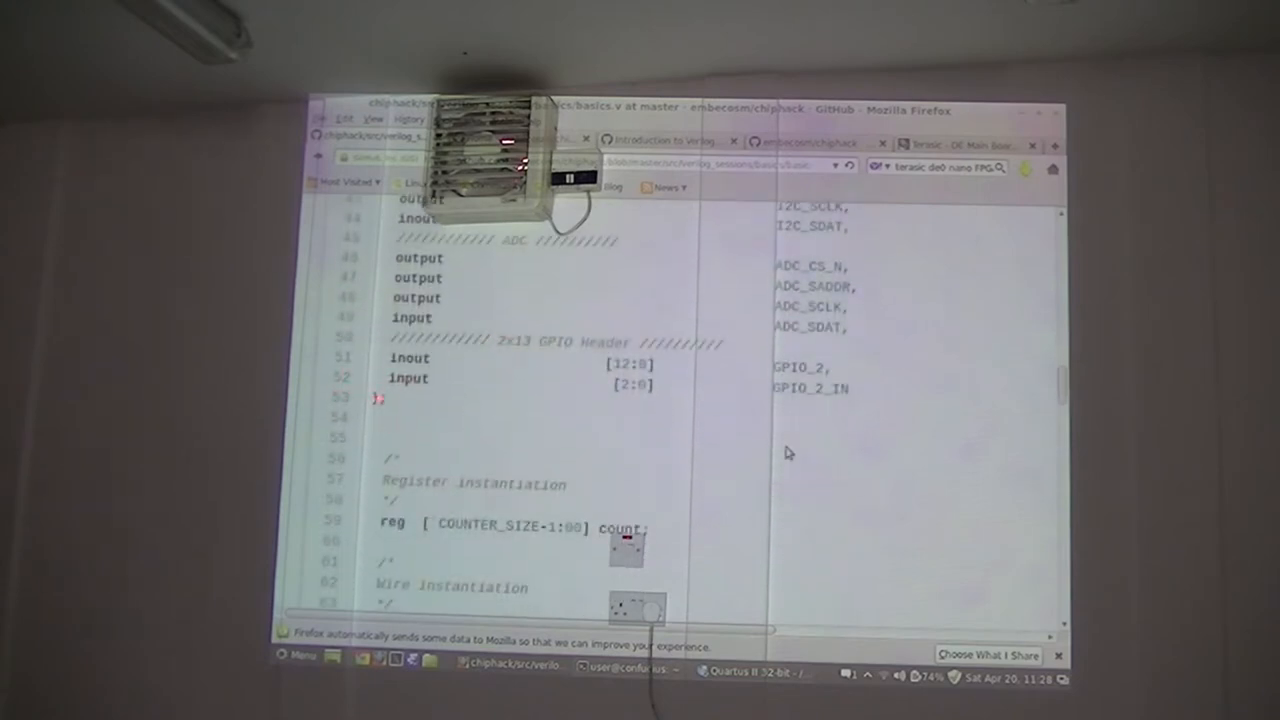
scroll(down, 3)
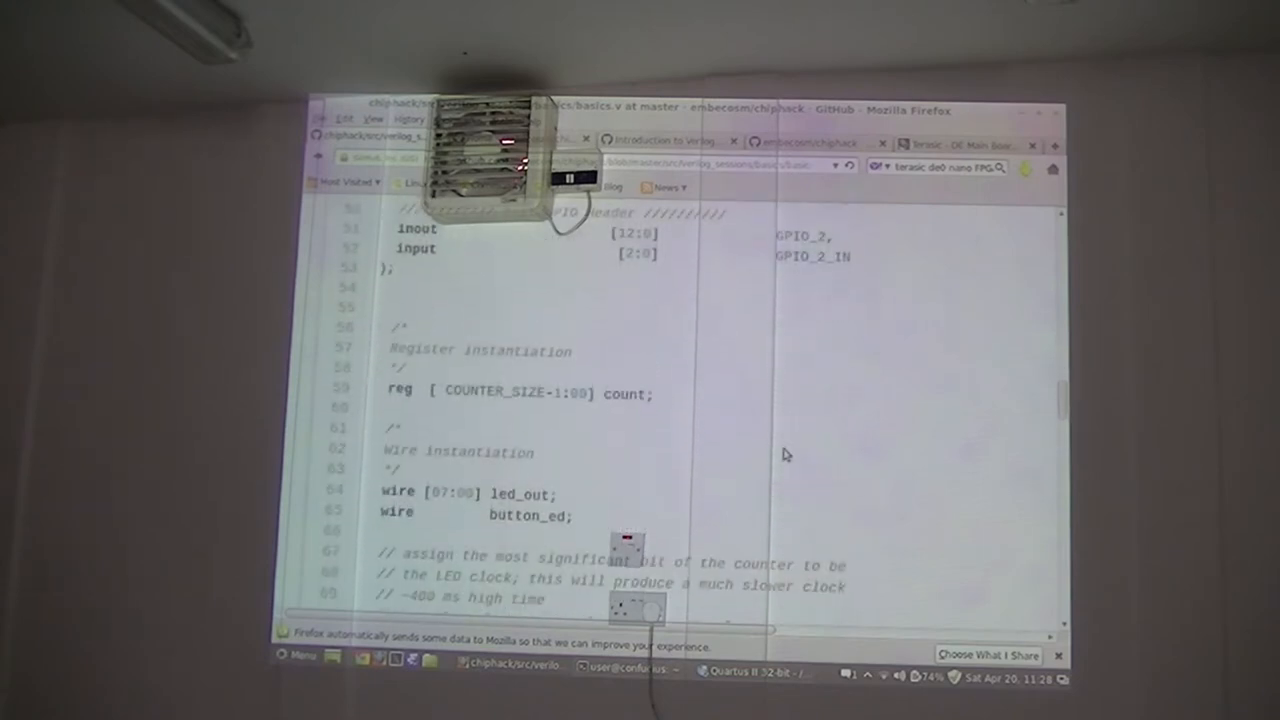
scroll(up, 3)
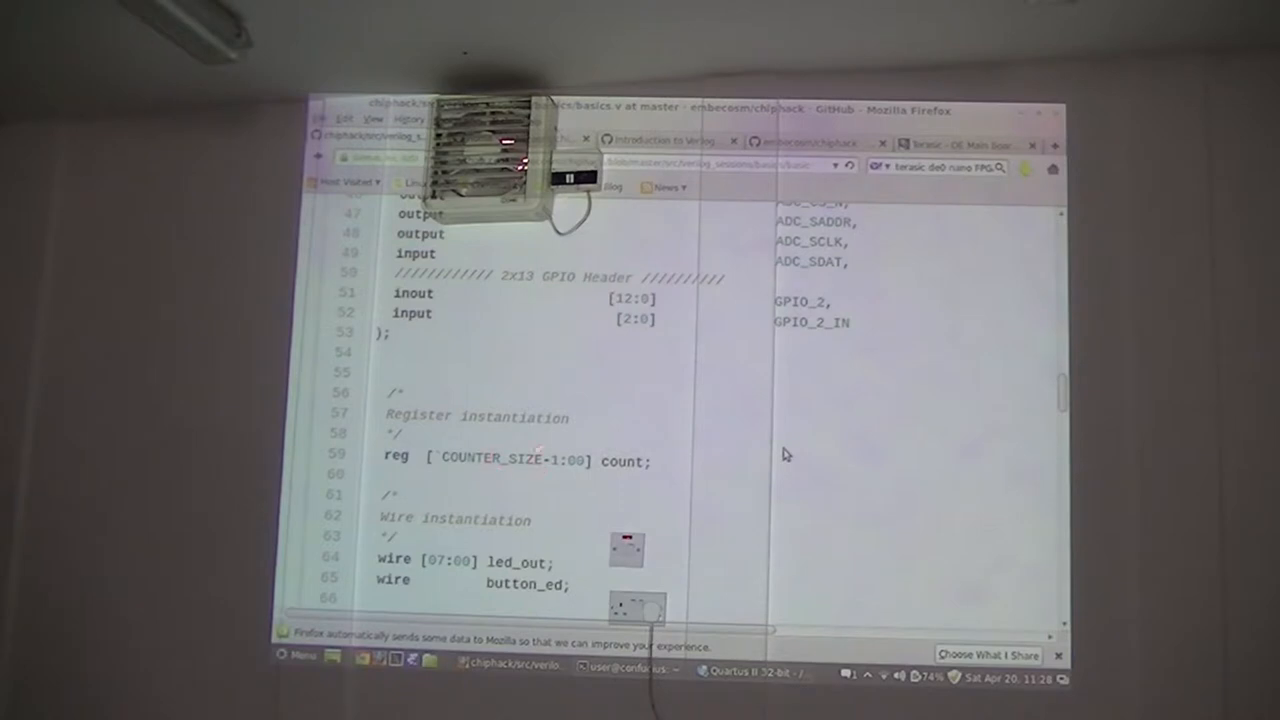
scroll(up, 3)
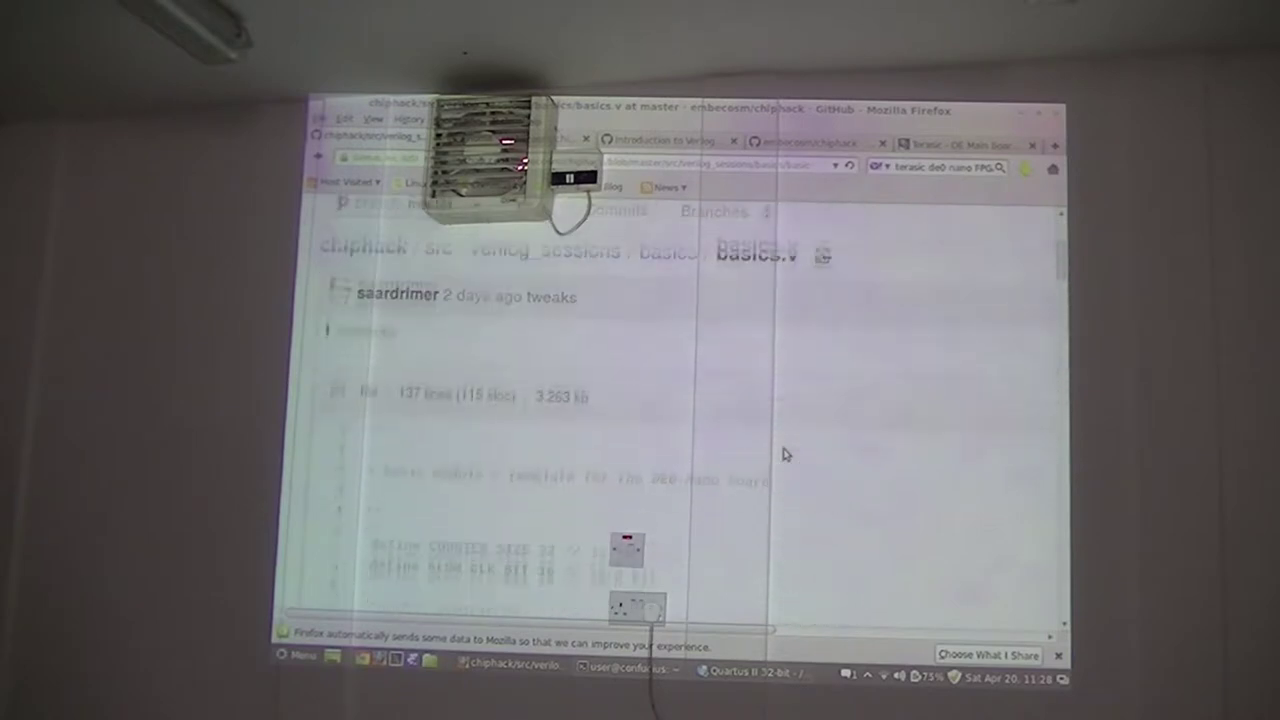
scroll(down, 3)
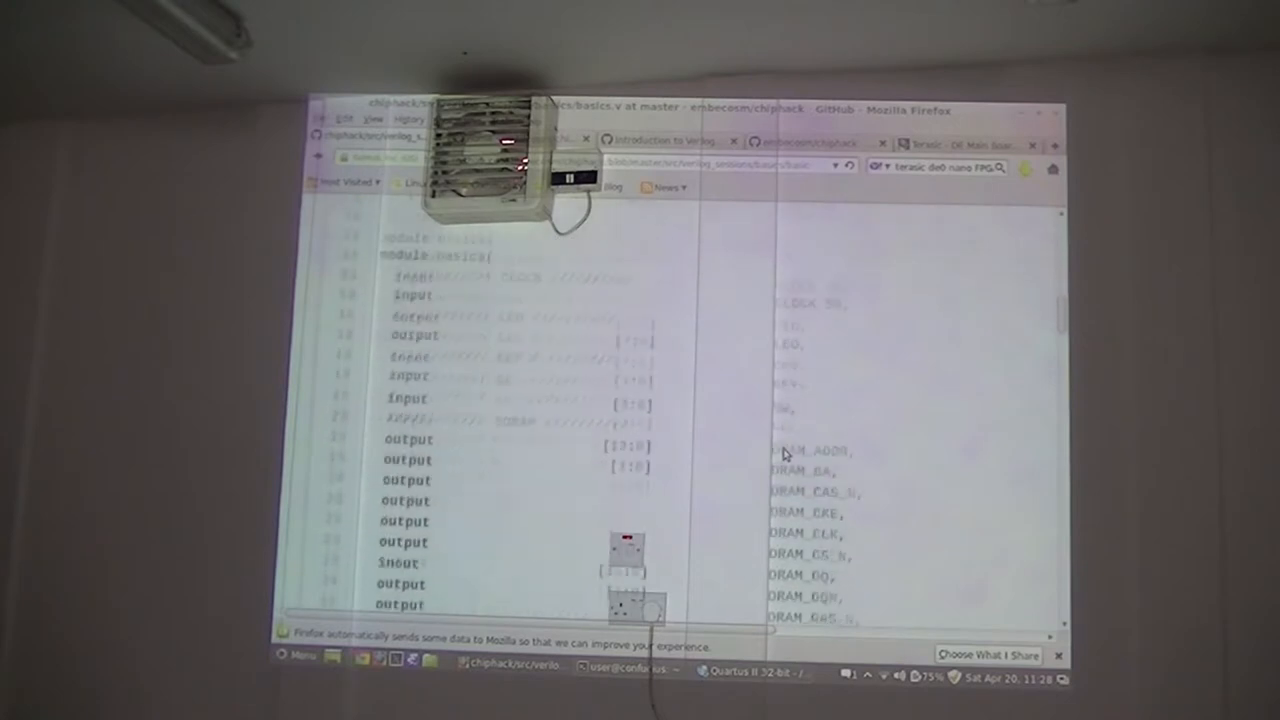
scroll(down, 3)
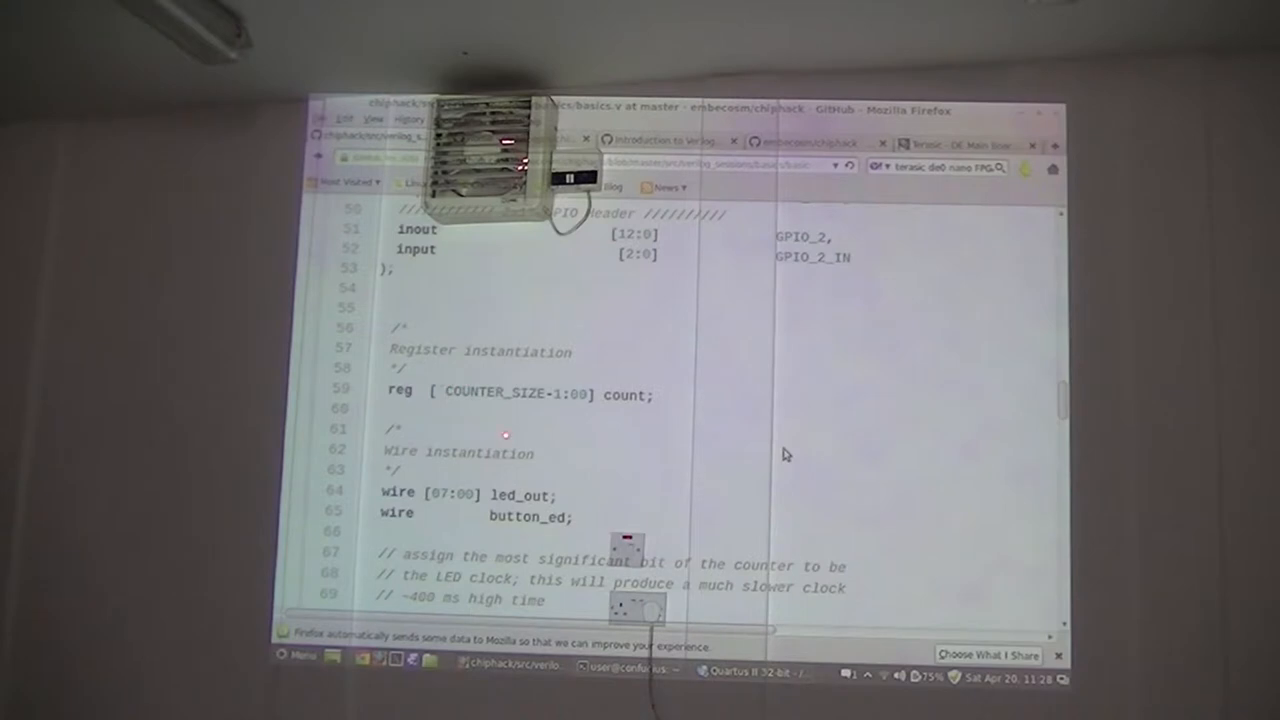
scroll(down, 3)
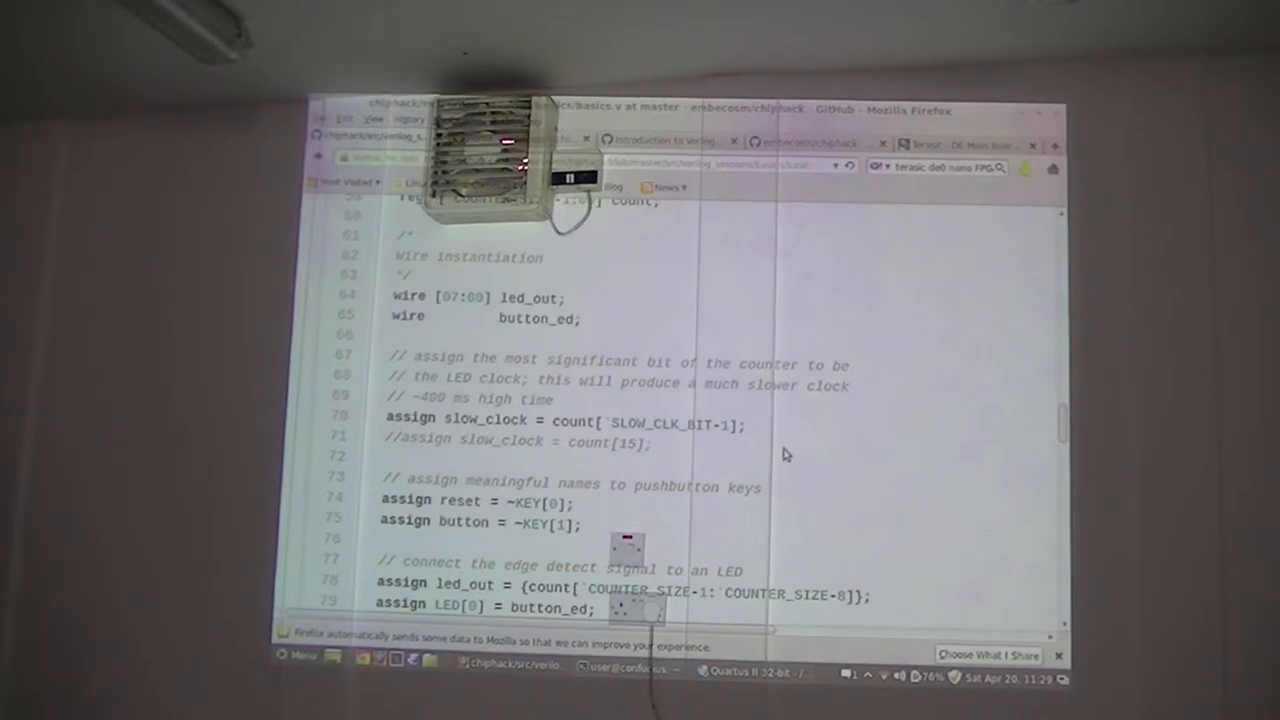
- Scroll basics.v slightly to show the LED assigns and the edge_detect ed_0 instantiation
scroll(down, 3)
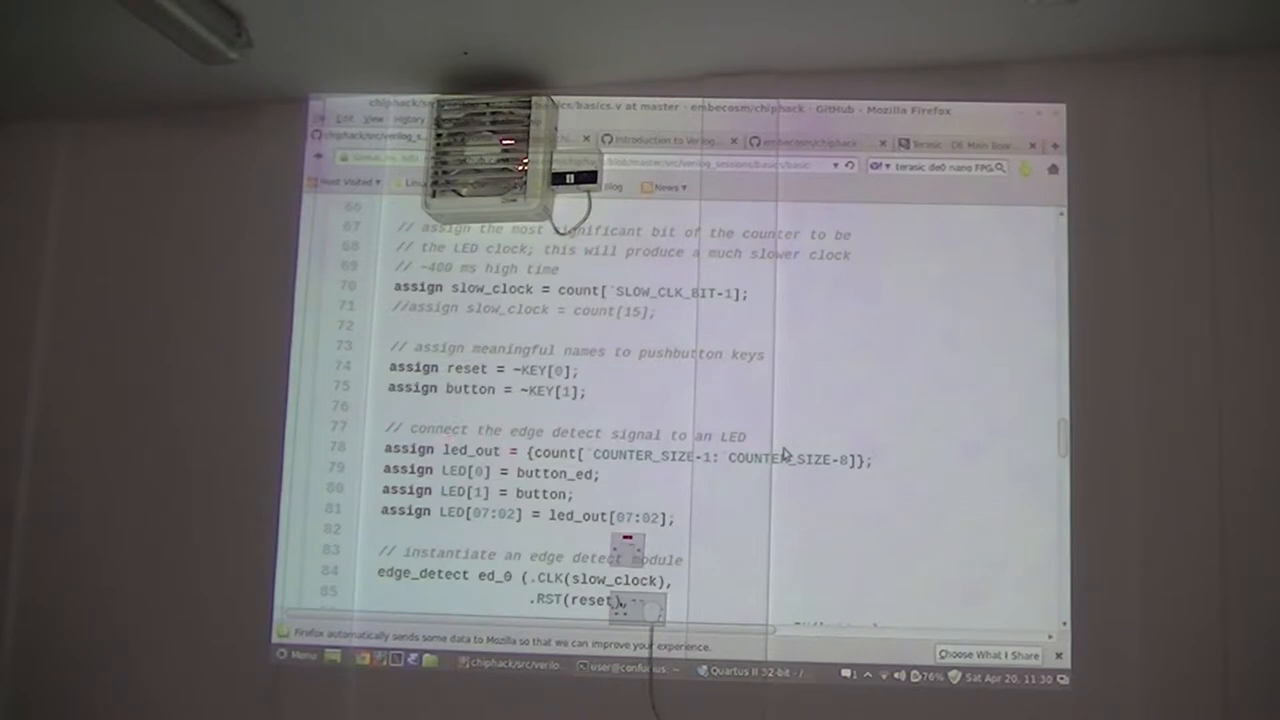
- Scroll basics.v to the full ed_0 instantiation and the clock-divider always block
scroll(up, 3)
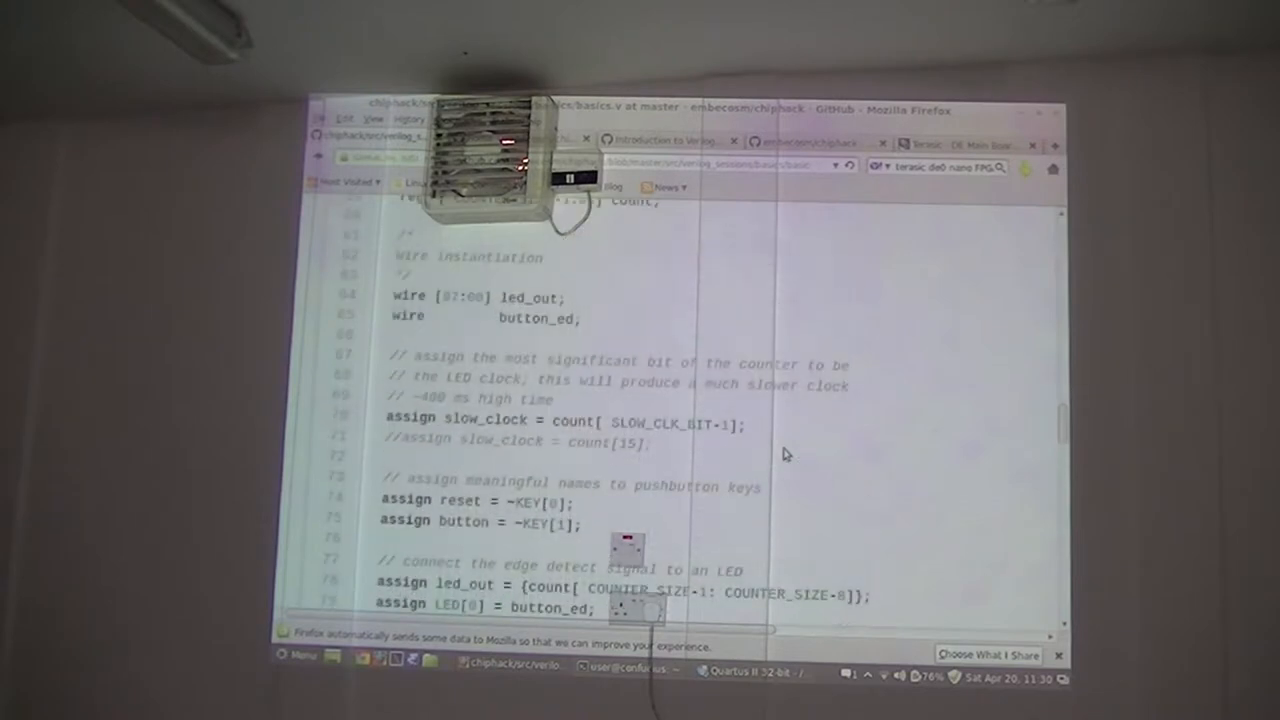
scroll(down, 3)
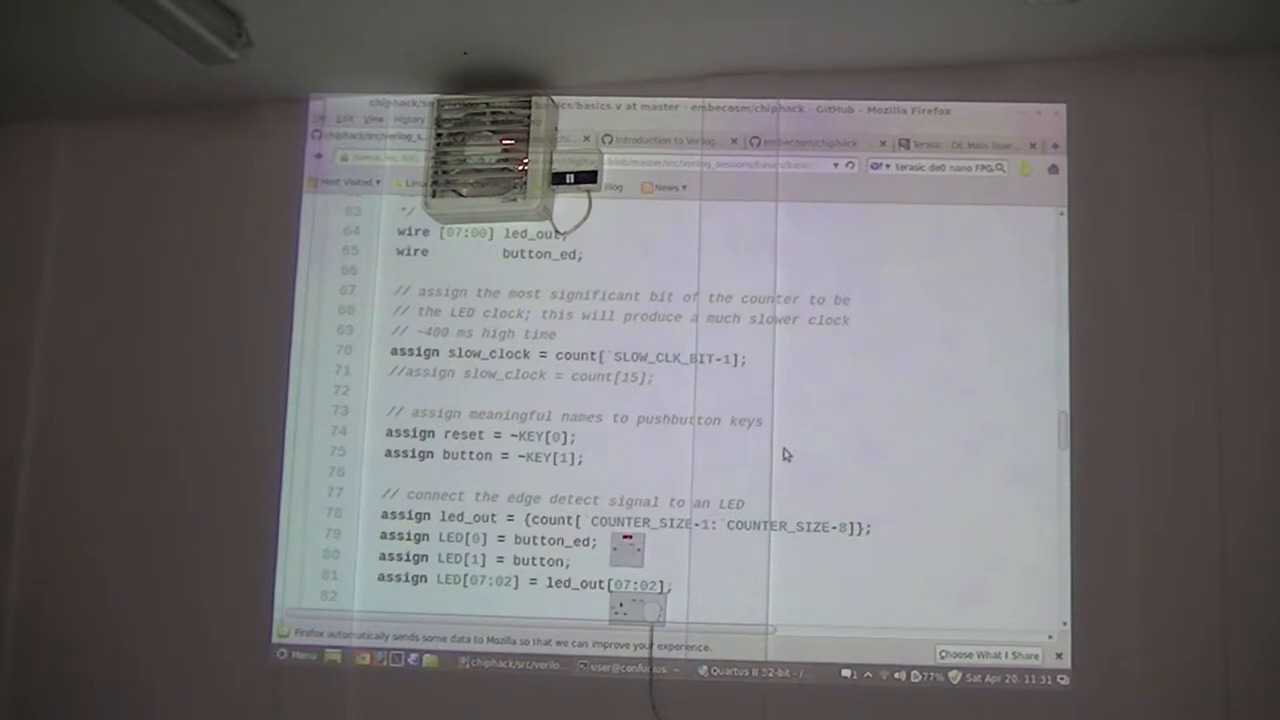
scroll(down, 3)
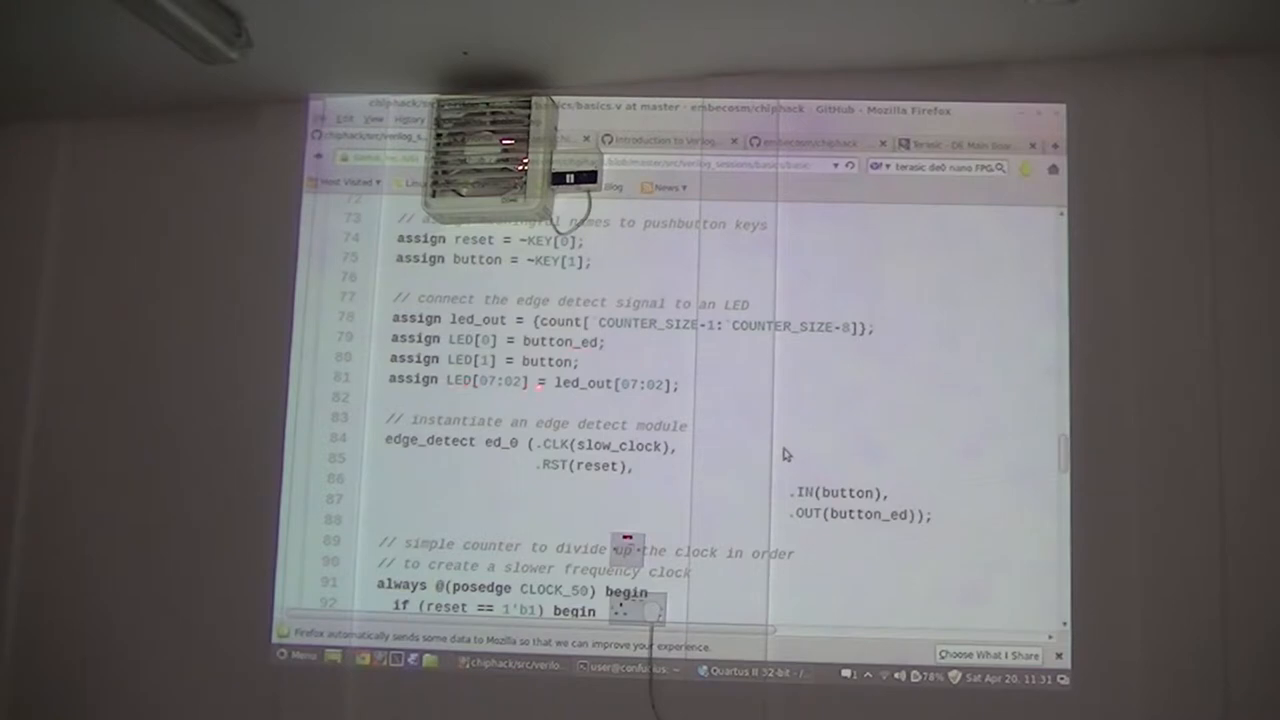
scroll(down, 3)
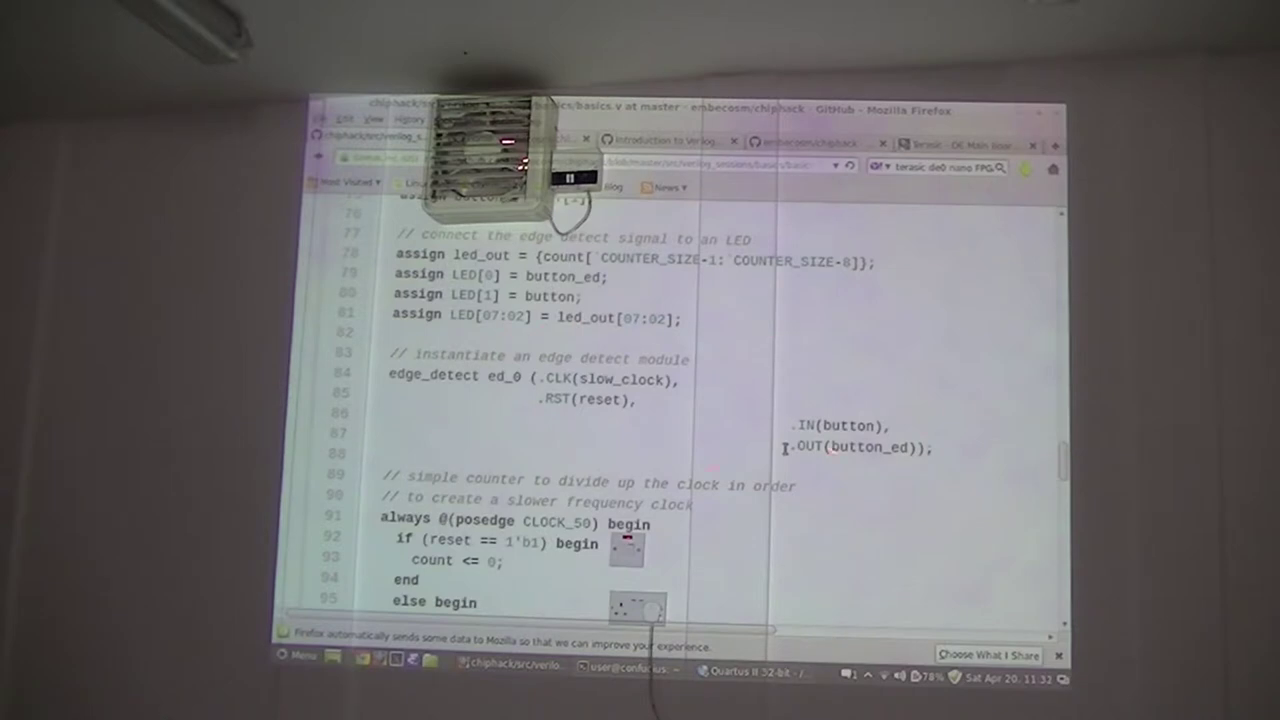
scroll(down, 3)
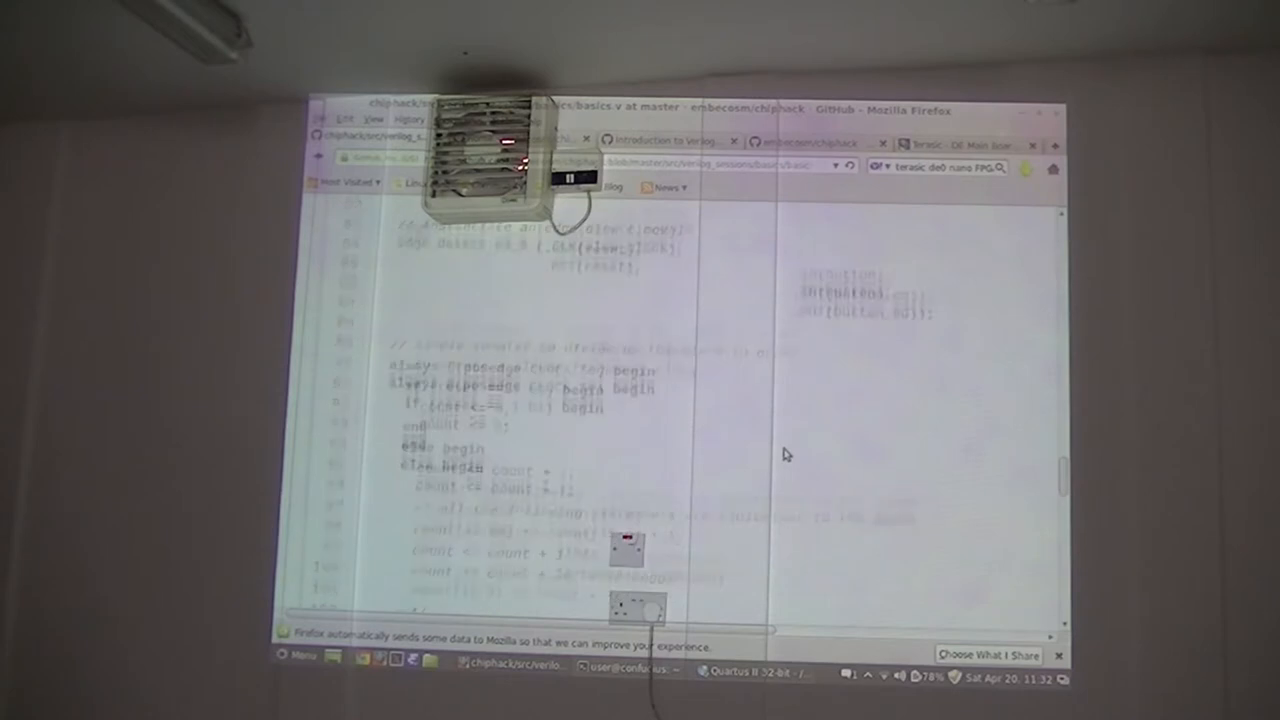
- Read past endmodule to the edge_detect module header, then scroll back to the LED assignments
scroll(down, 3)
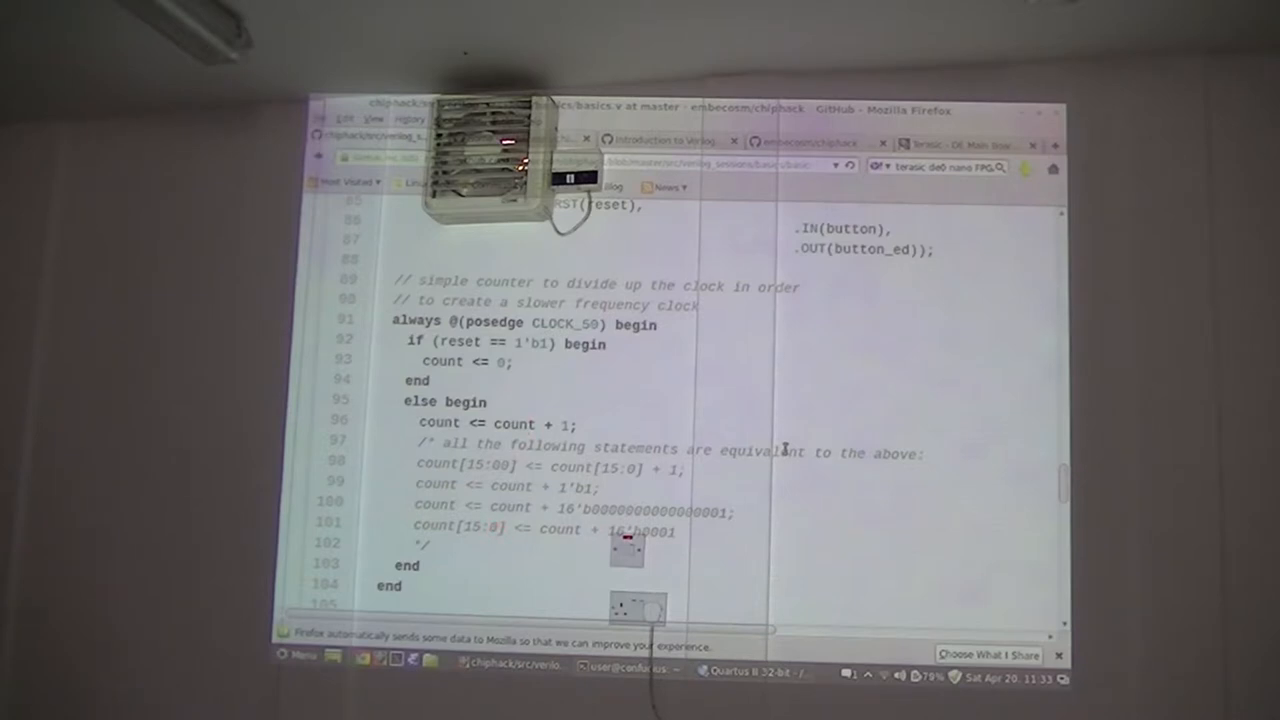
scroll(down, 3)
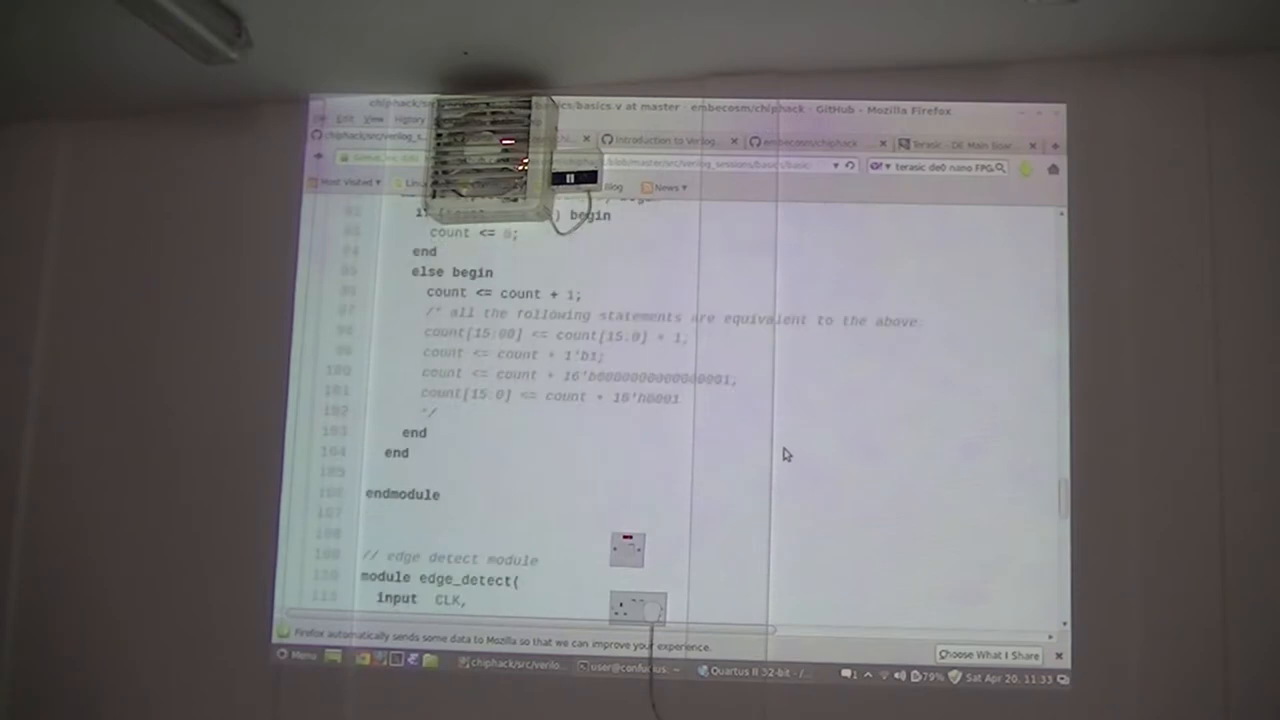
scroll(up, 3)
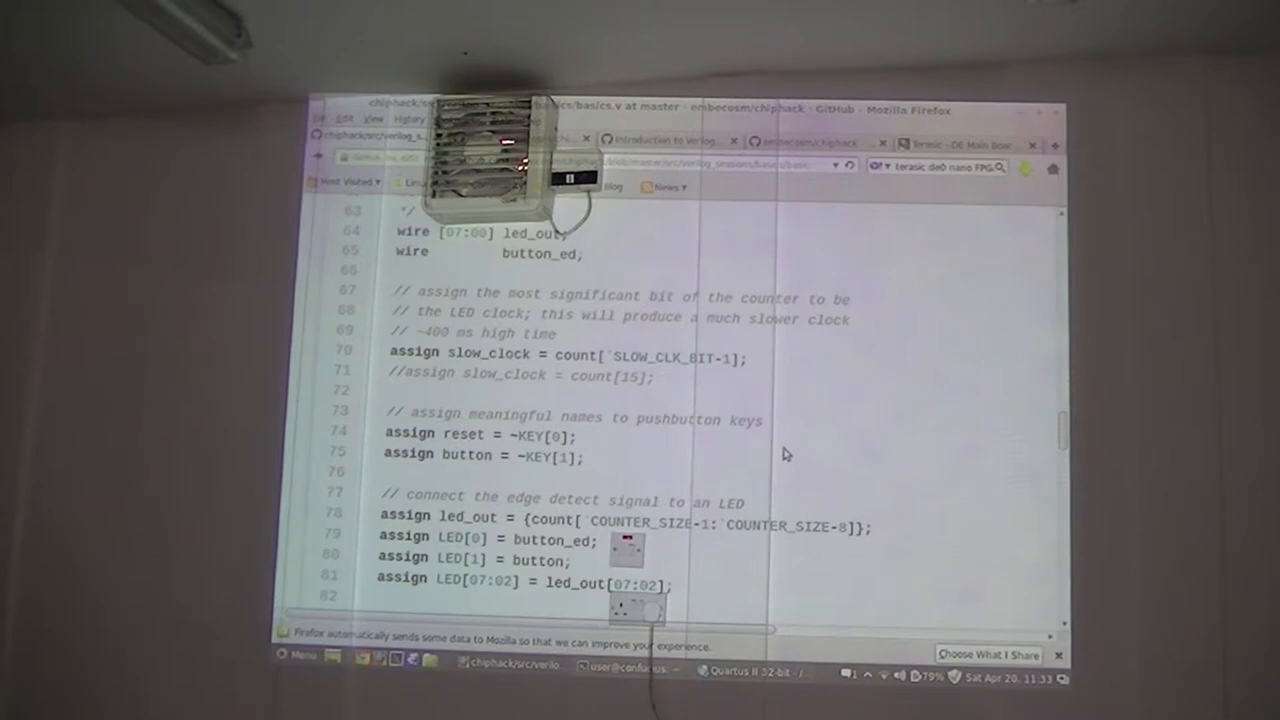
- Scroll basics.v from the top through ports and assignments to the counter always block
scroll(up, 3)
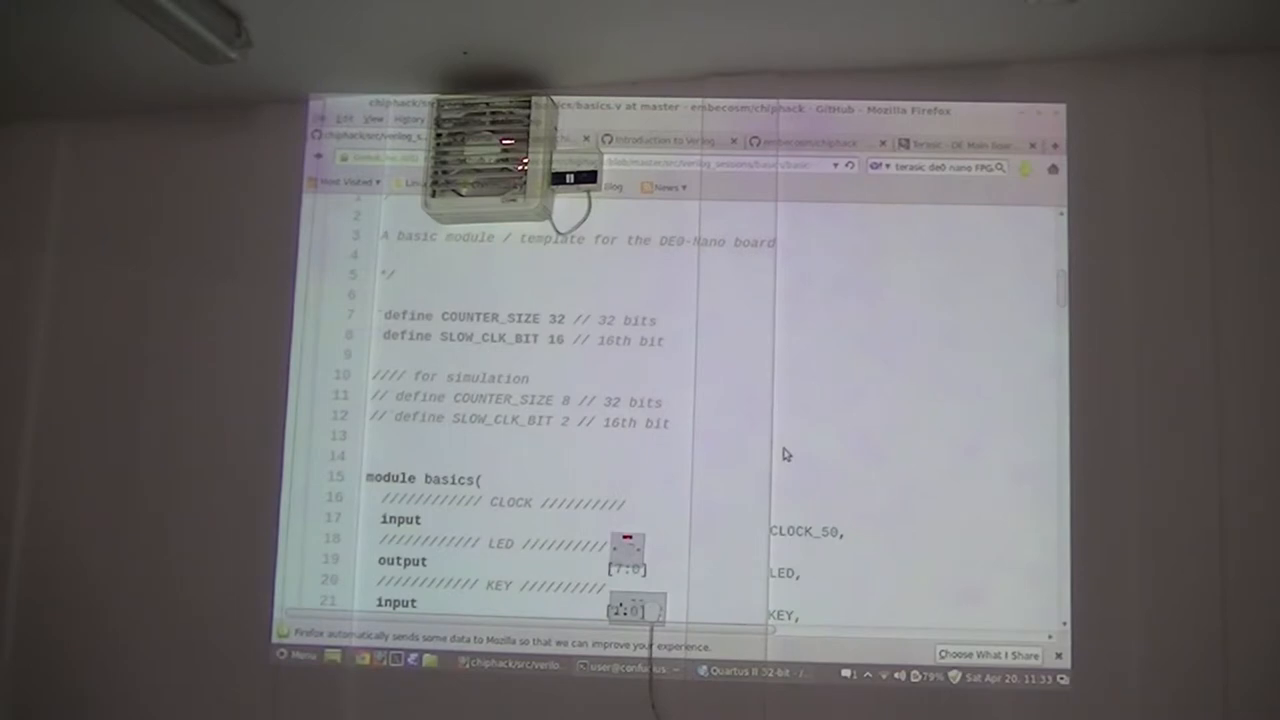
scroll(down, 3)
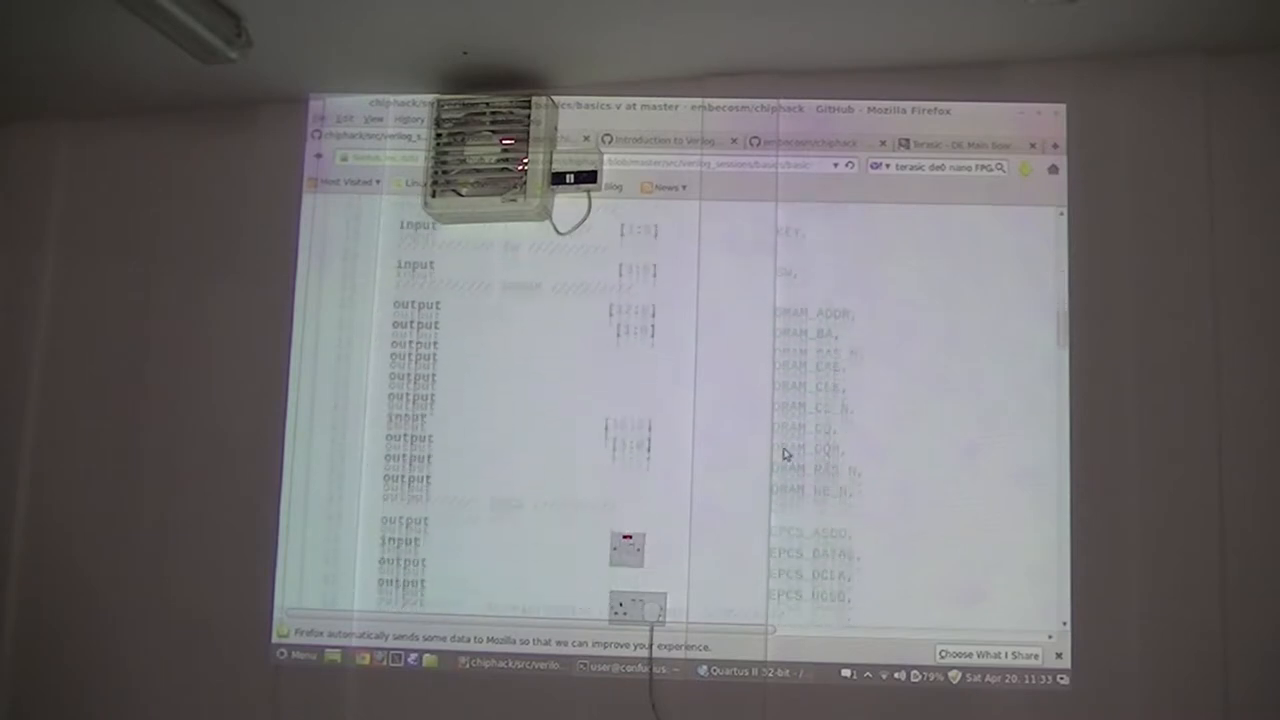
scroll(down, 3)
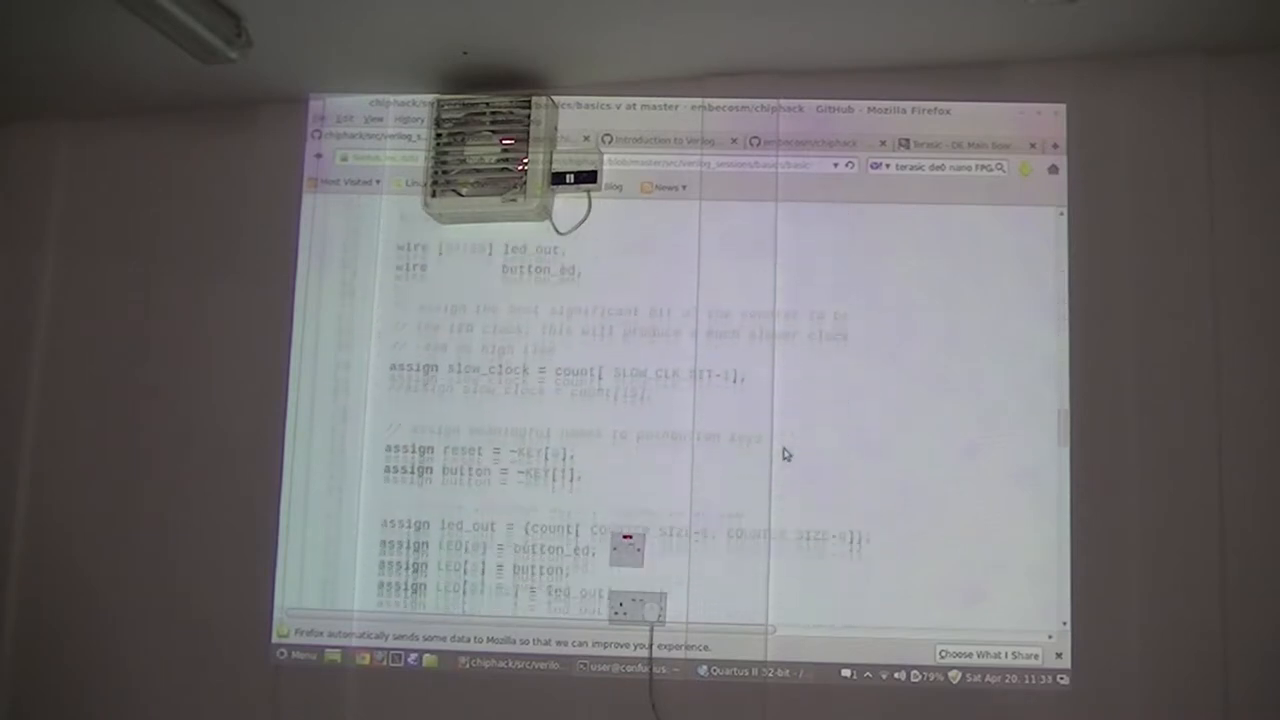
scroll(down, 3)
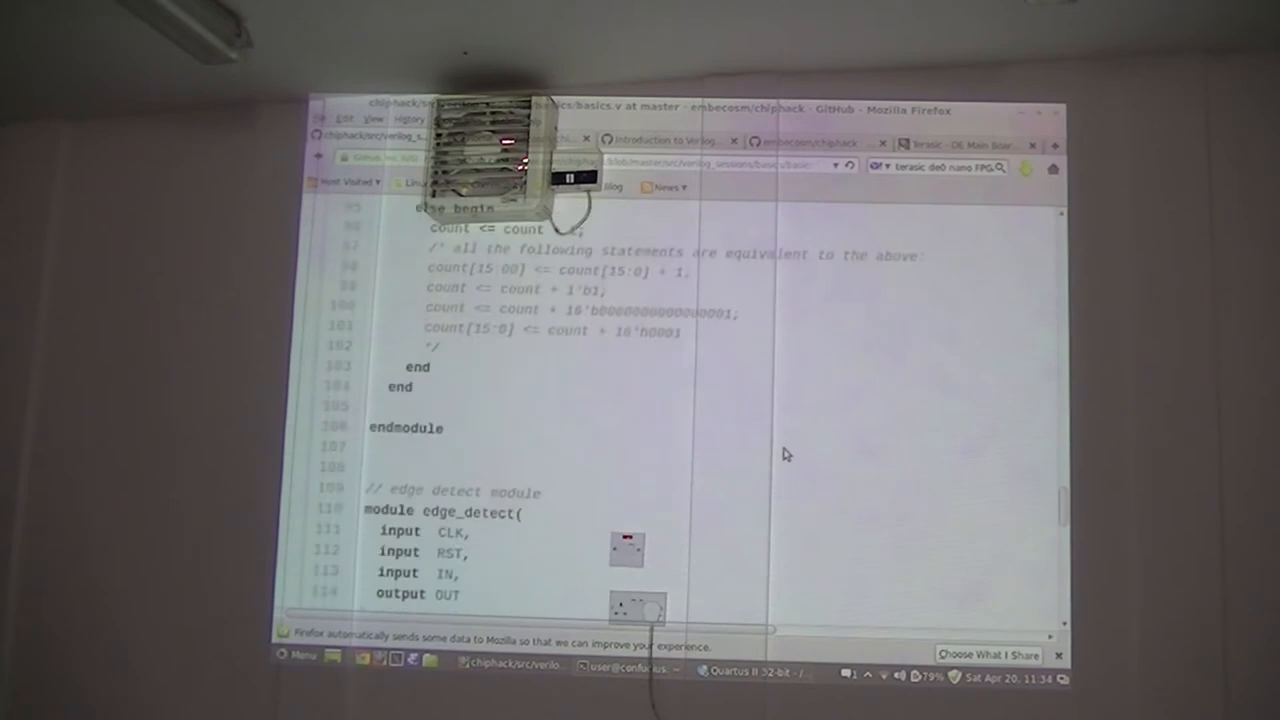
scroll(up, 3)
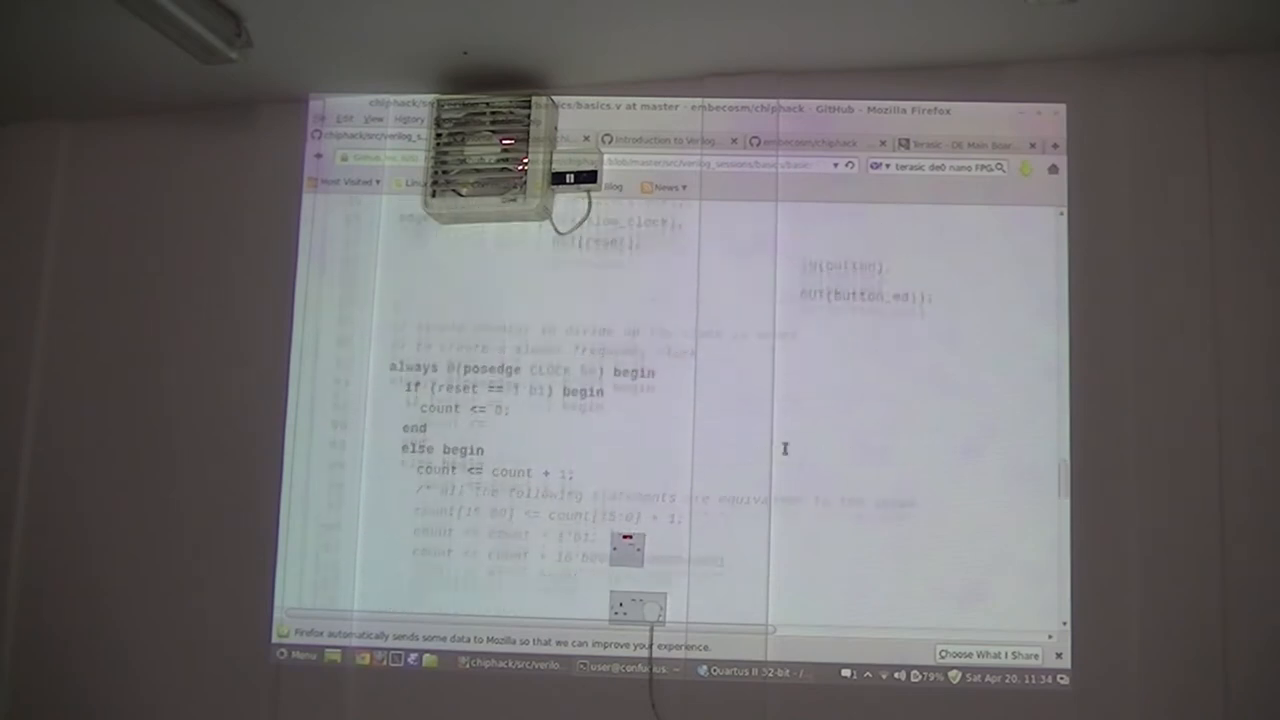
scroll(down, 3)
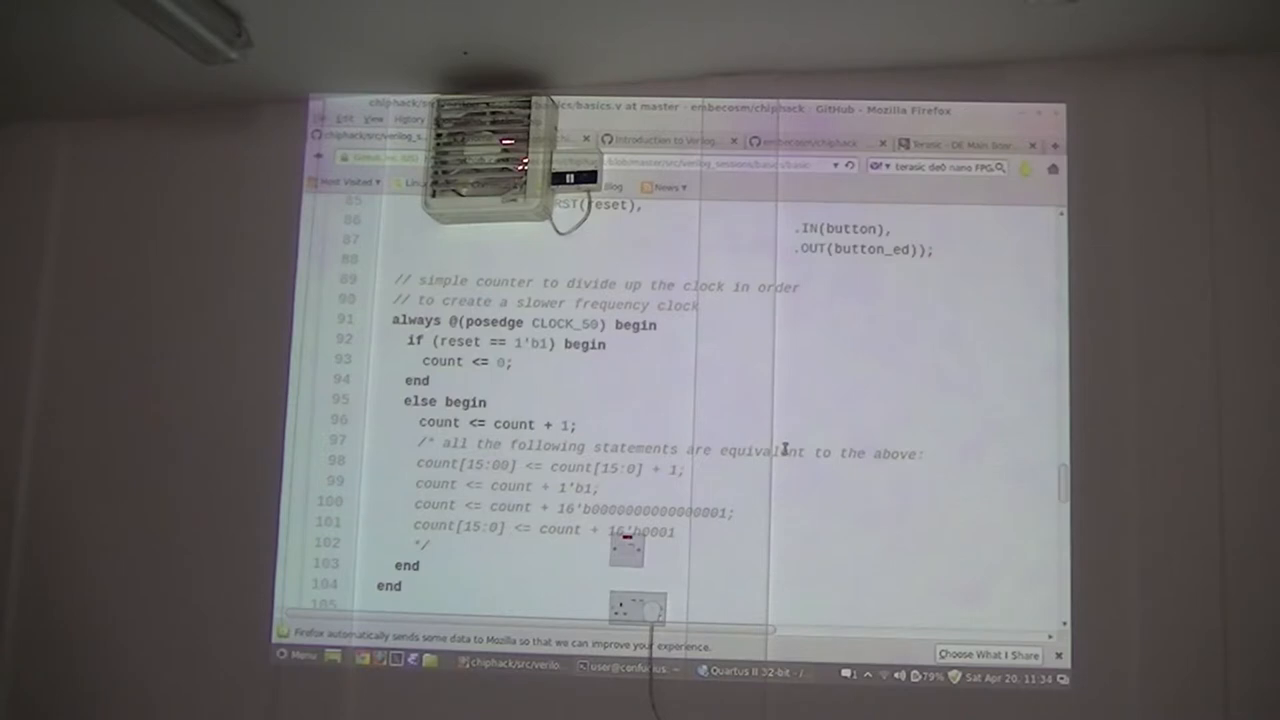
scroll(up, 3)
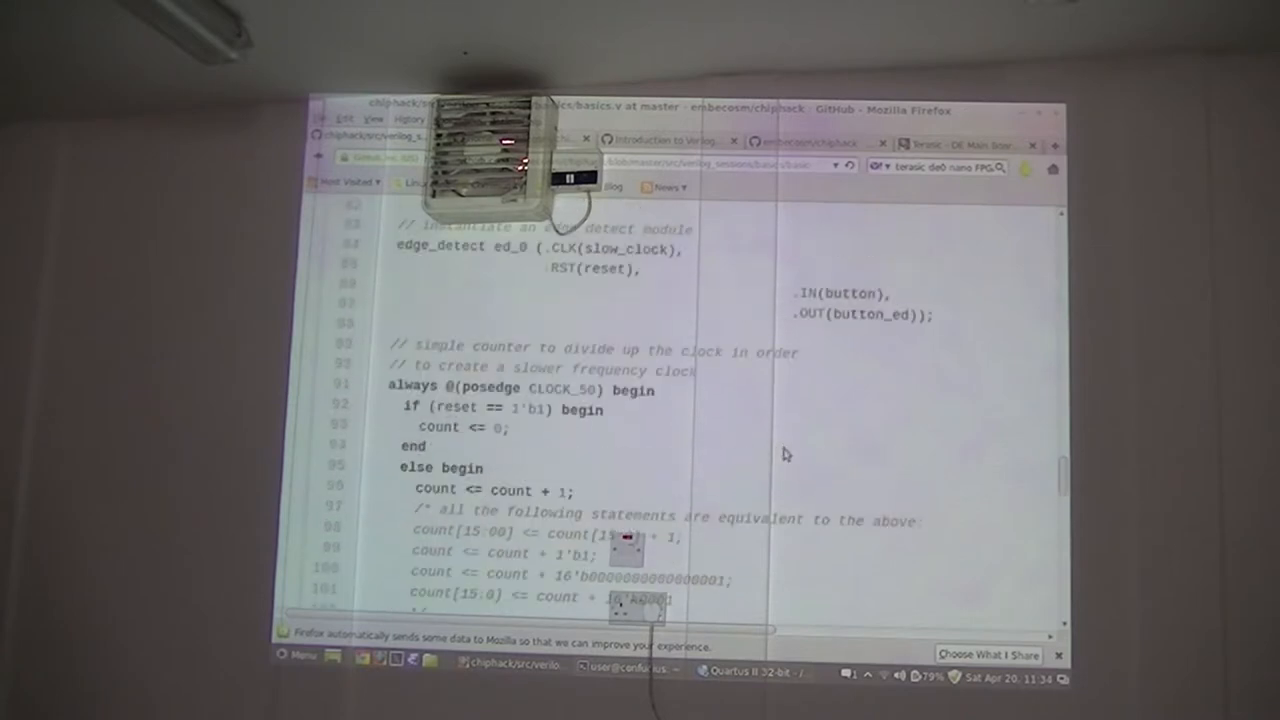
scroll(down, 3)
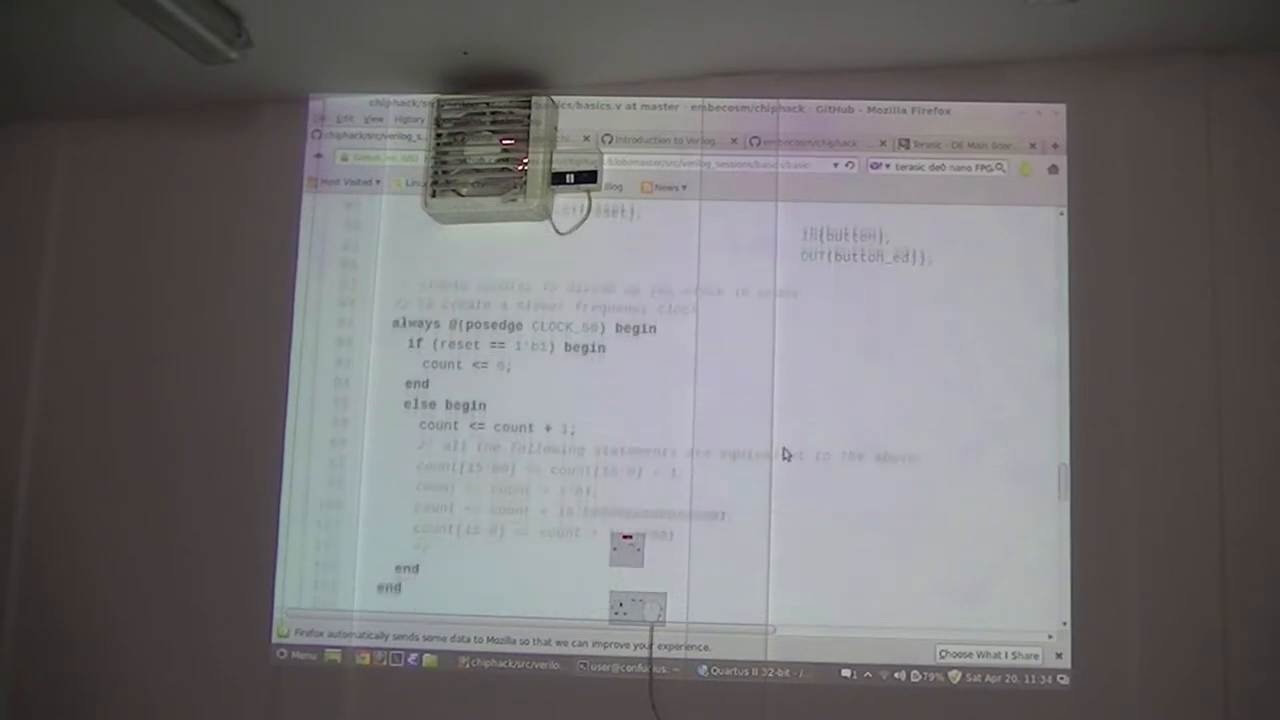
scroll(down, 3)
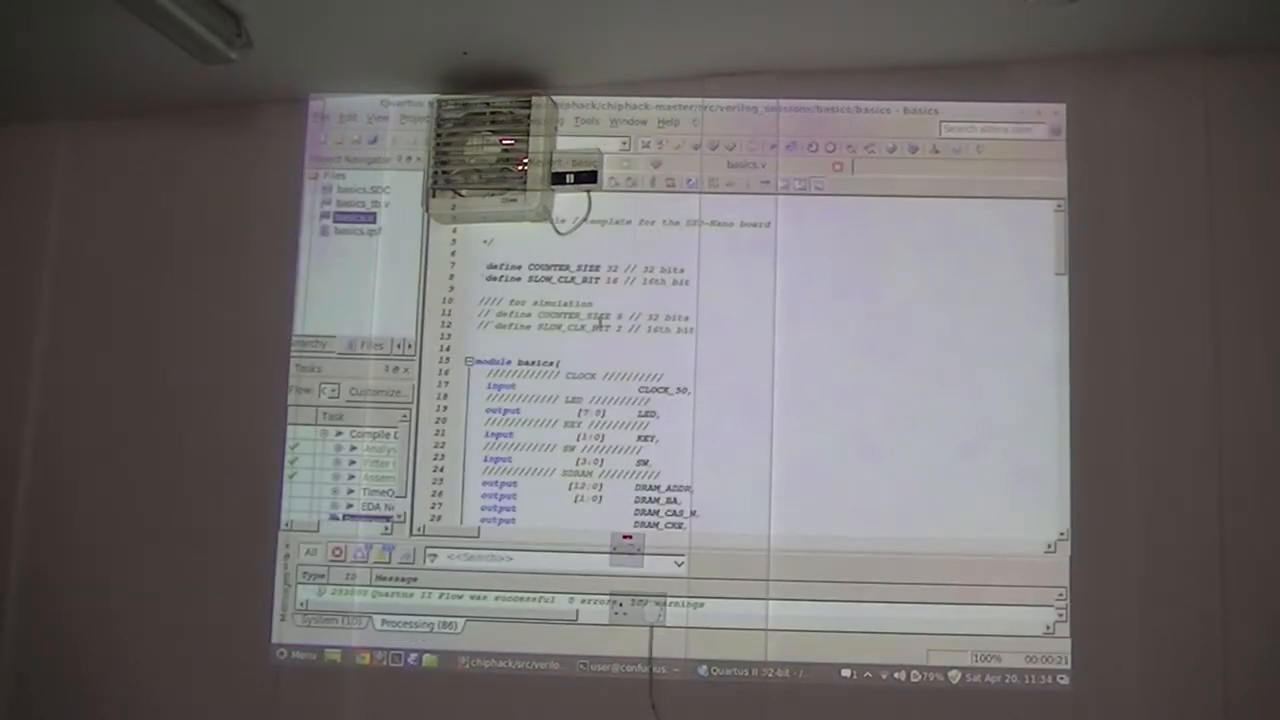
mouse_move(480, 232)
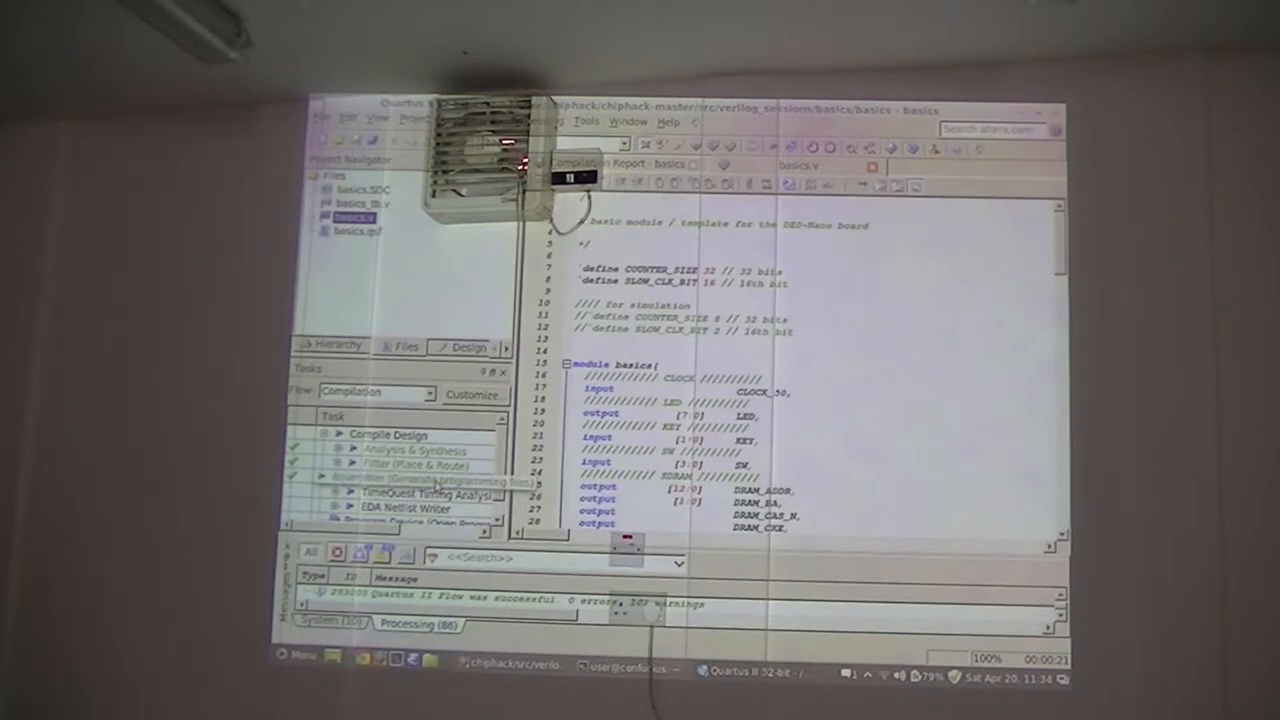
- Open the Quartus II Compilation Report's Flow Summary for the basics design
click(425, 480)
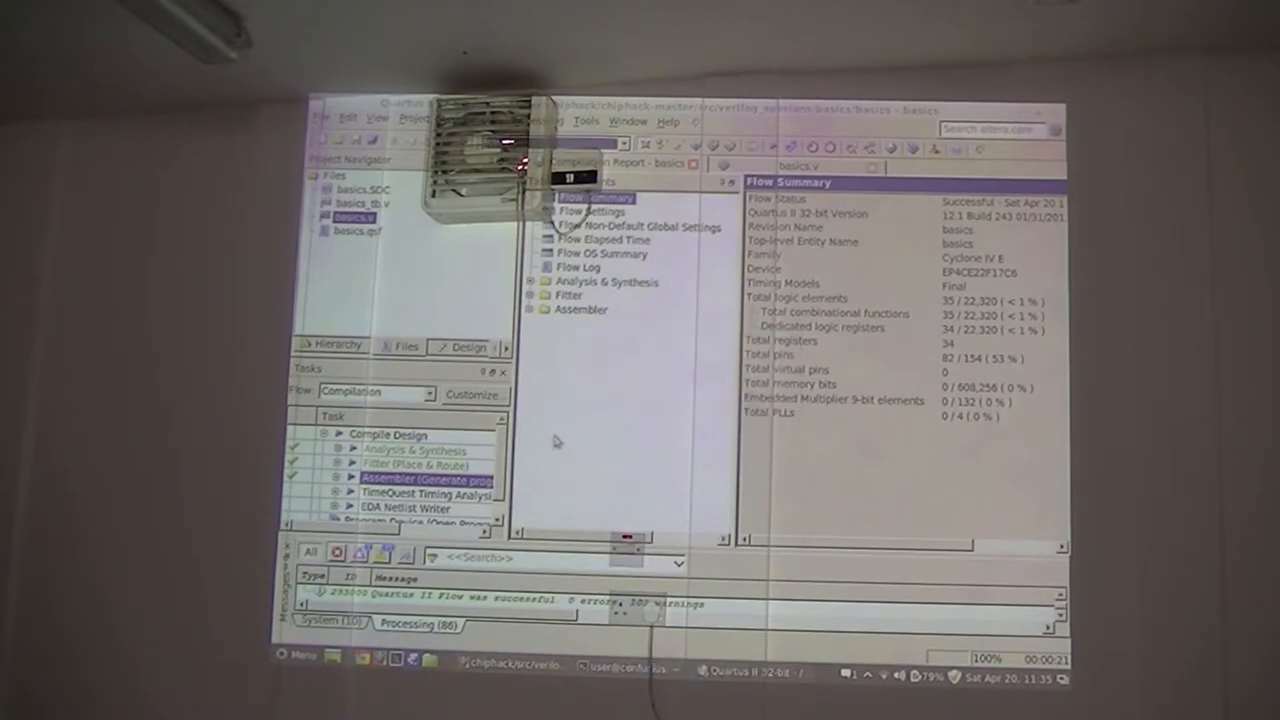
- Select USB-Blaster hardware and program the EP4CE22F17 with basics.sof
scroll(down, 3)
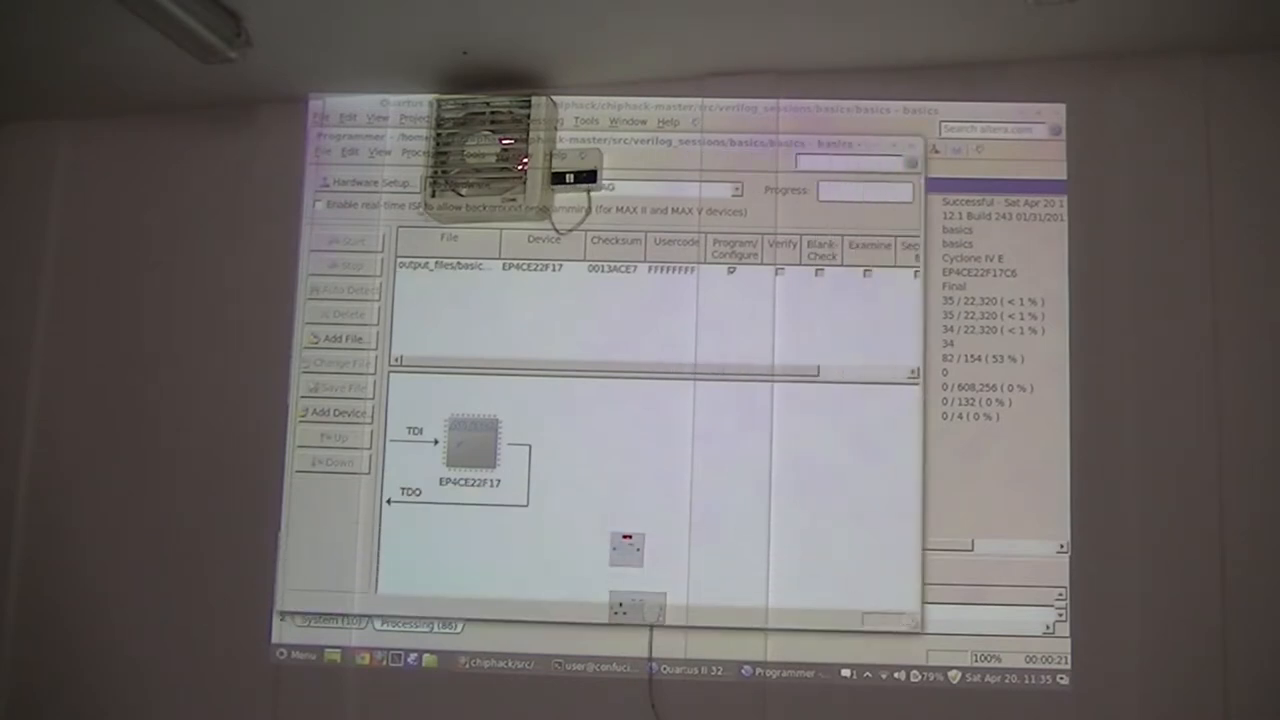
click(370, 182)
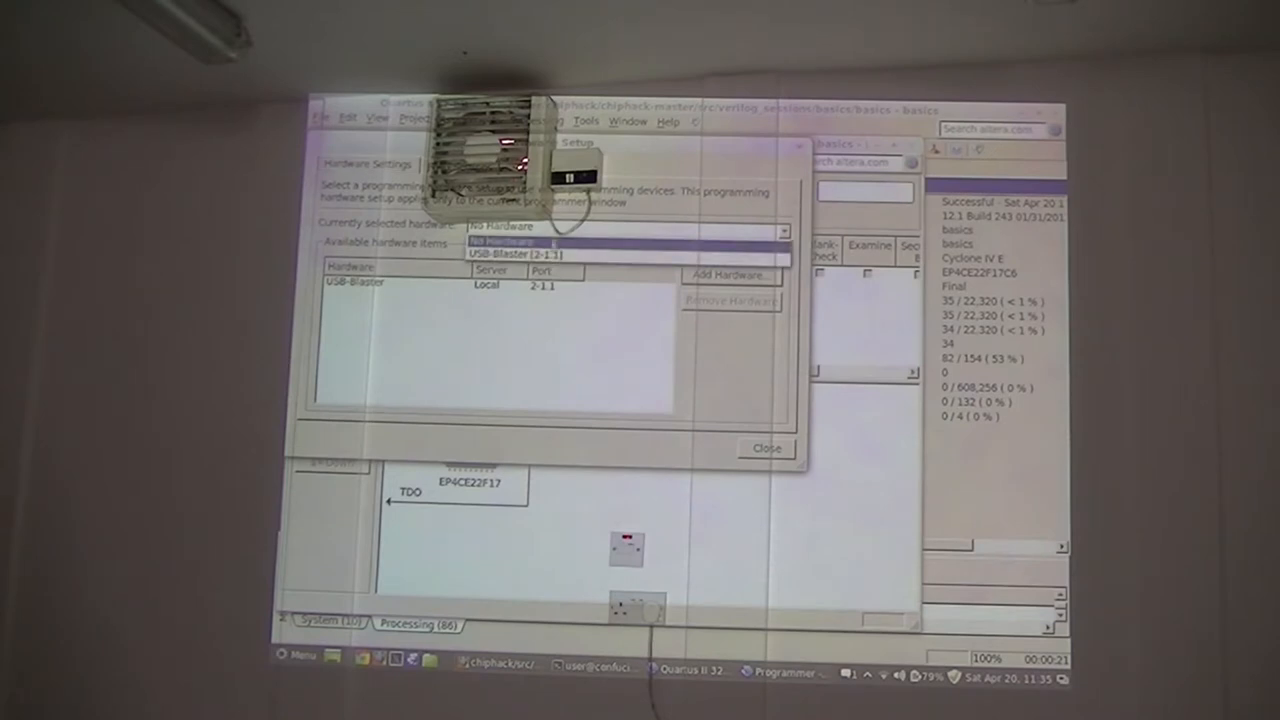
click(766, 448)
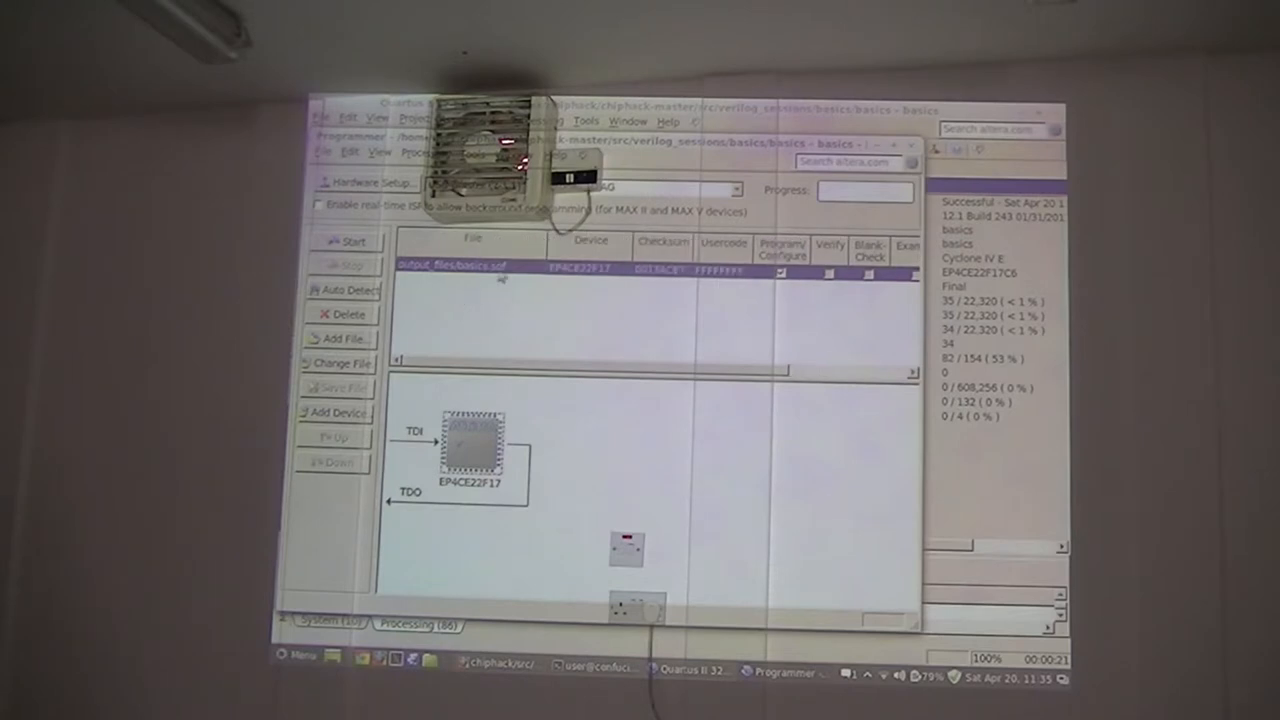
mouse_move(425, 285)
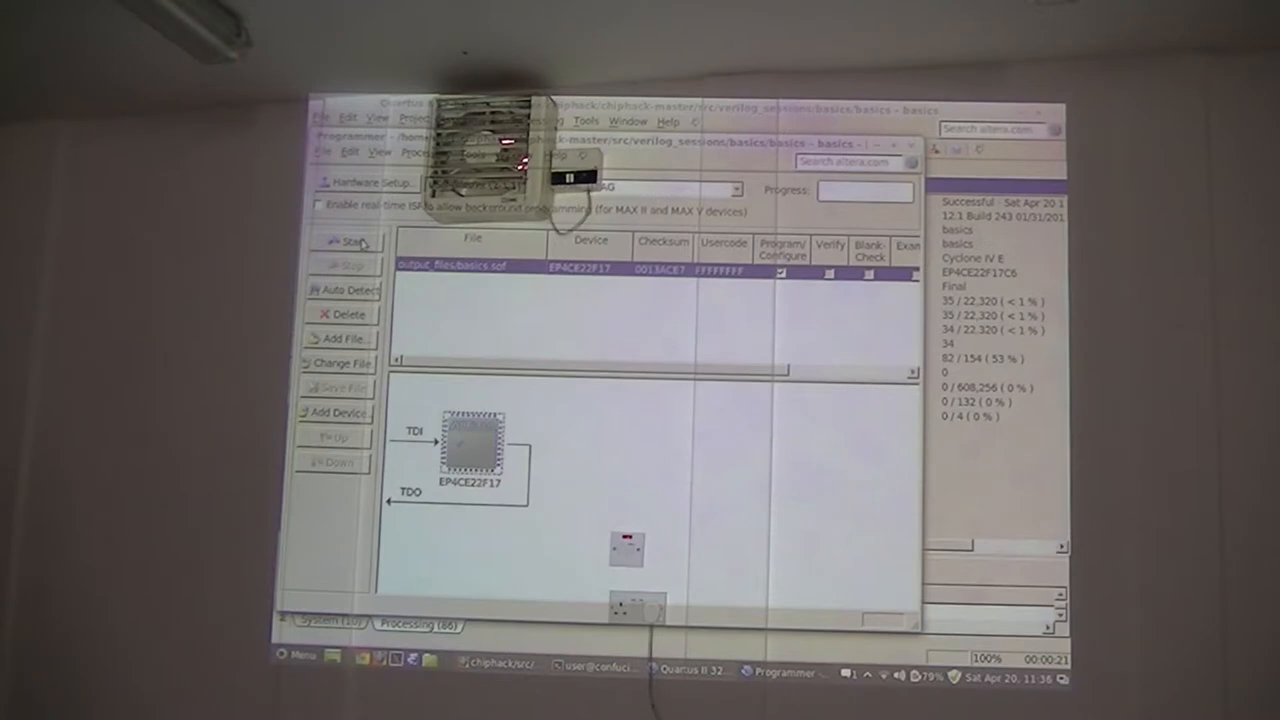
click(347, 241)
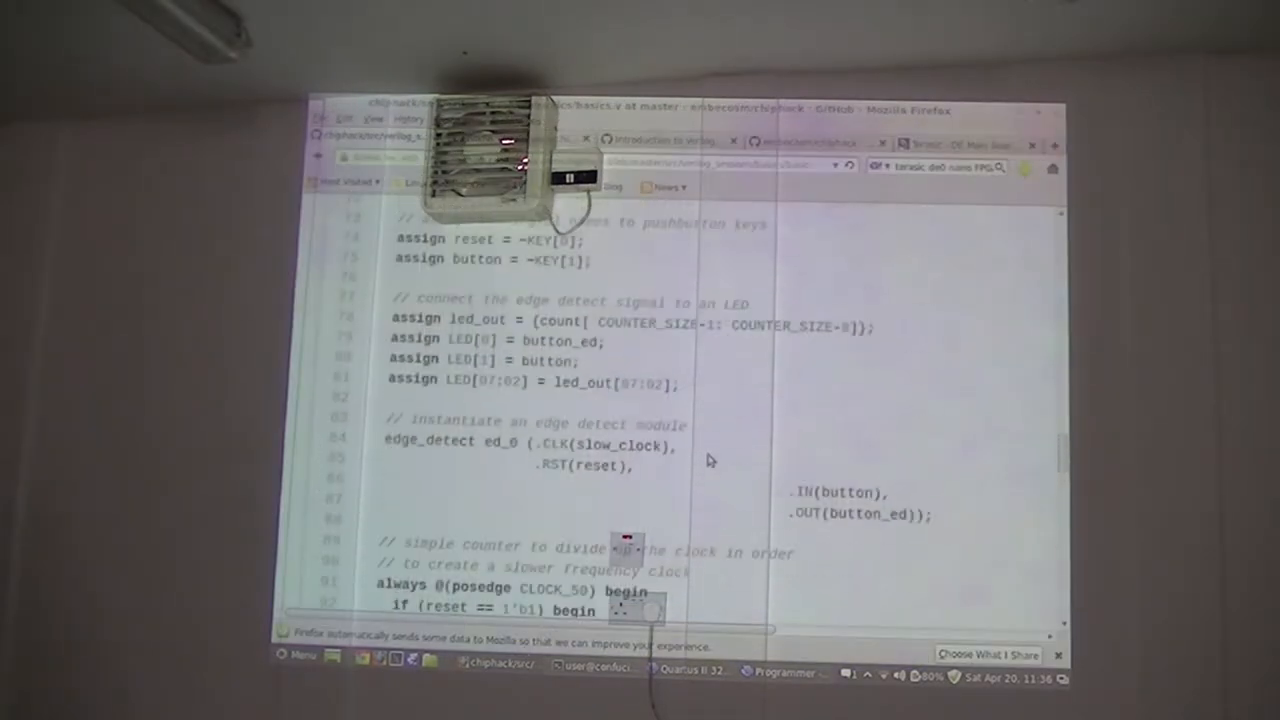
scroll(down, 3)
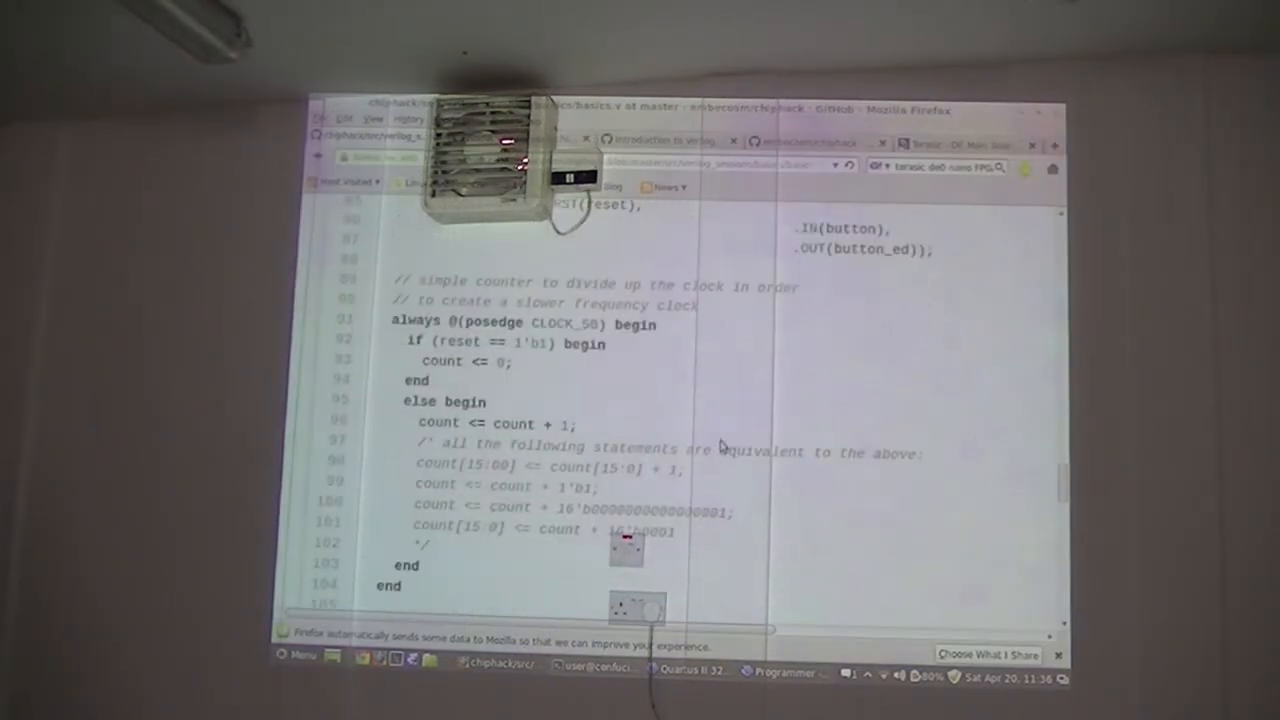
scroll(up, 3)
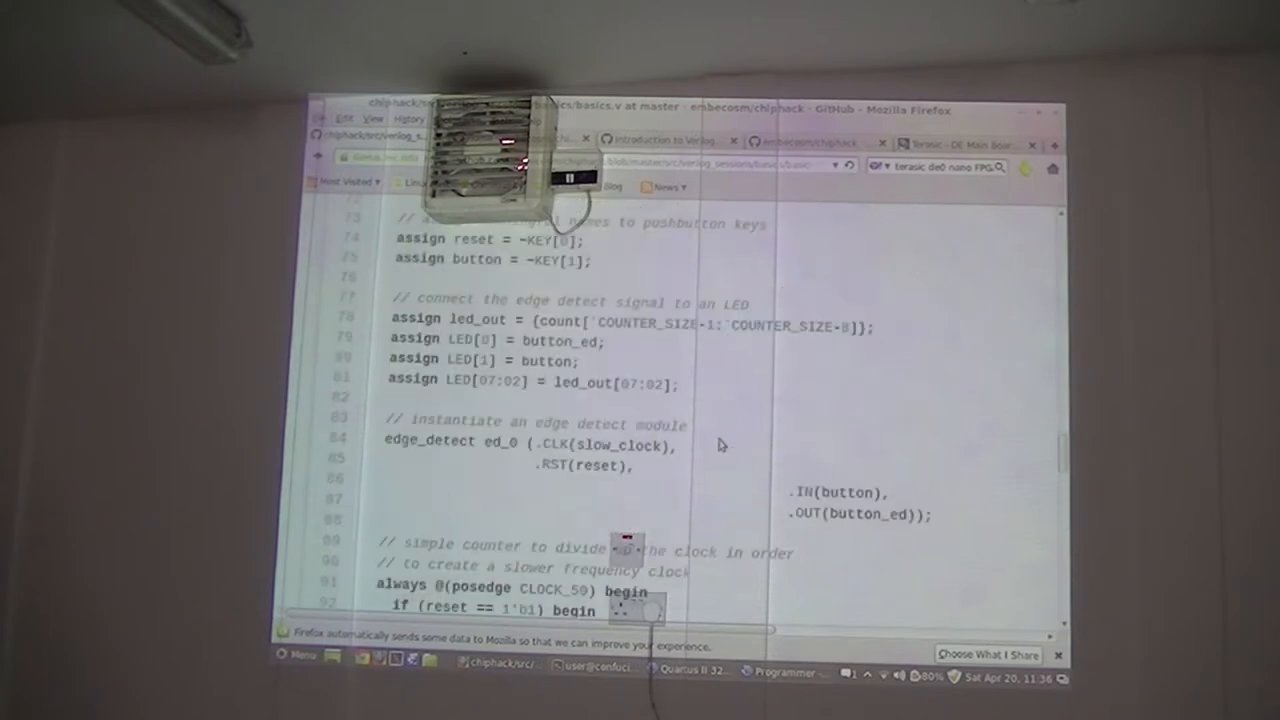
mouse_move(712, 491)
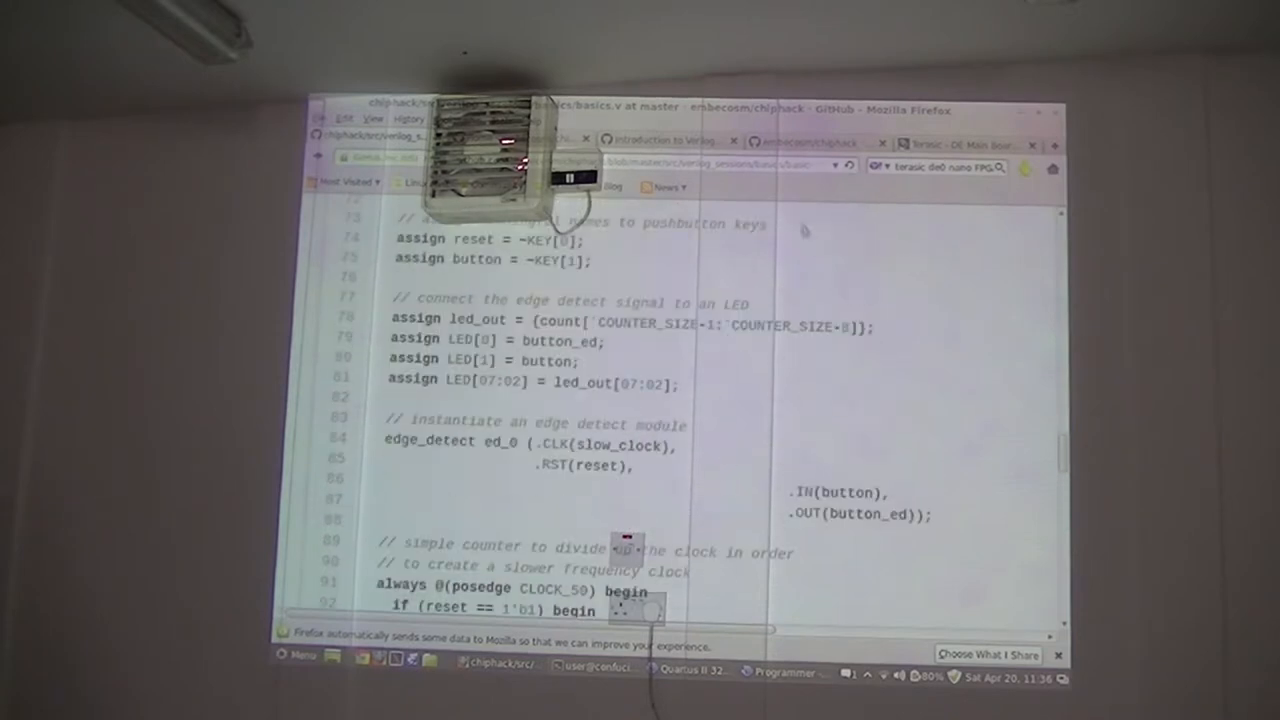
click(665, 140)
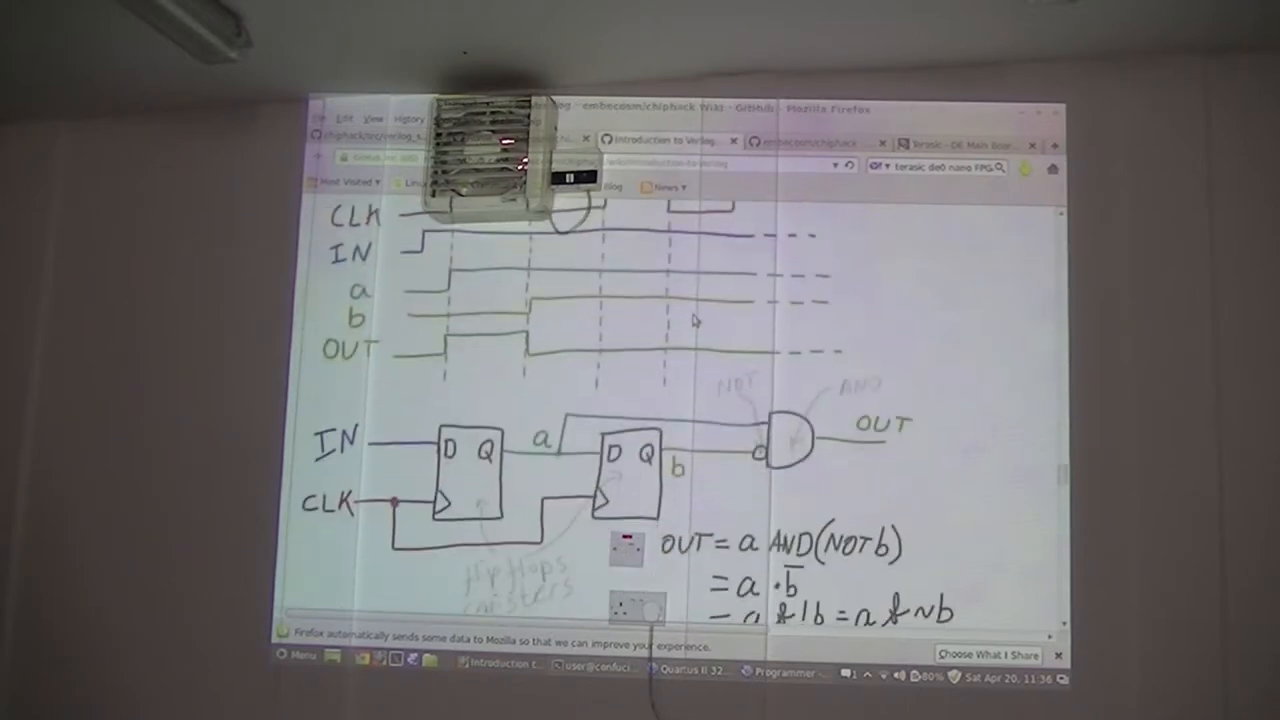
- Scroll the Introduction to Verilog wiki to the edge detect circuit drawing and timing diagram
scroll(up, 3)
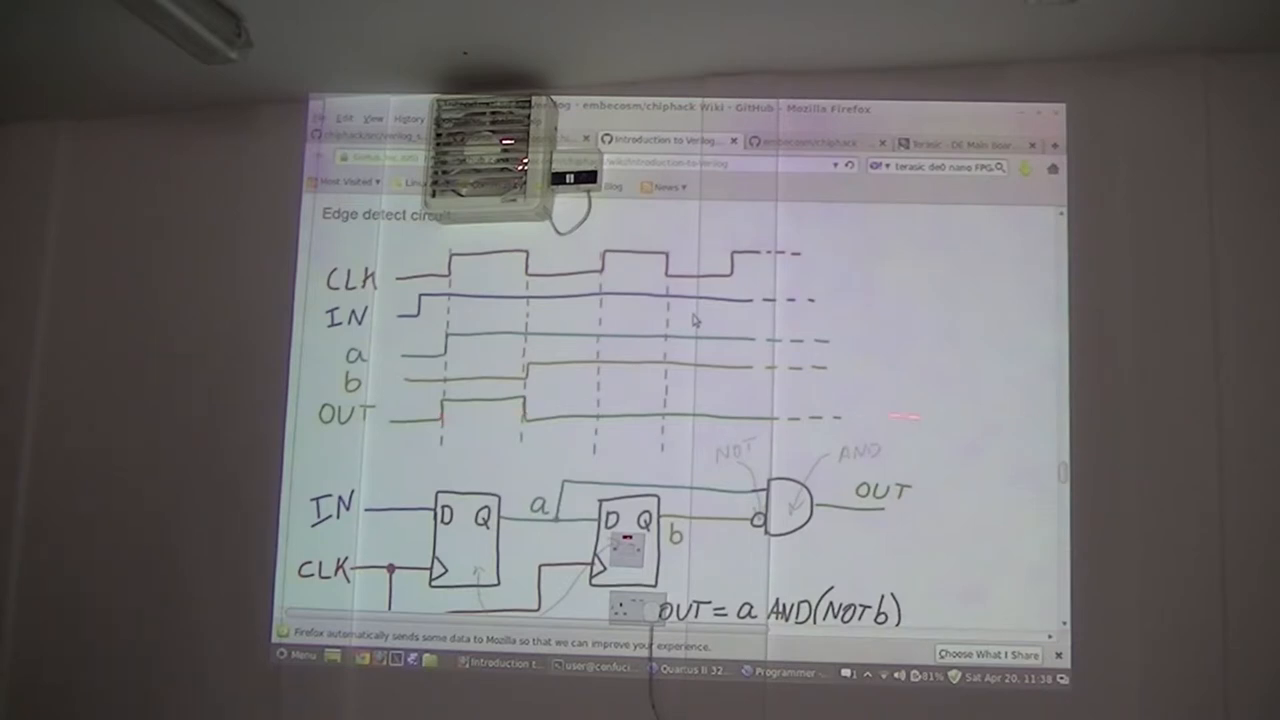
mouse_move(540, 428)
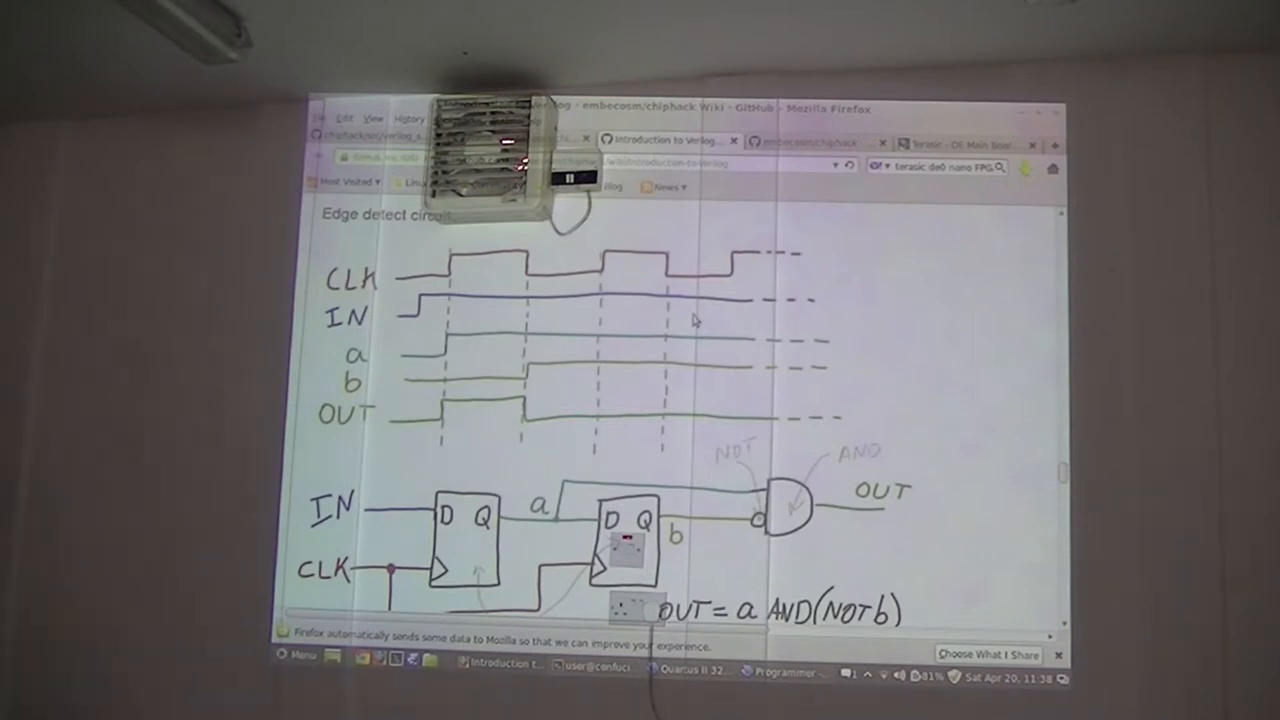
scroll(down, 3)
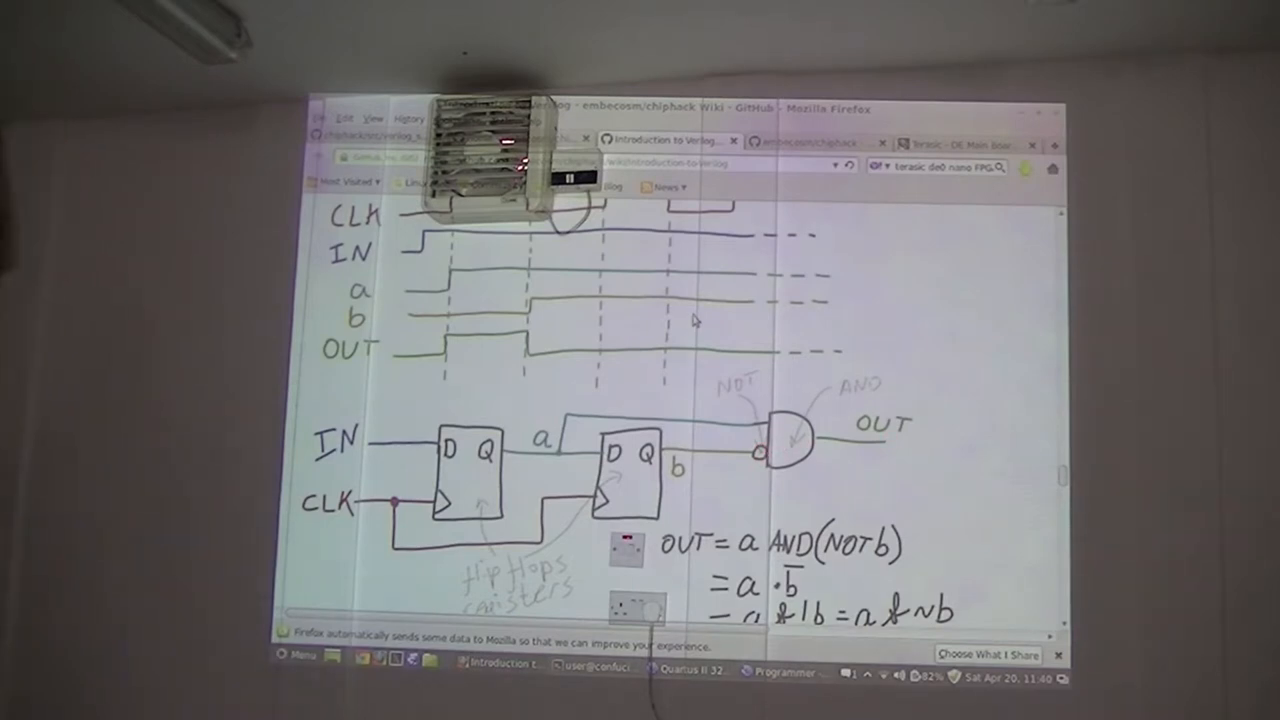
scroll(down, 3)
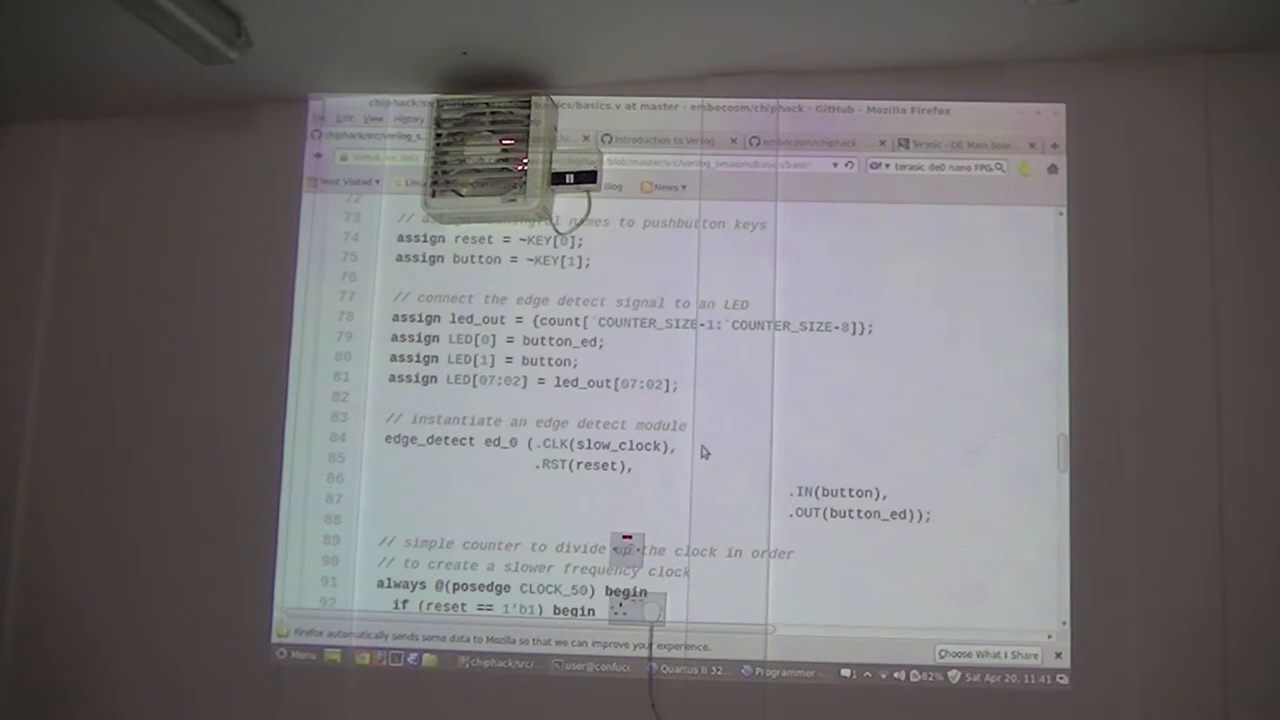
- Scroll basics.v past the clock-divider counter block to endmodule and the edge_detect header
scroll(down, 3)
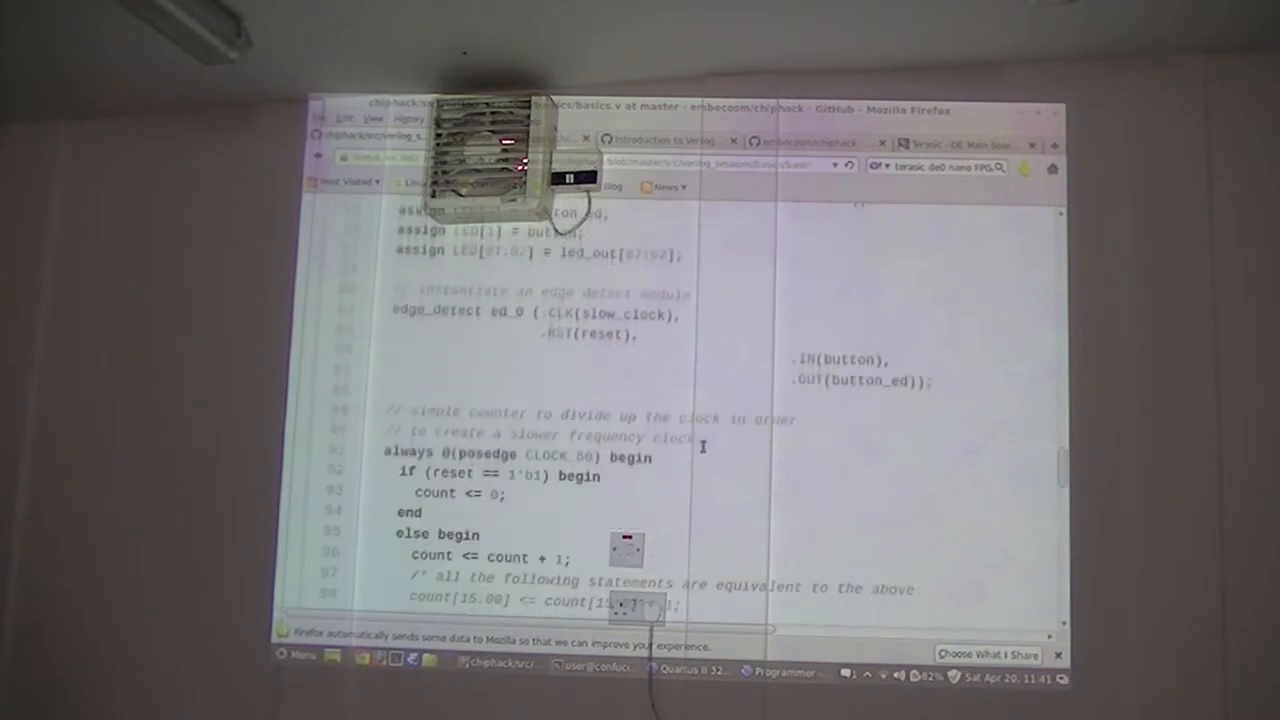
scroll(down, 3)
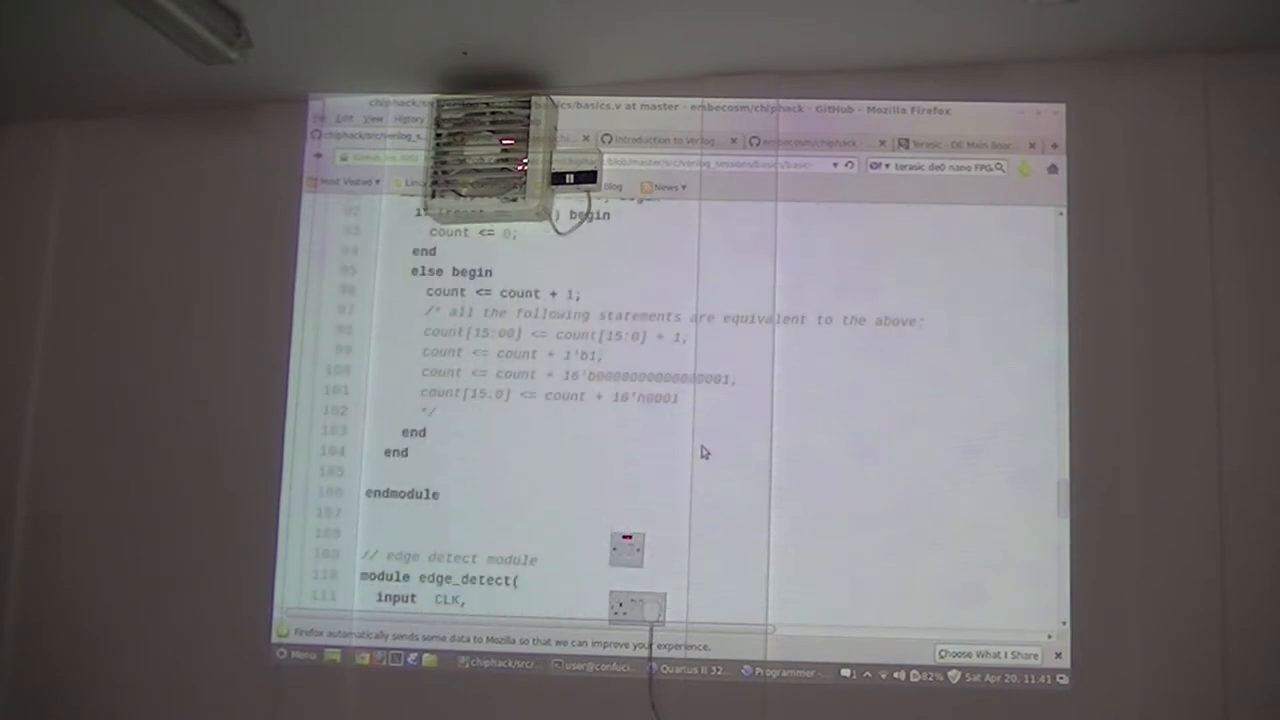
- Scroll through edge_detect's registers, OUT assignment and a/b shift logic to endmodule
scroll(down, 3)
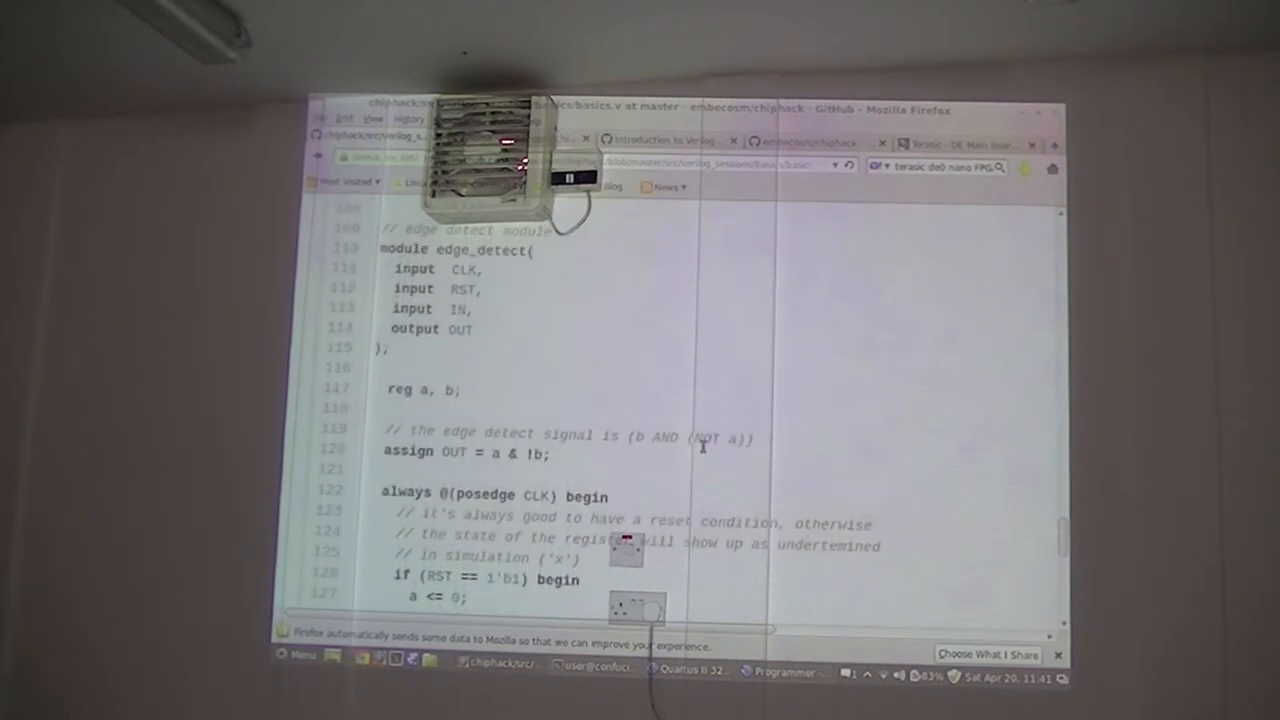
scroll(up, 3)
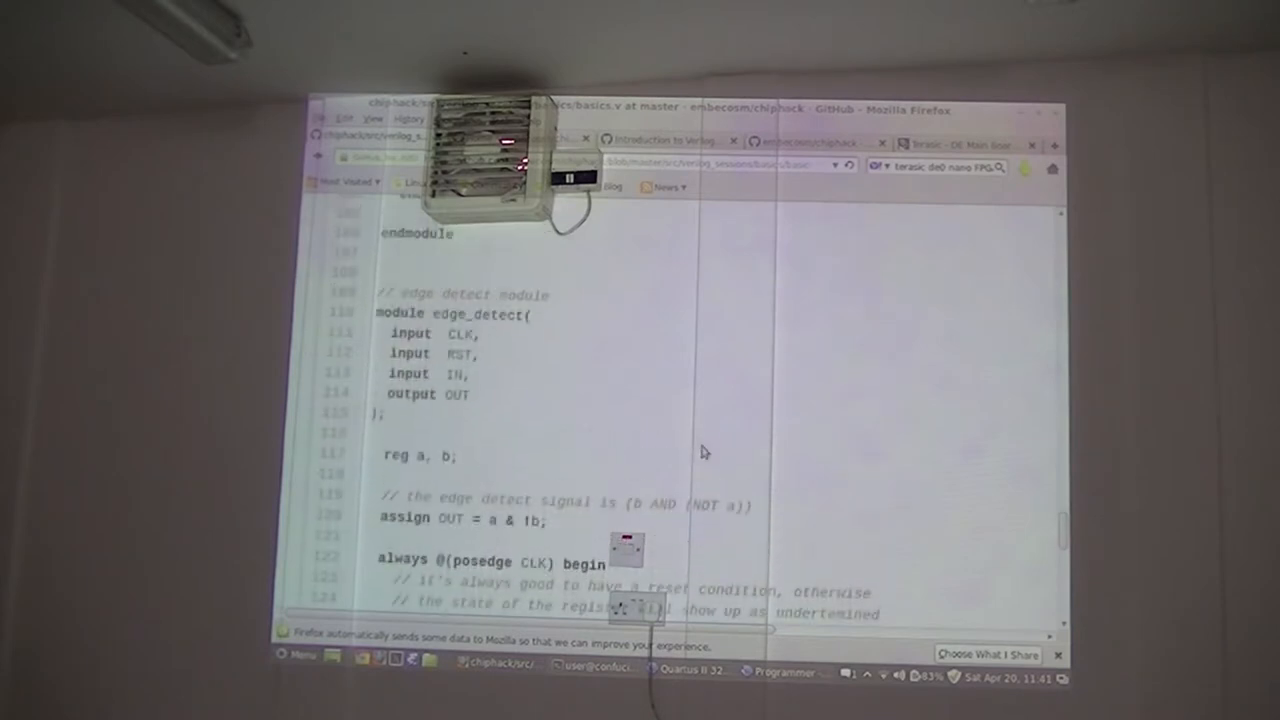
scroll(down, 3)
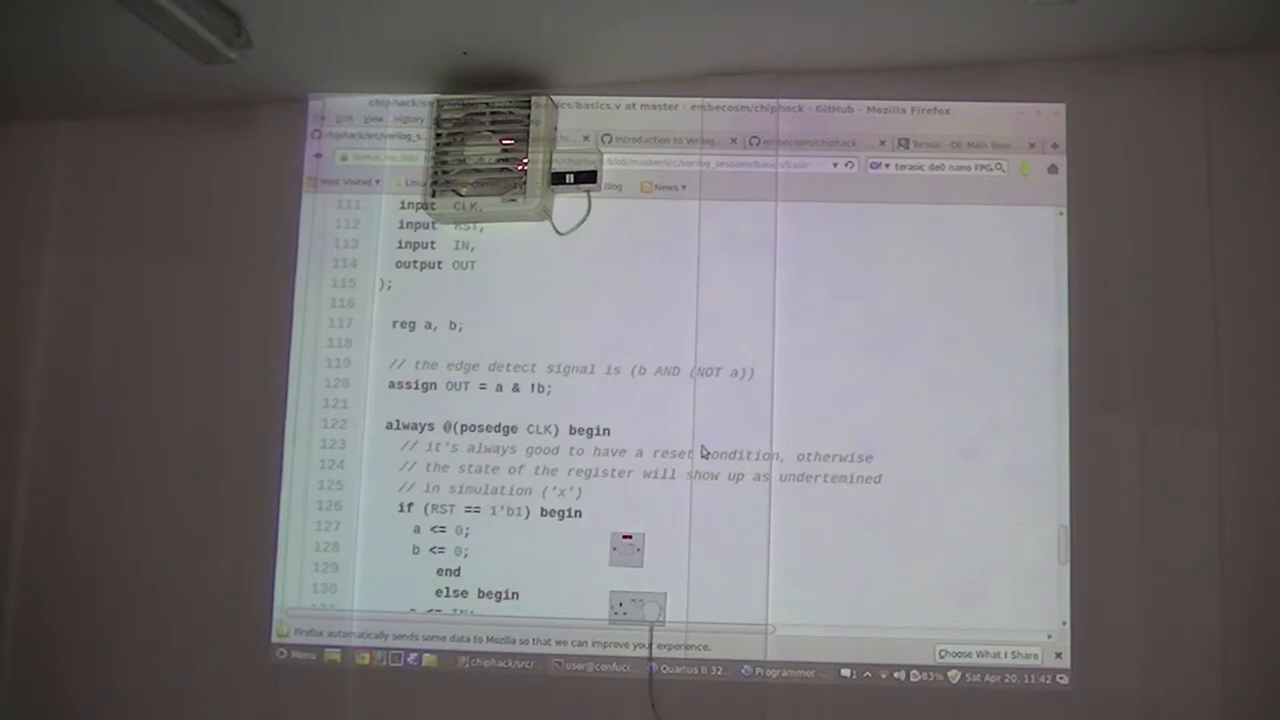
scroll(down, 3)
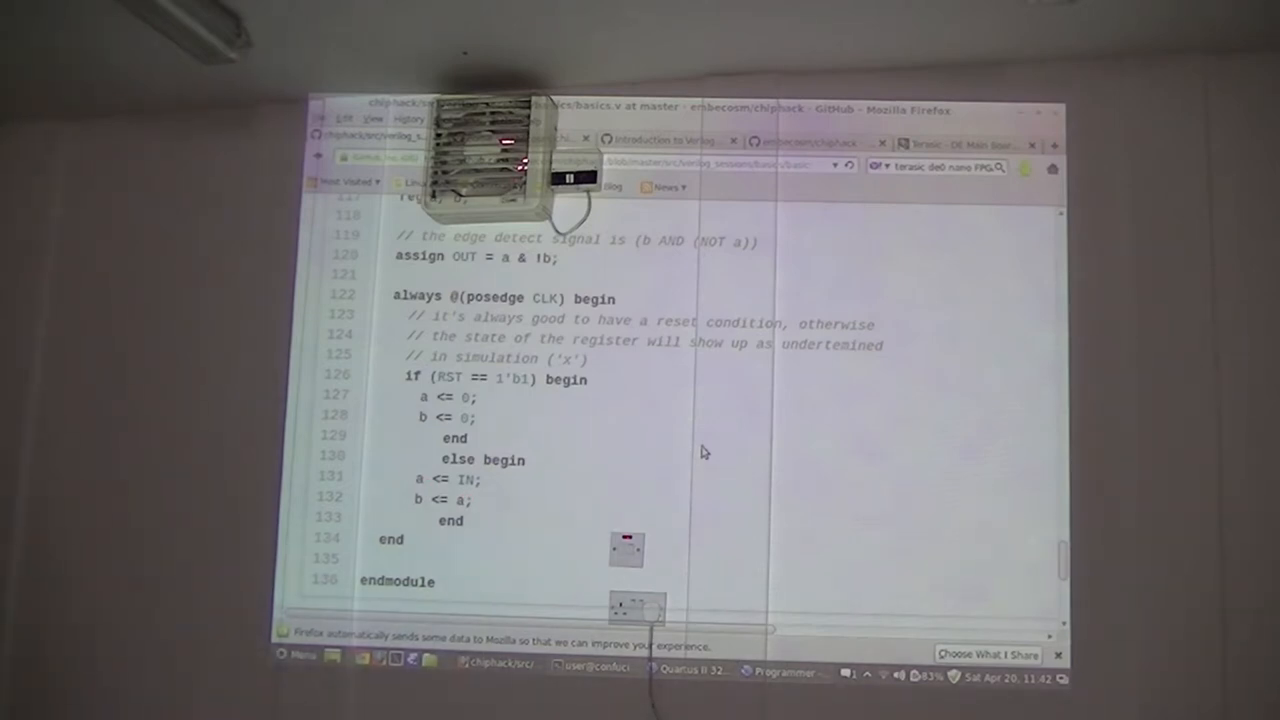
- Review basics.v lines 66–85, then return to the Quartus II Flow Summary
scroll(up, 3)
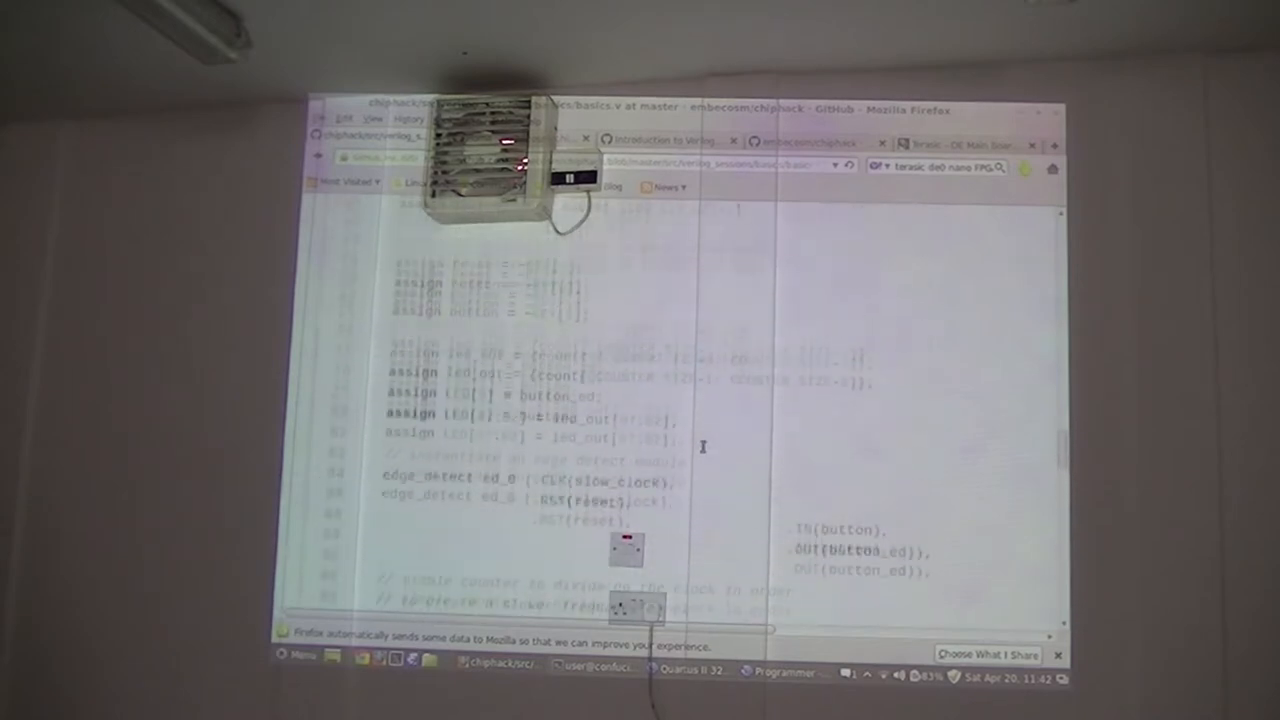
scroll(up, 3)
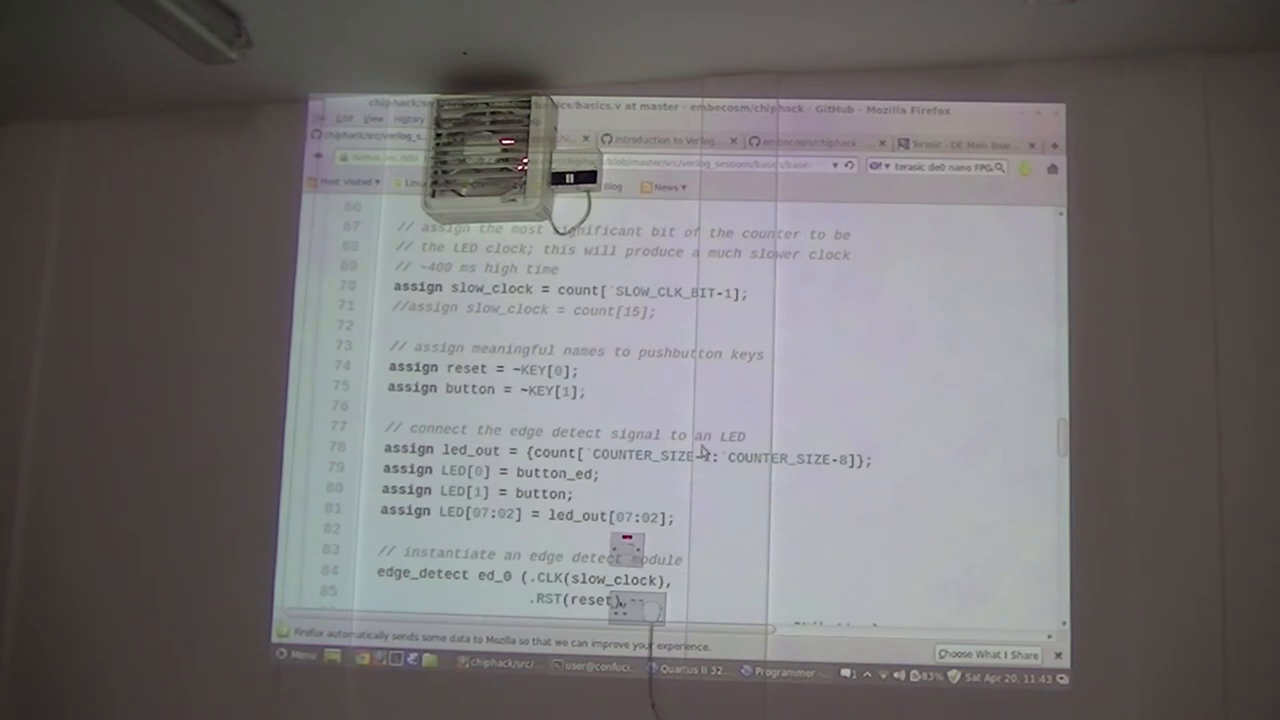
scroll(down, 3)
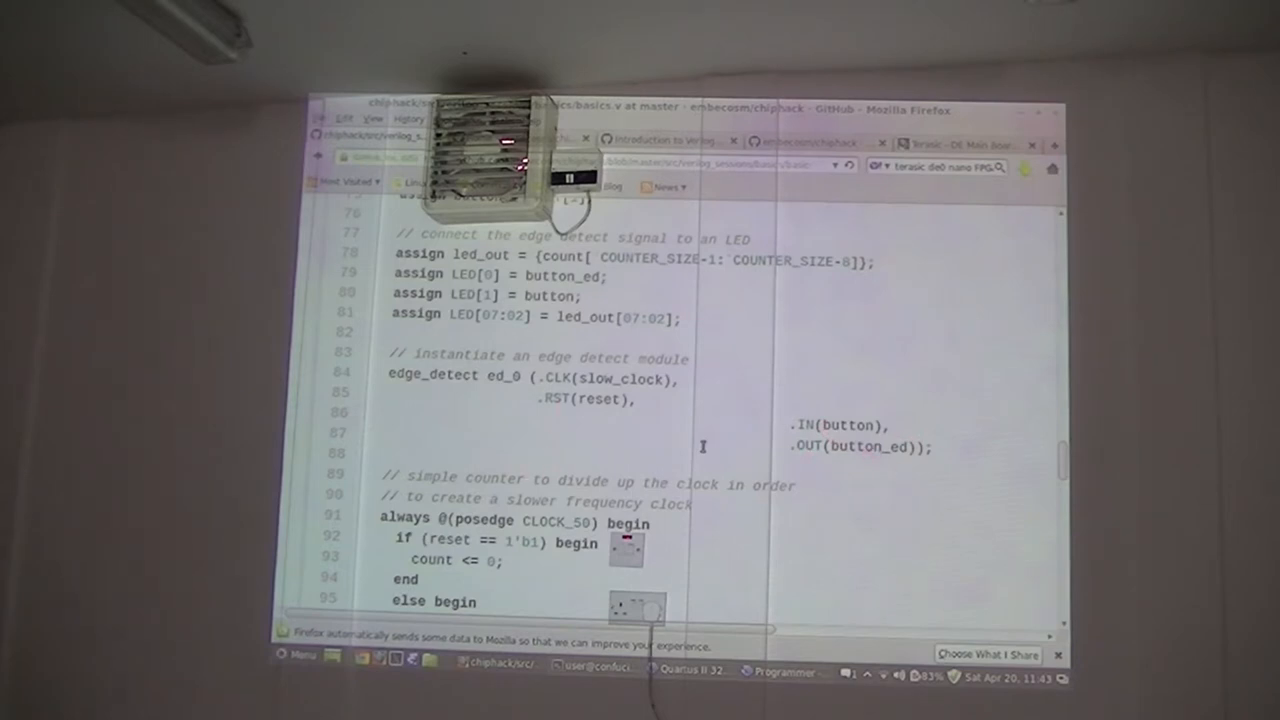
scroll(down, 3)
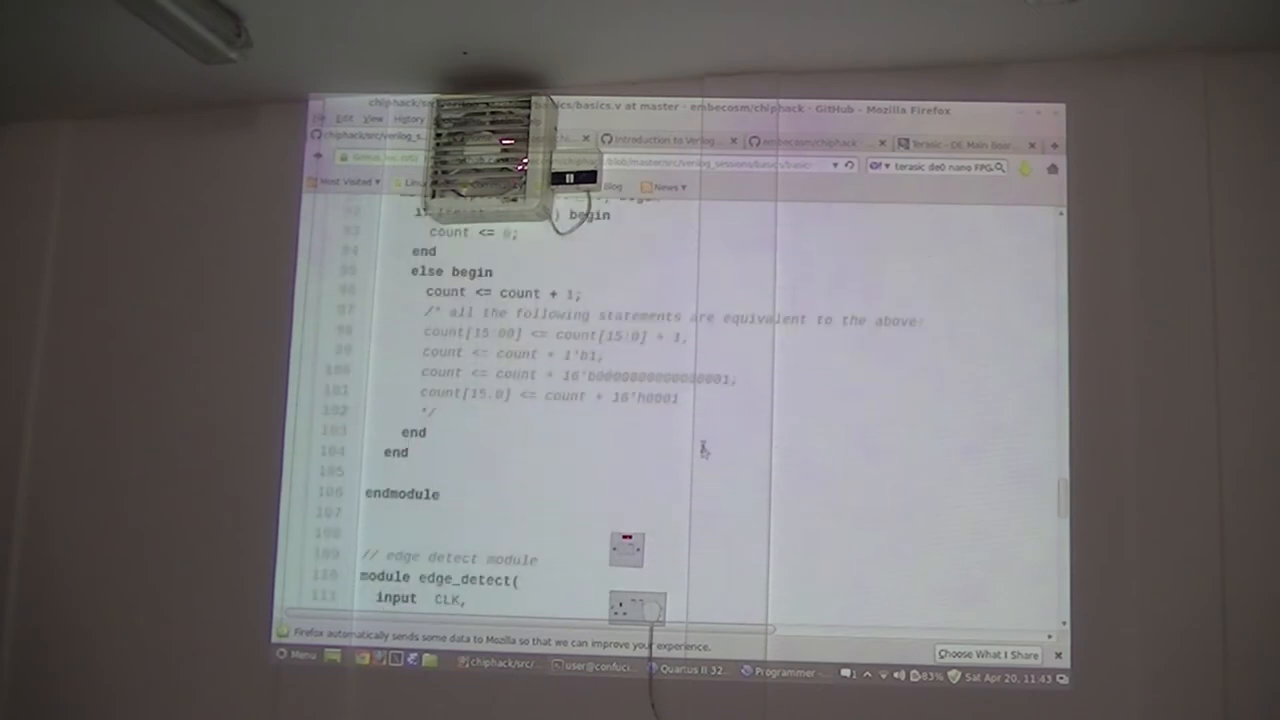
scroll(down, 3)
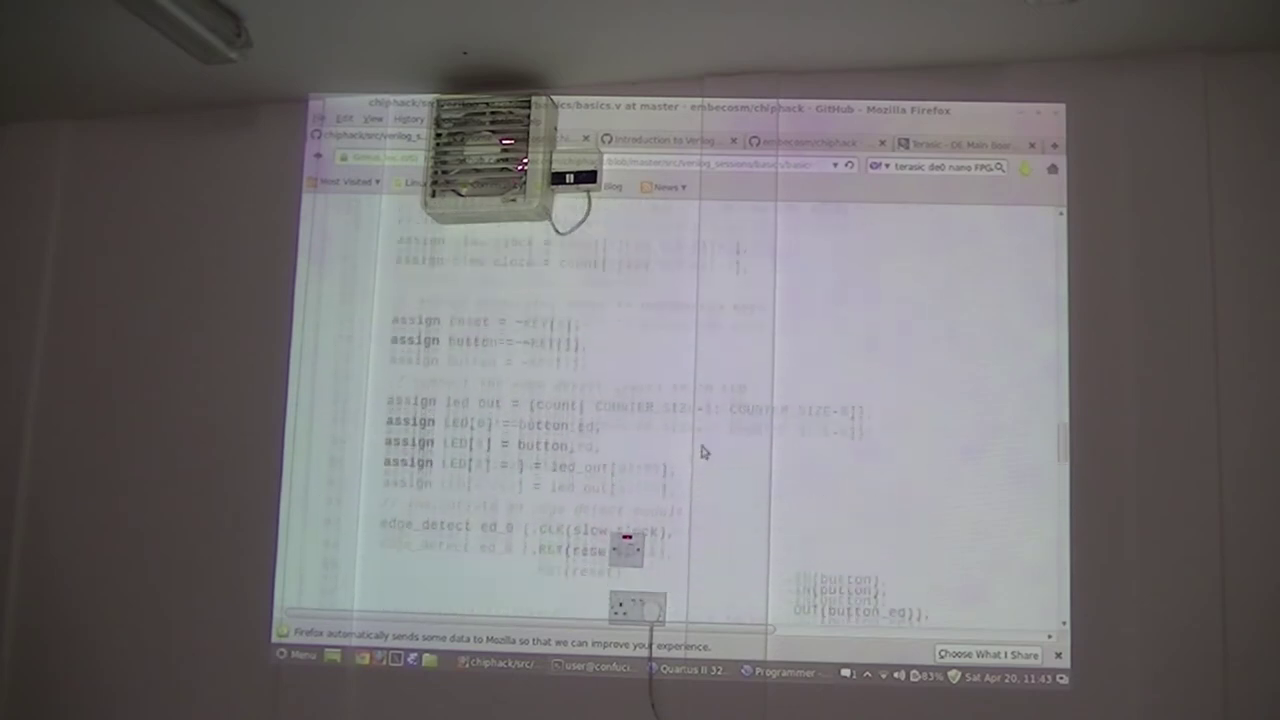
scroll(up, 3)
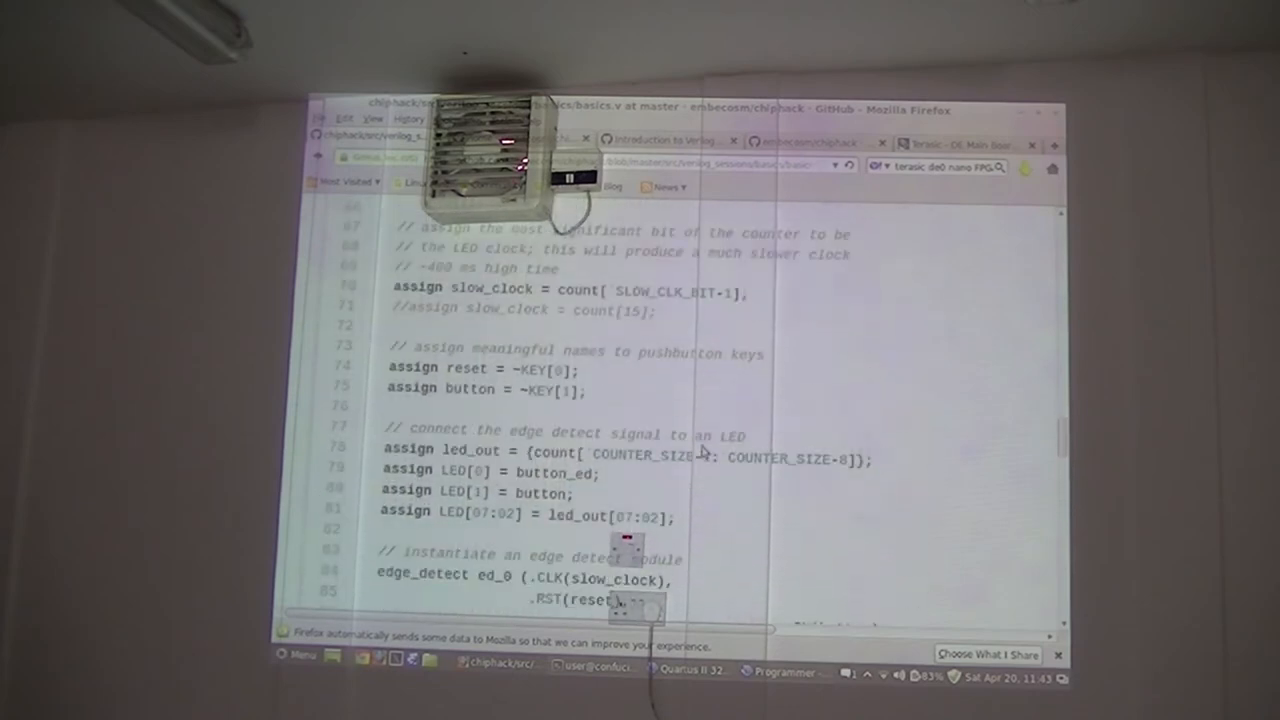
scroll(up, 3)
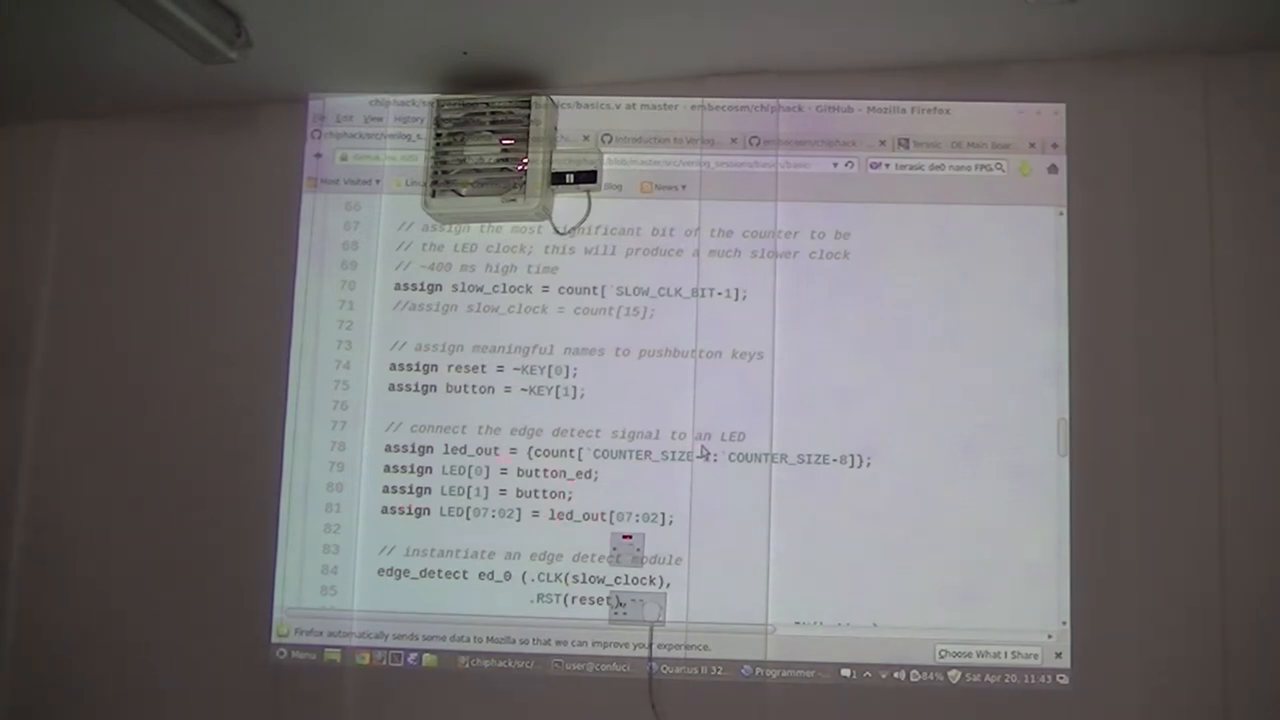
mouse_move(788, 533)
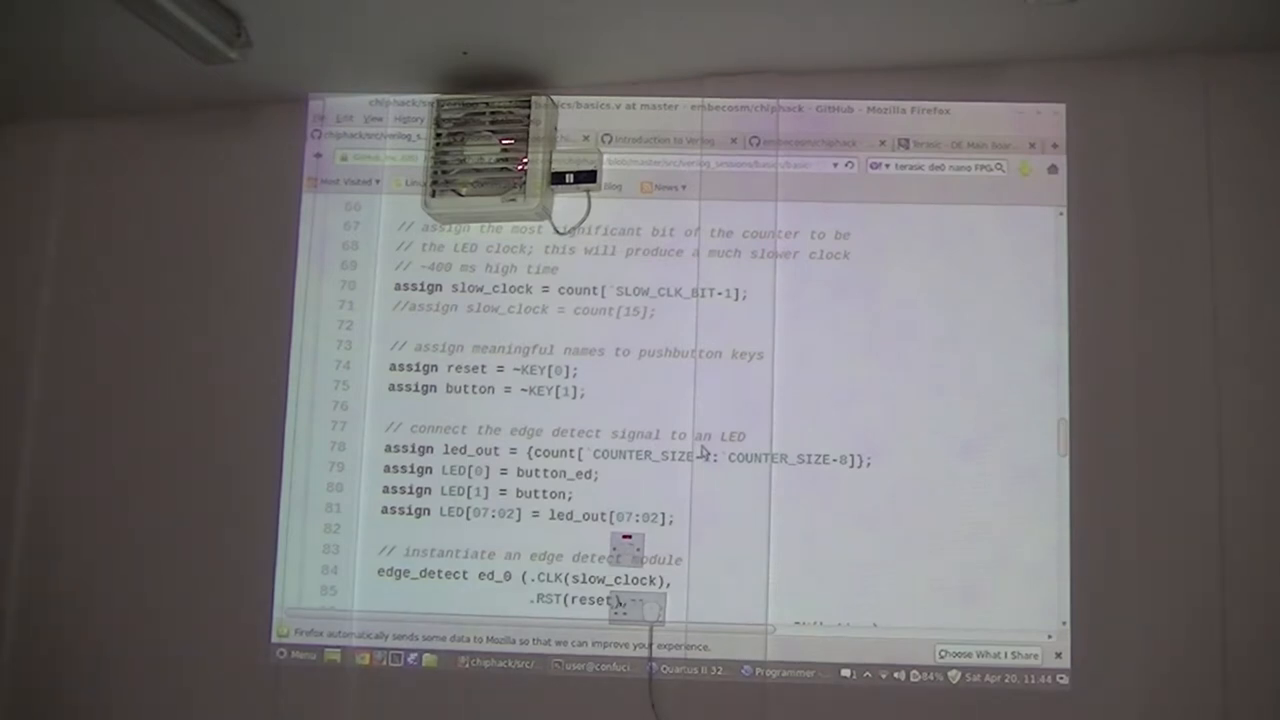
scroll(down, 3)
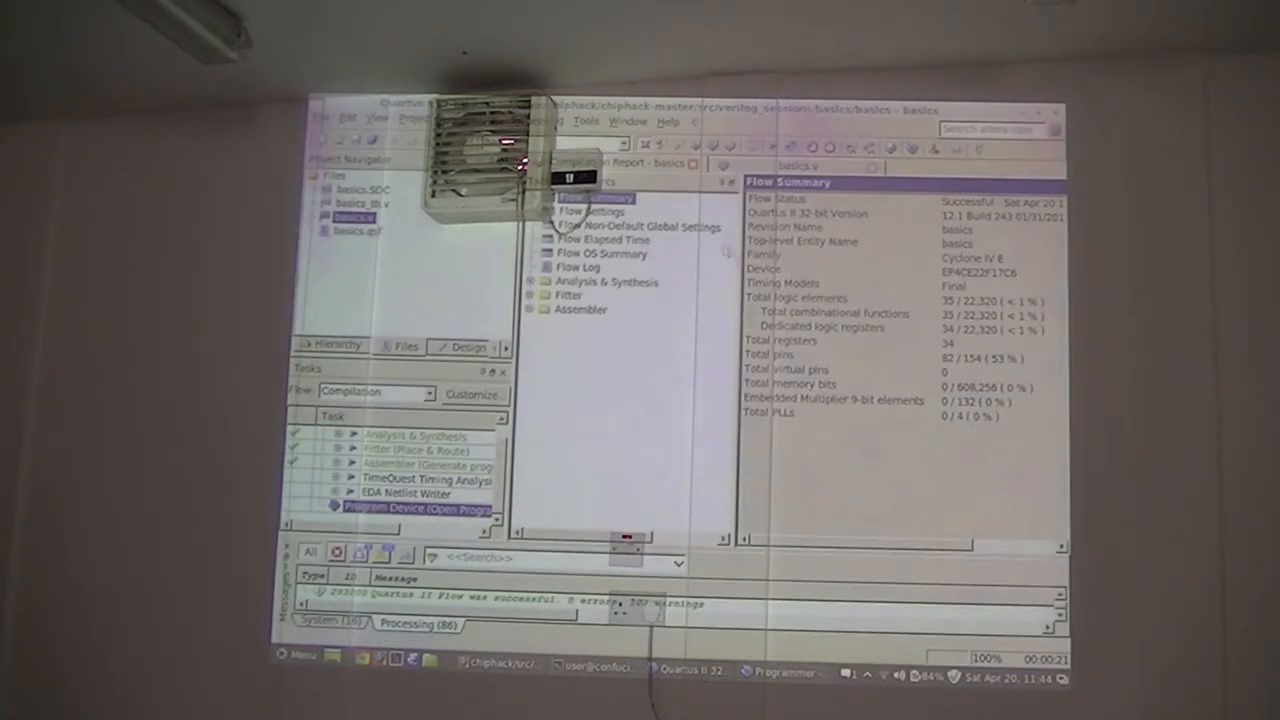
- Bring up the basics.v editor tab and choose the RTL Simulation task flow
click(795, 166)
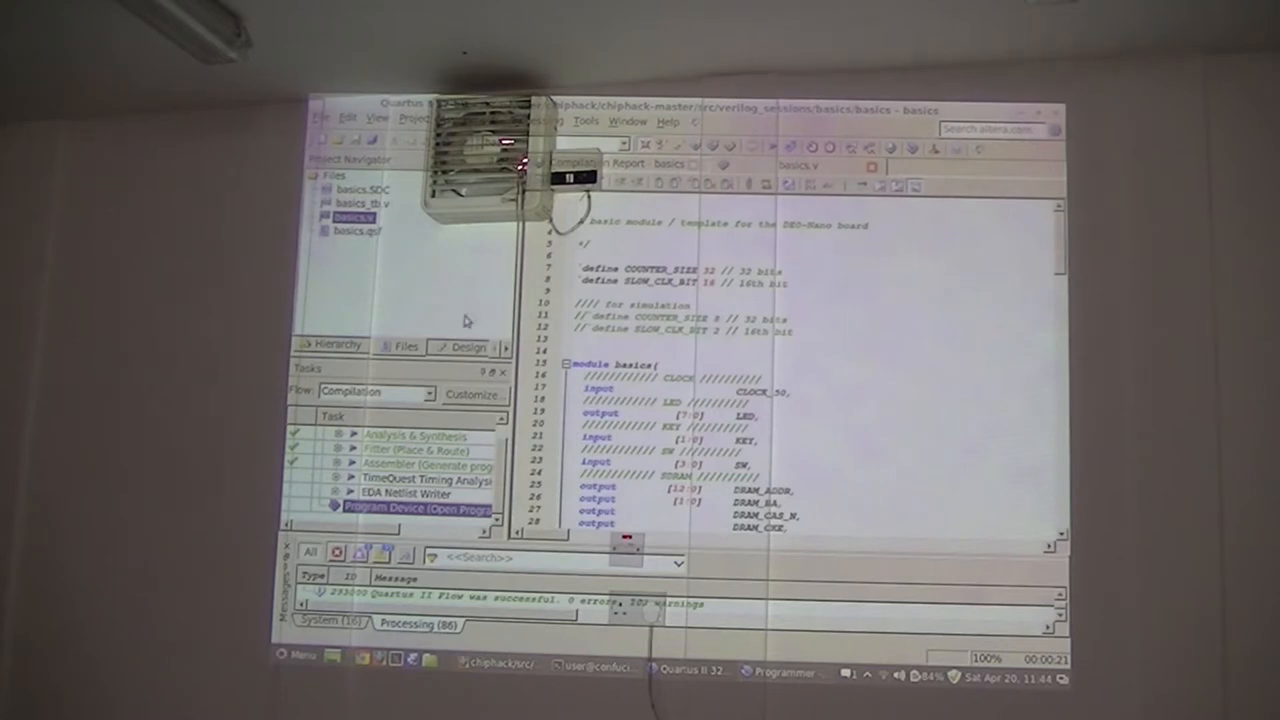
click(435, 392)
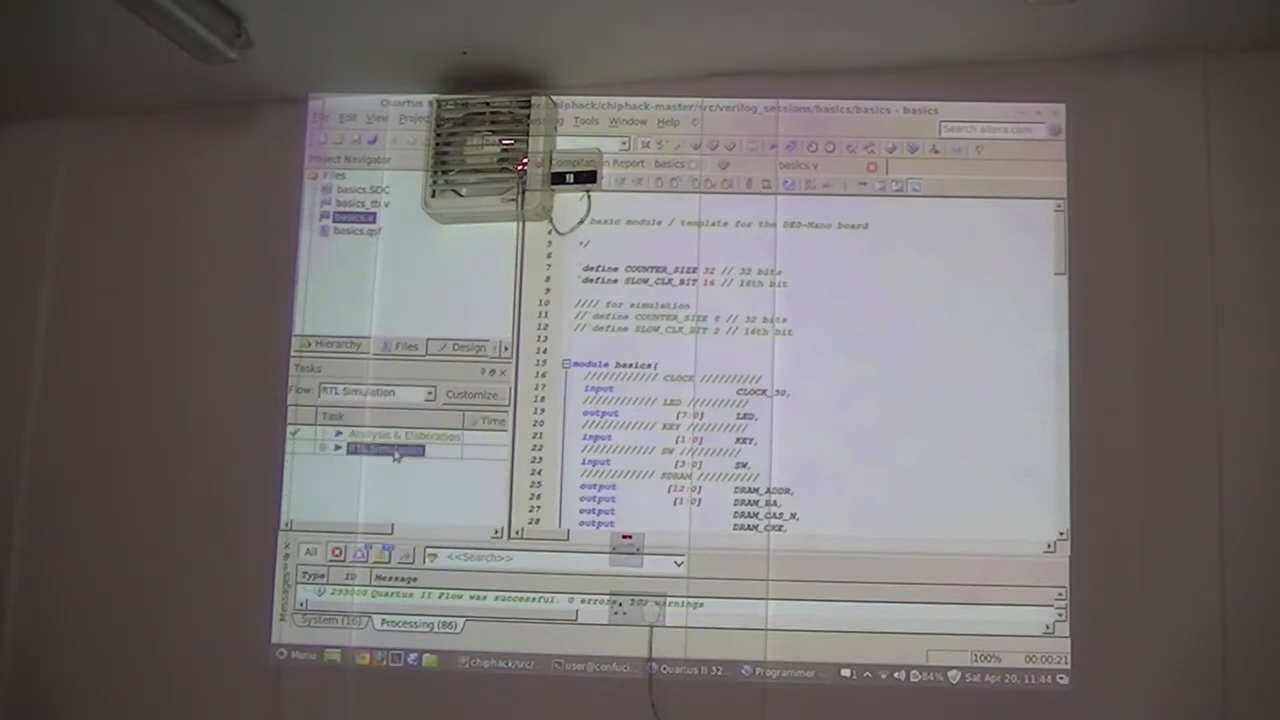
click(385, 449)
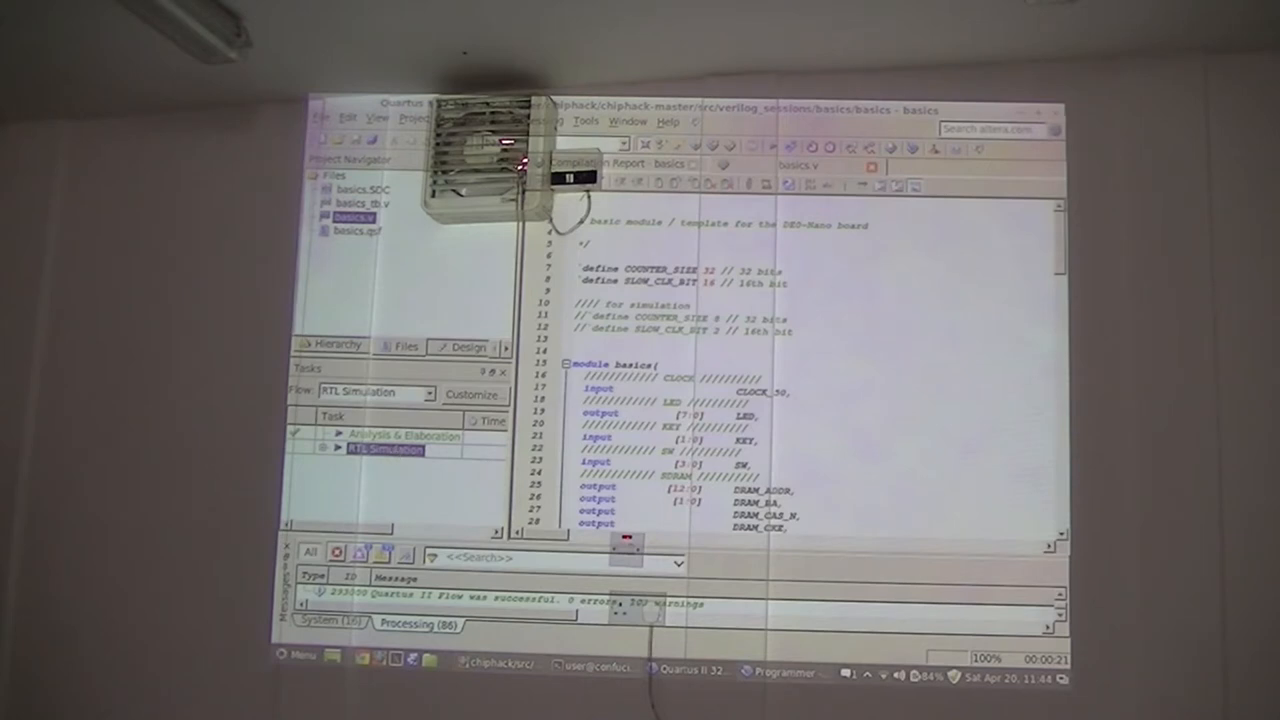
click(668, 337)
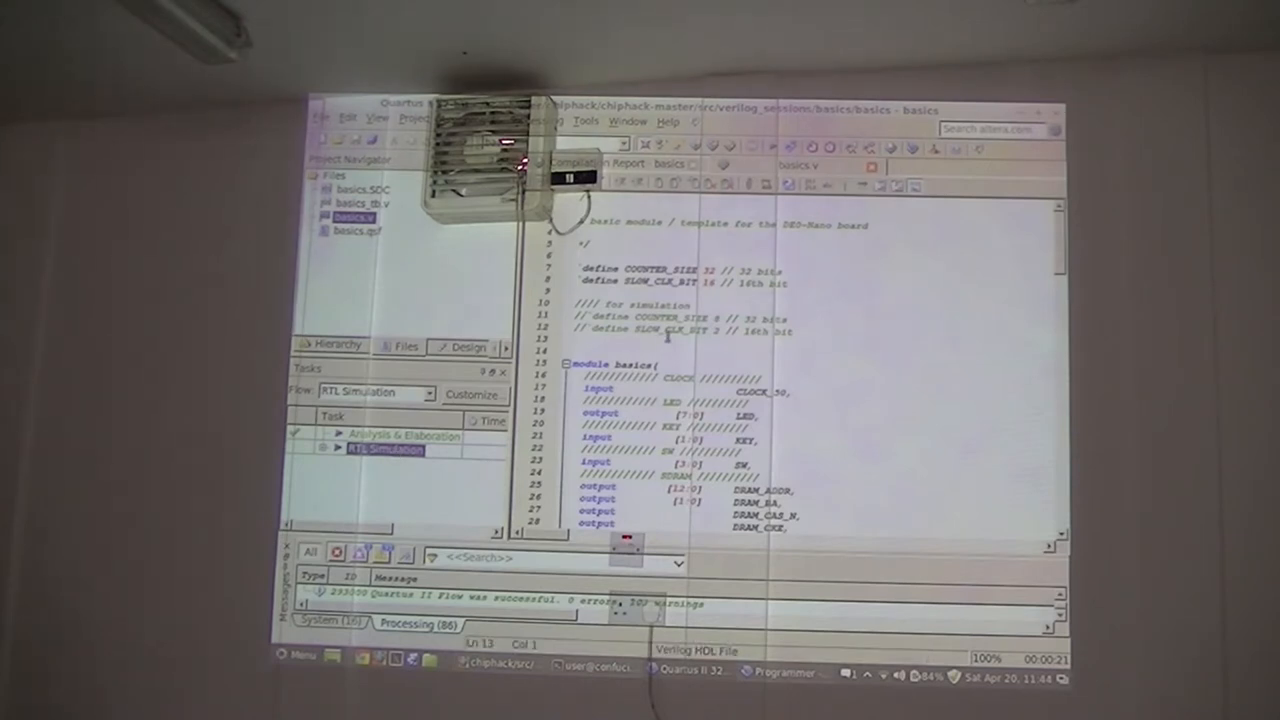
- Add // before the COUNTER_SIZE 32 and SLOW_CLK_BIT 16 define lines
click(720, 269)
text(// )
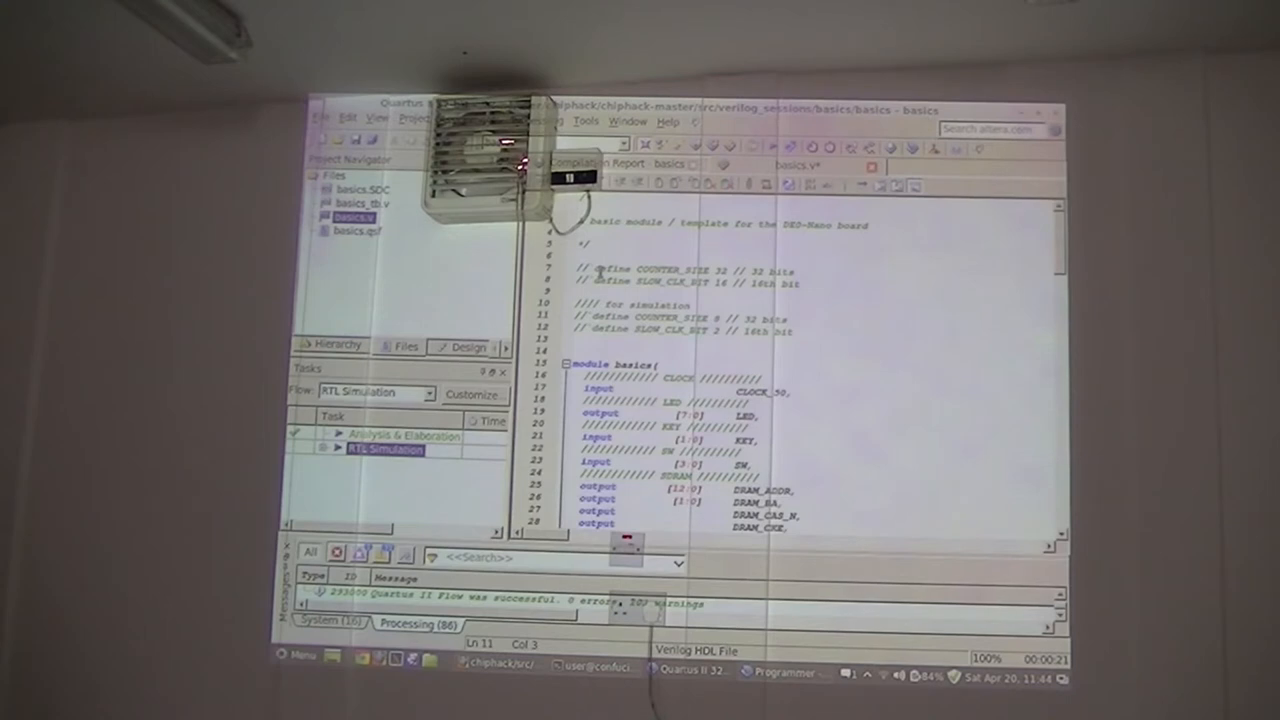
click(575, 331)
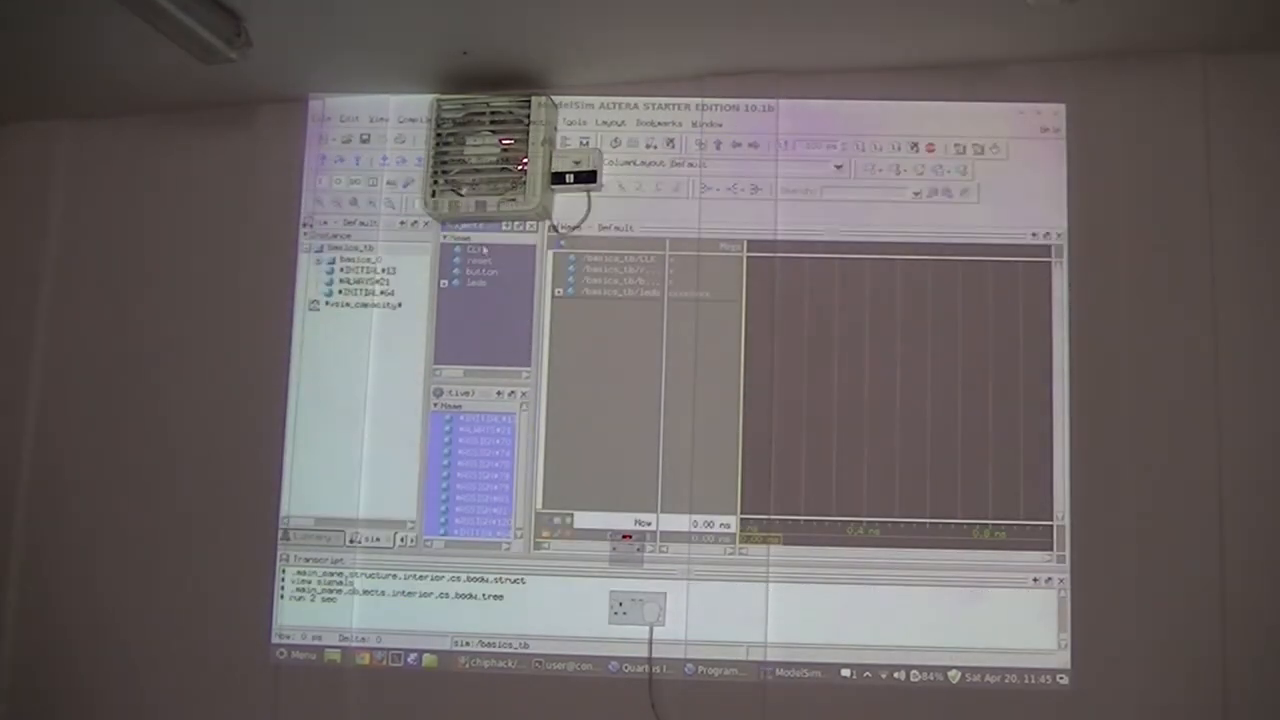
- Launch RTL Simulation so ModelSim runs basics_tb with CLK, reset, button and leds
click(476, 283)
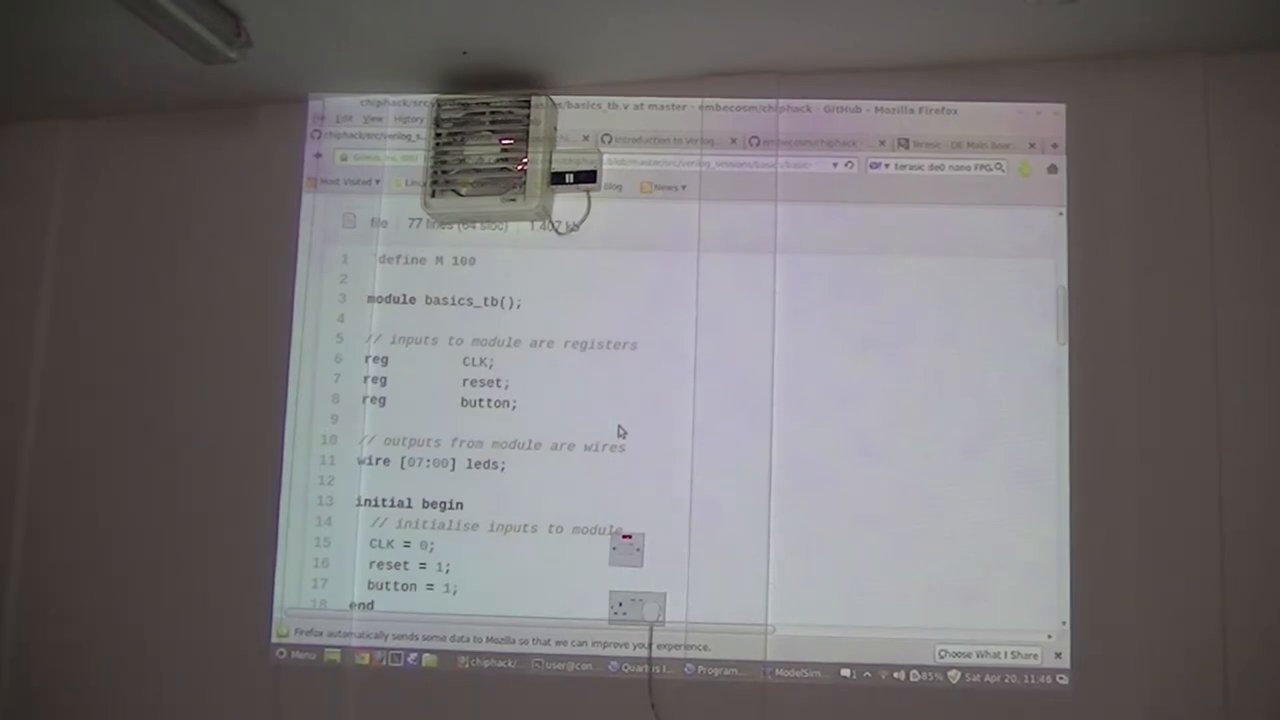
- Scroll basics_tb.v through its registers and initial block to the CLK-toggling always block
scroll(up, 3)
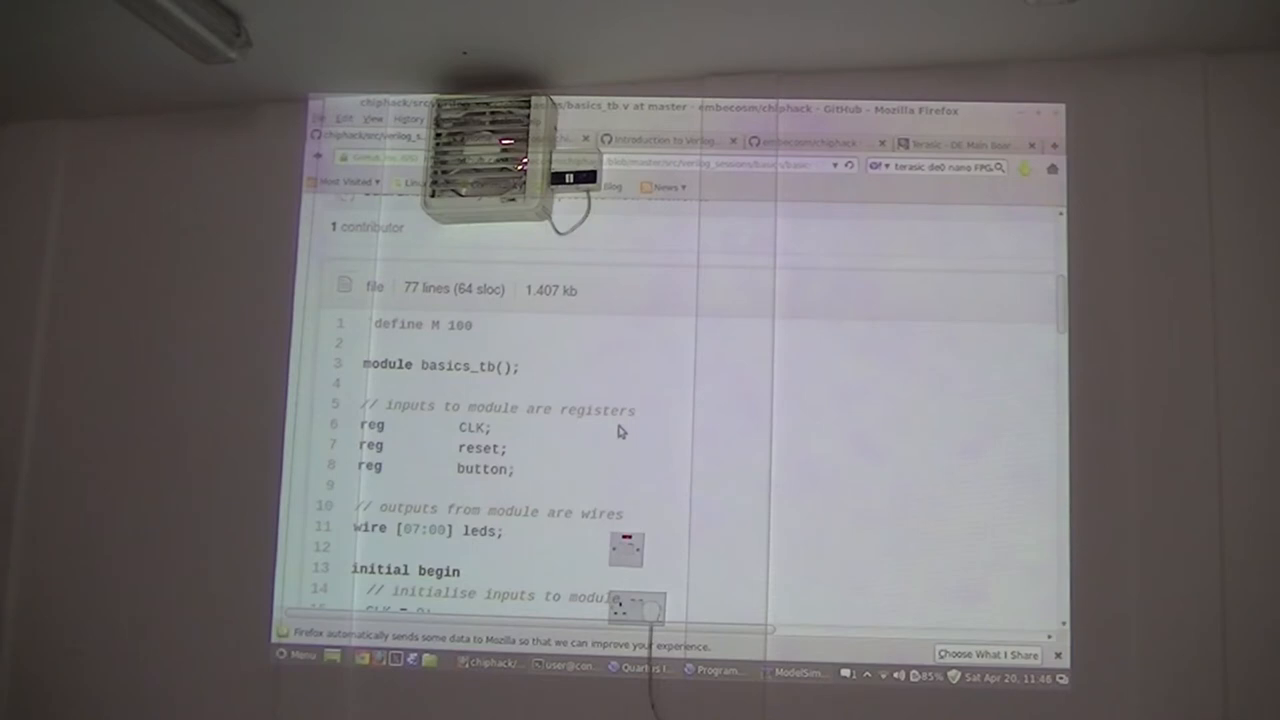
scroll(down, 3)
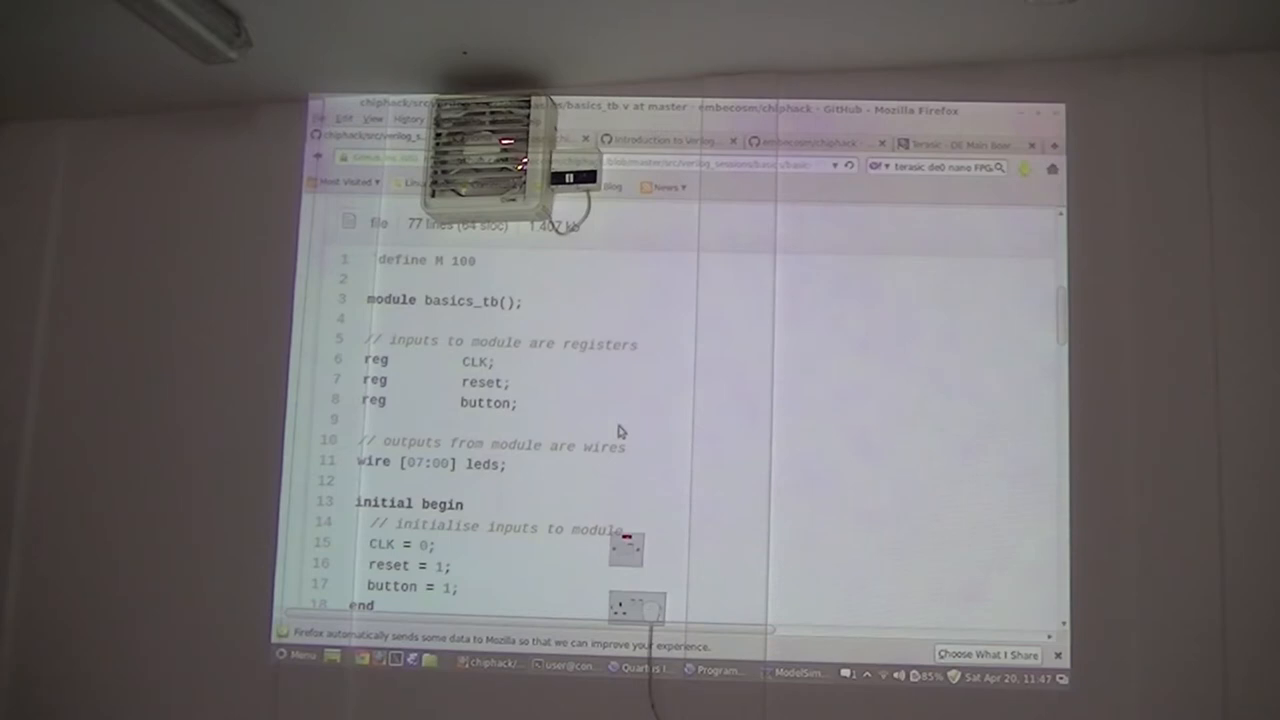
scroll(down, 3)
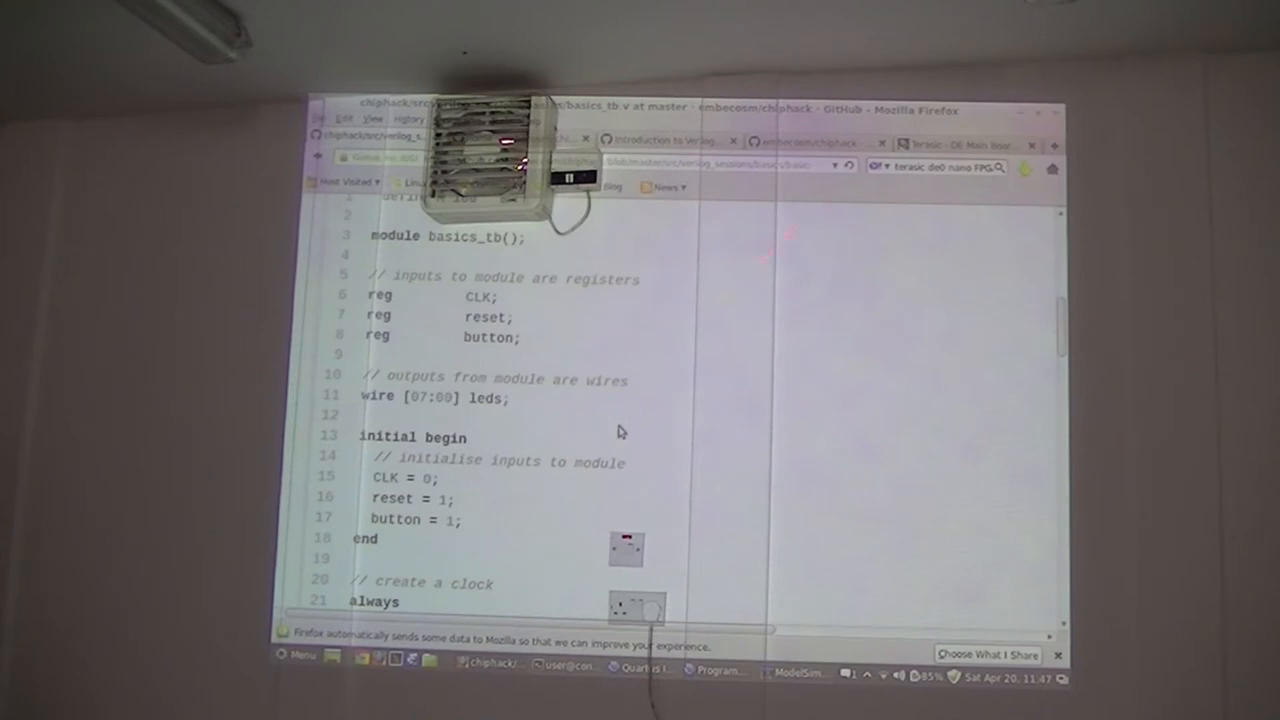
scroll(down, 3)
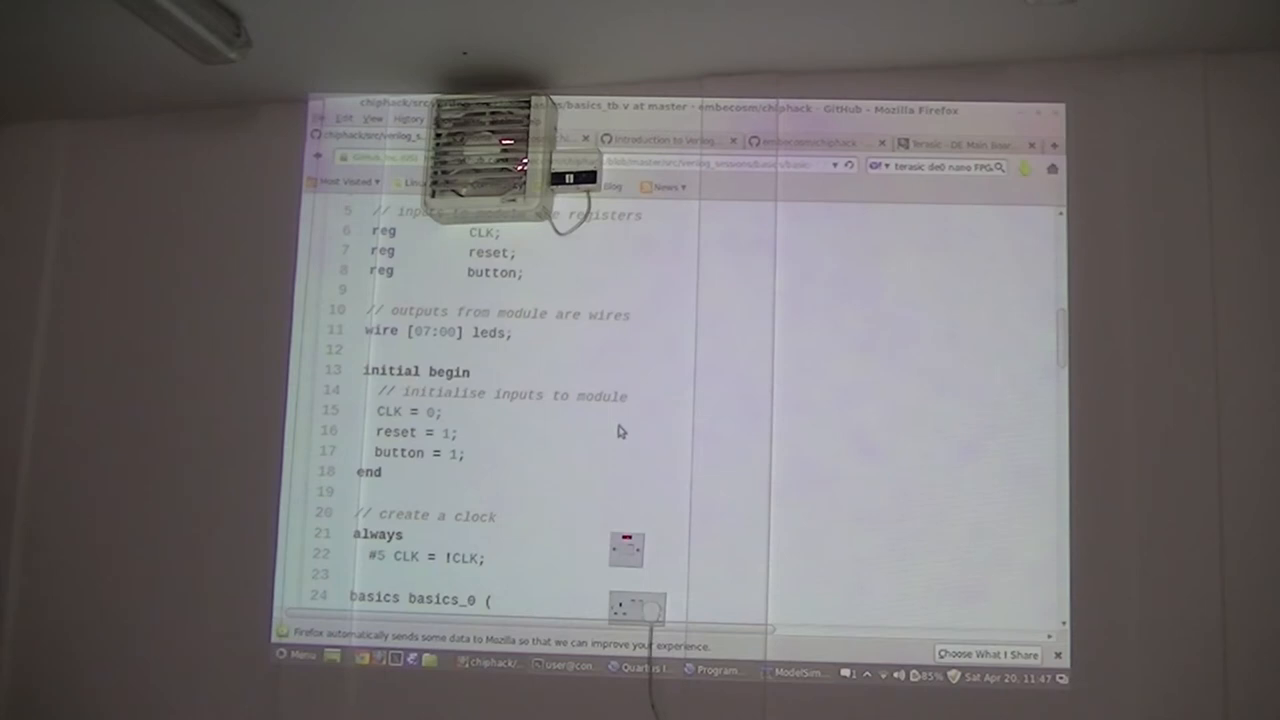
scroll(down, 3)
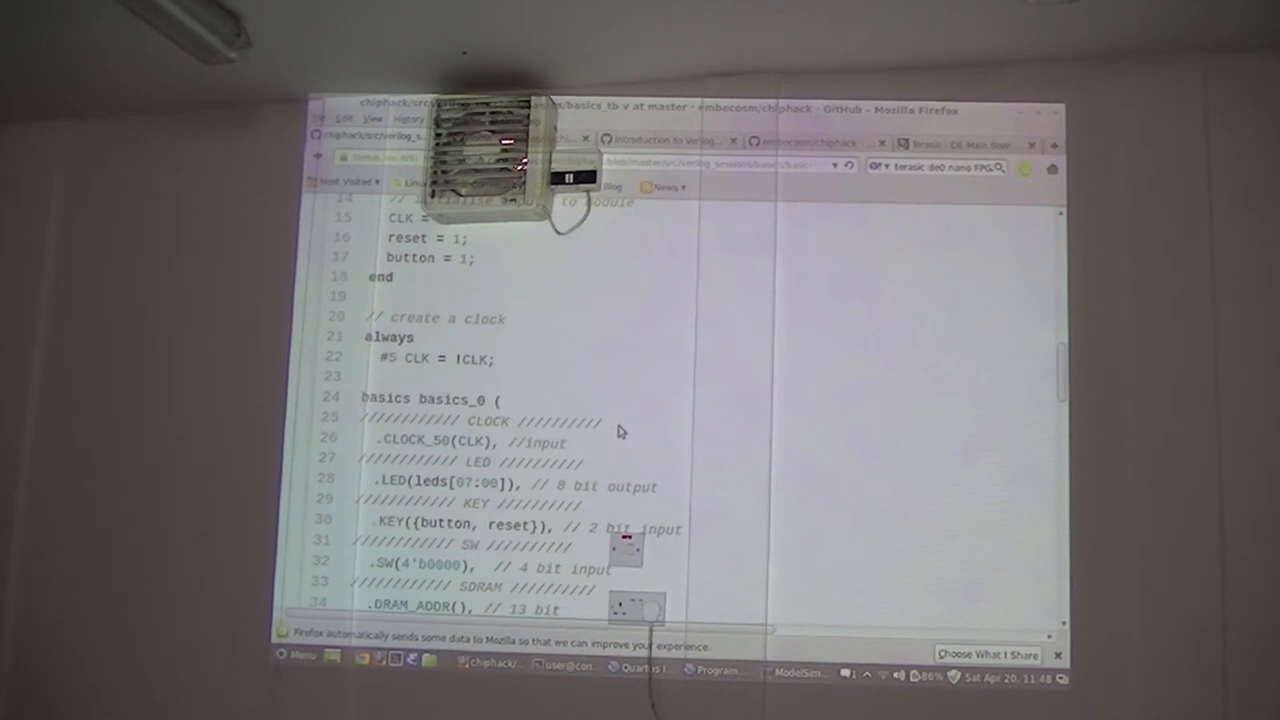
scroll(down, 3)
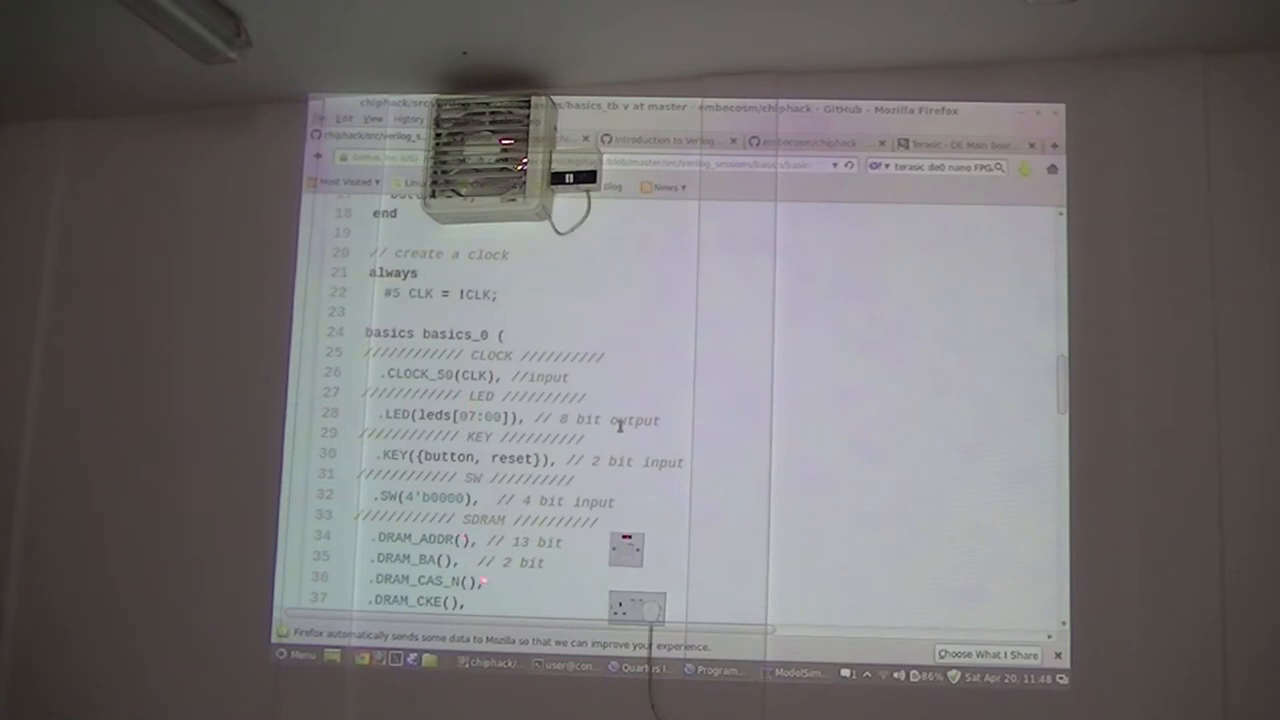
scroll(down, 3)
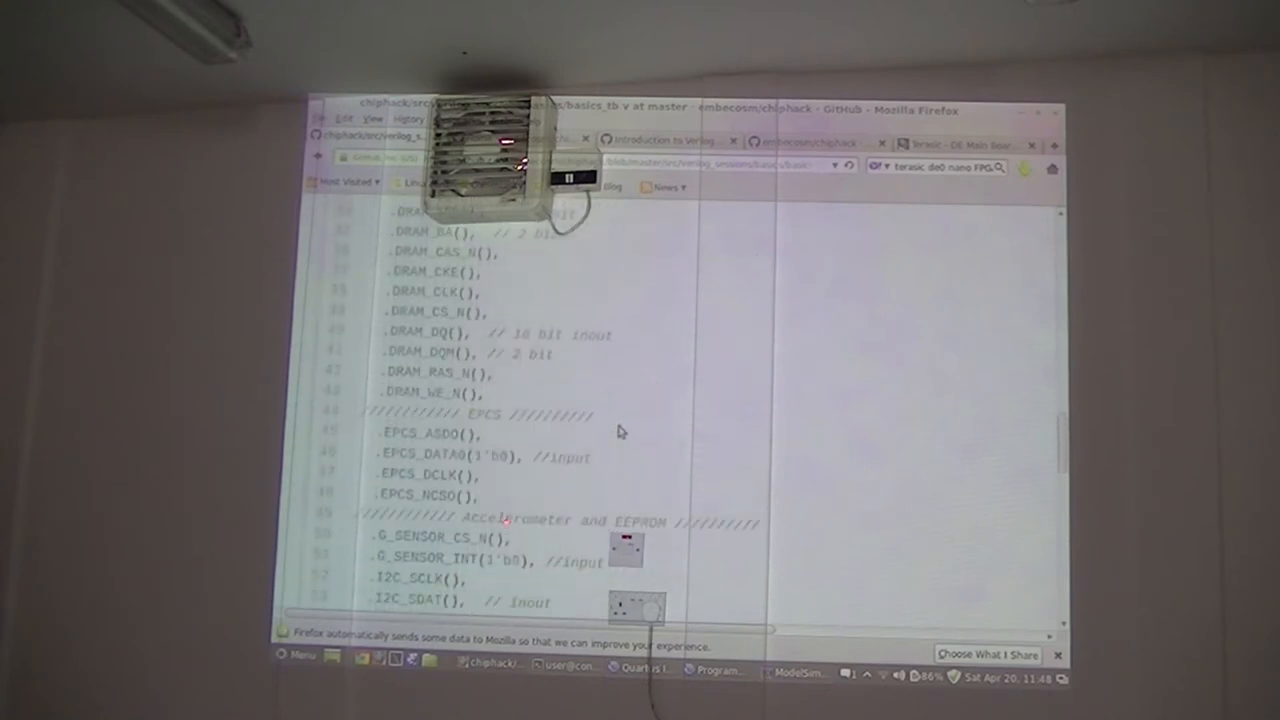
scroll(up, 3)
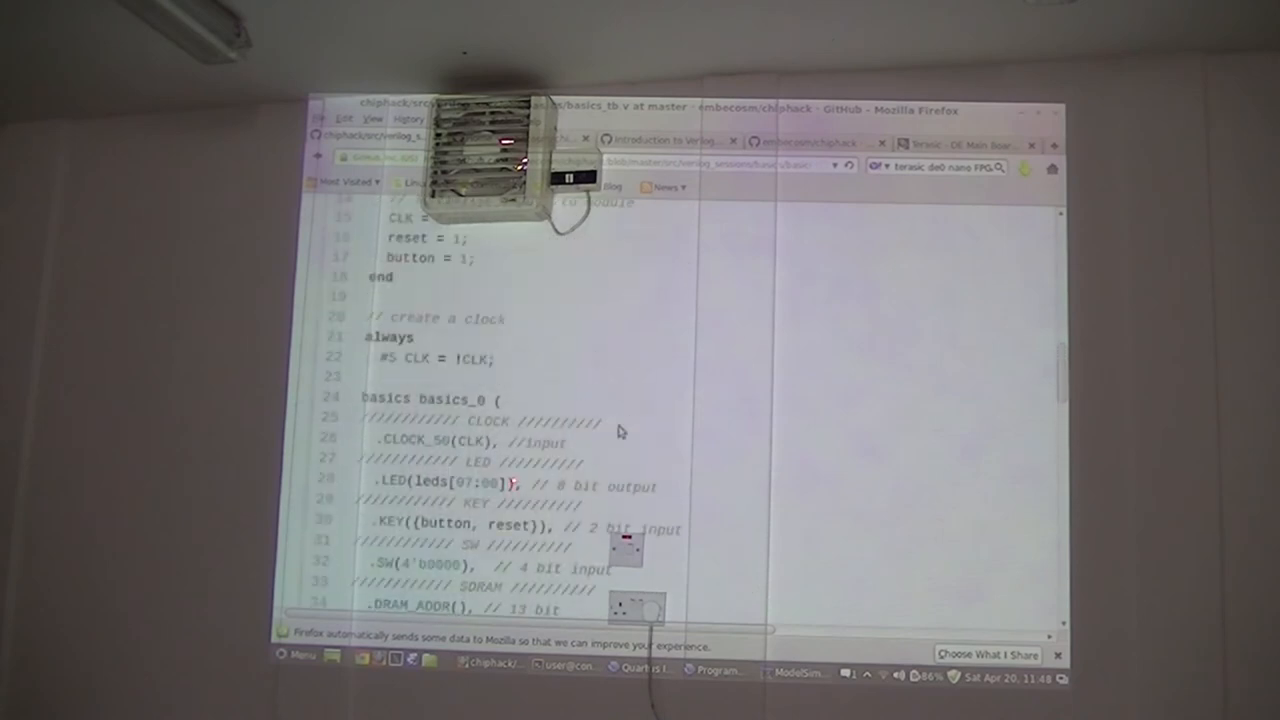
scroll(down, 3)
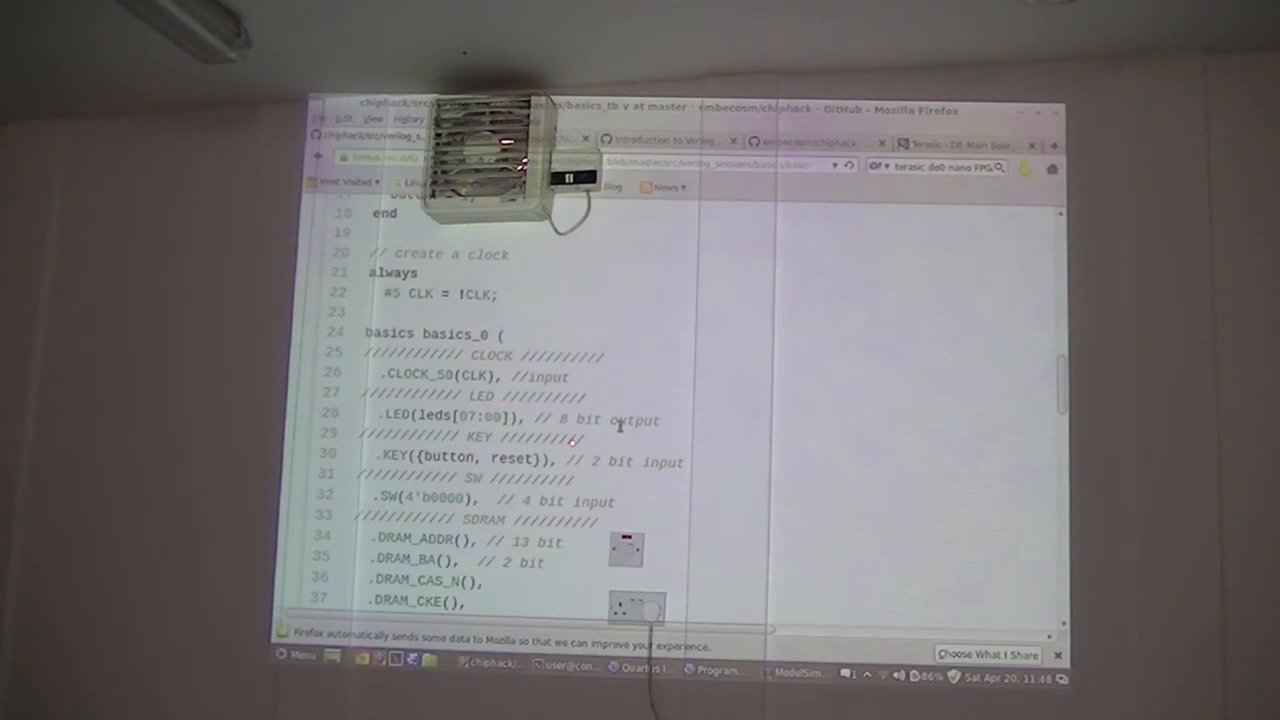
mouse_move(628, 470)
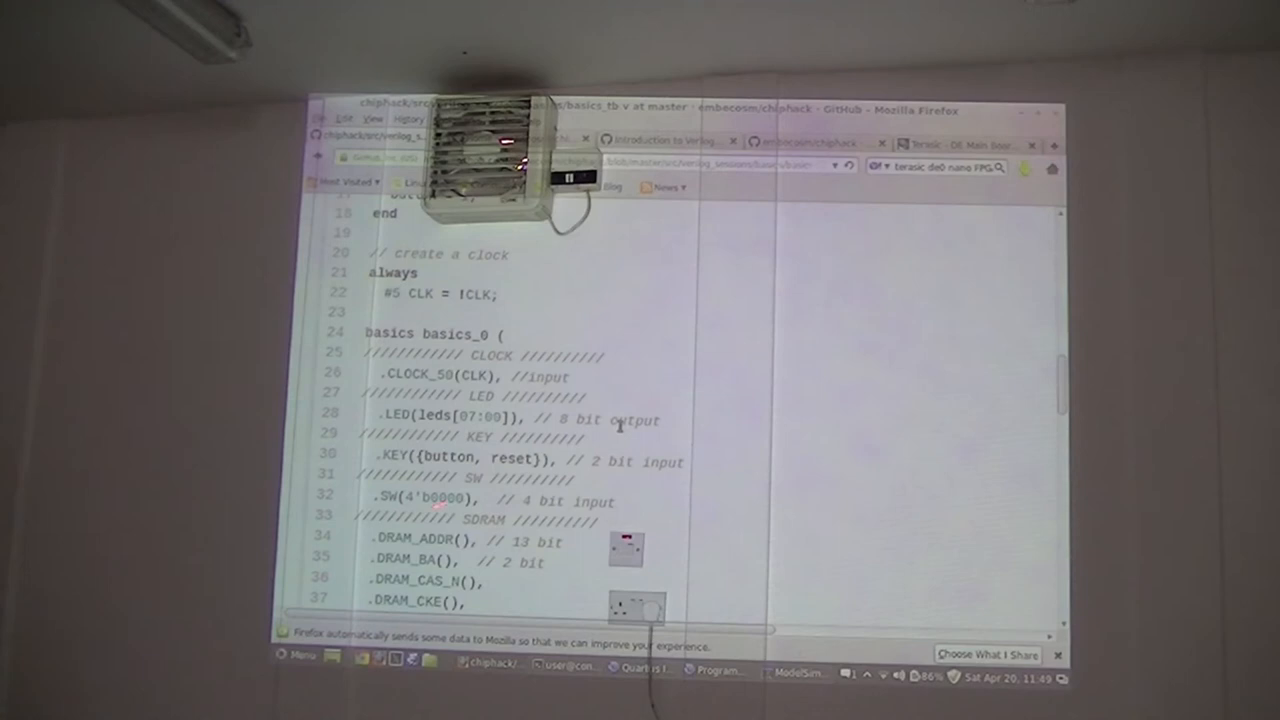
scroll(down, 3)
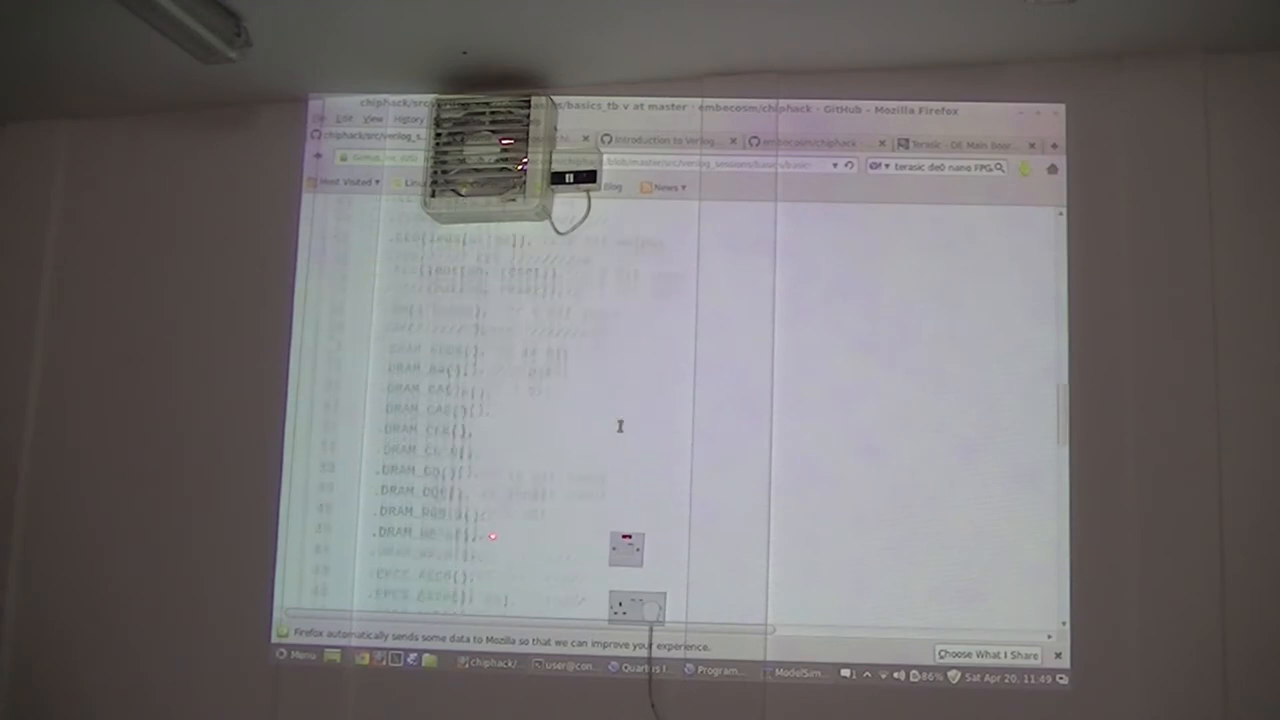
scroll(down, 3)
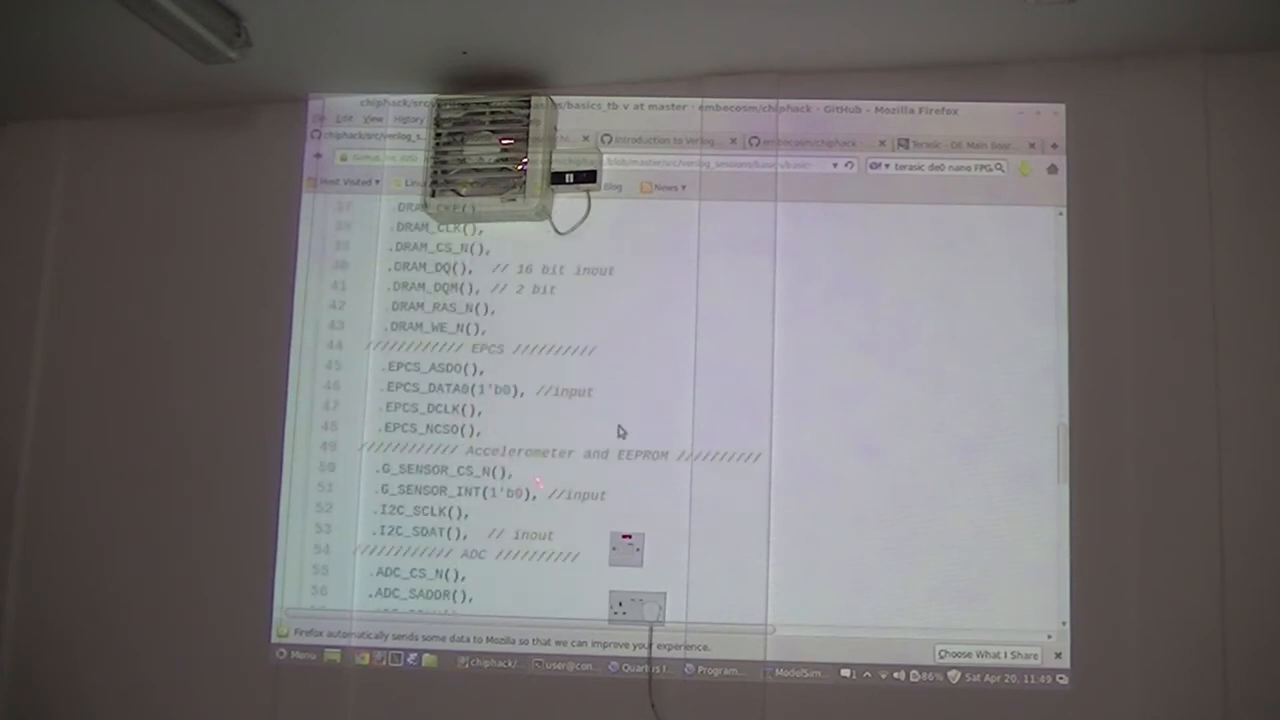
scroll(down, 3)
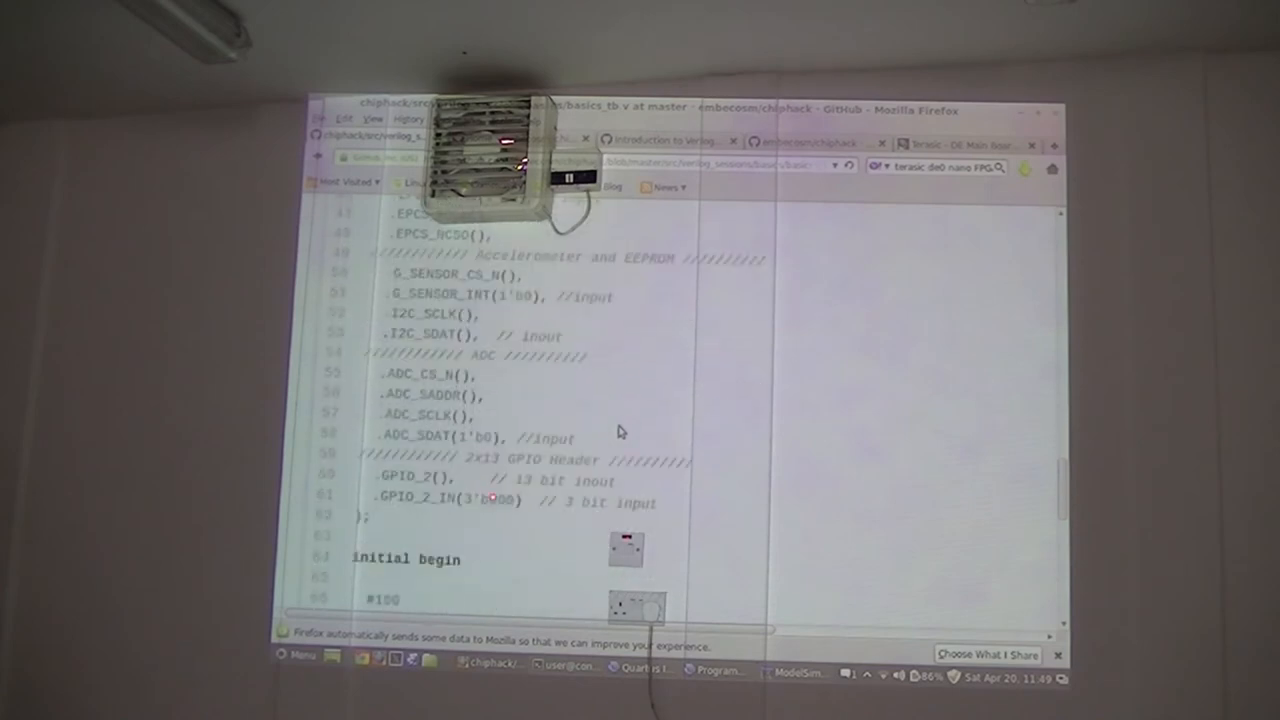
scroll(down, 3)
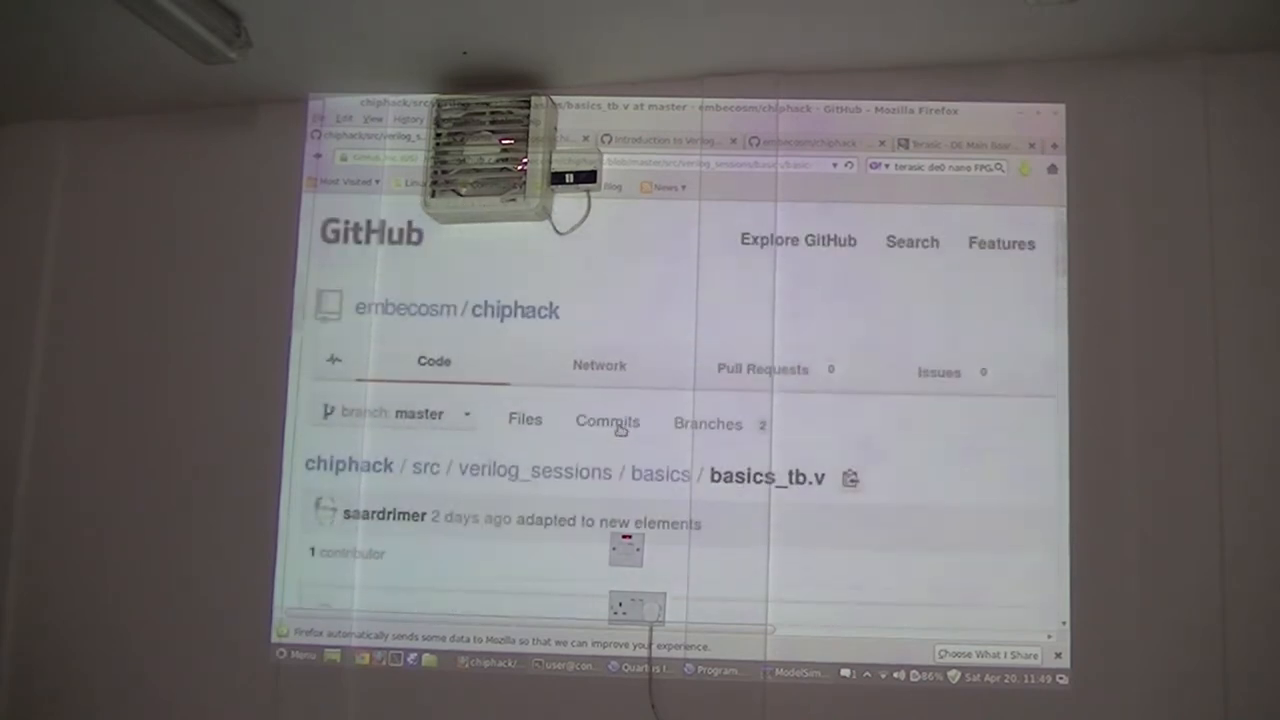
scroll(down, 3)
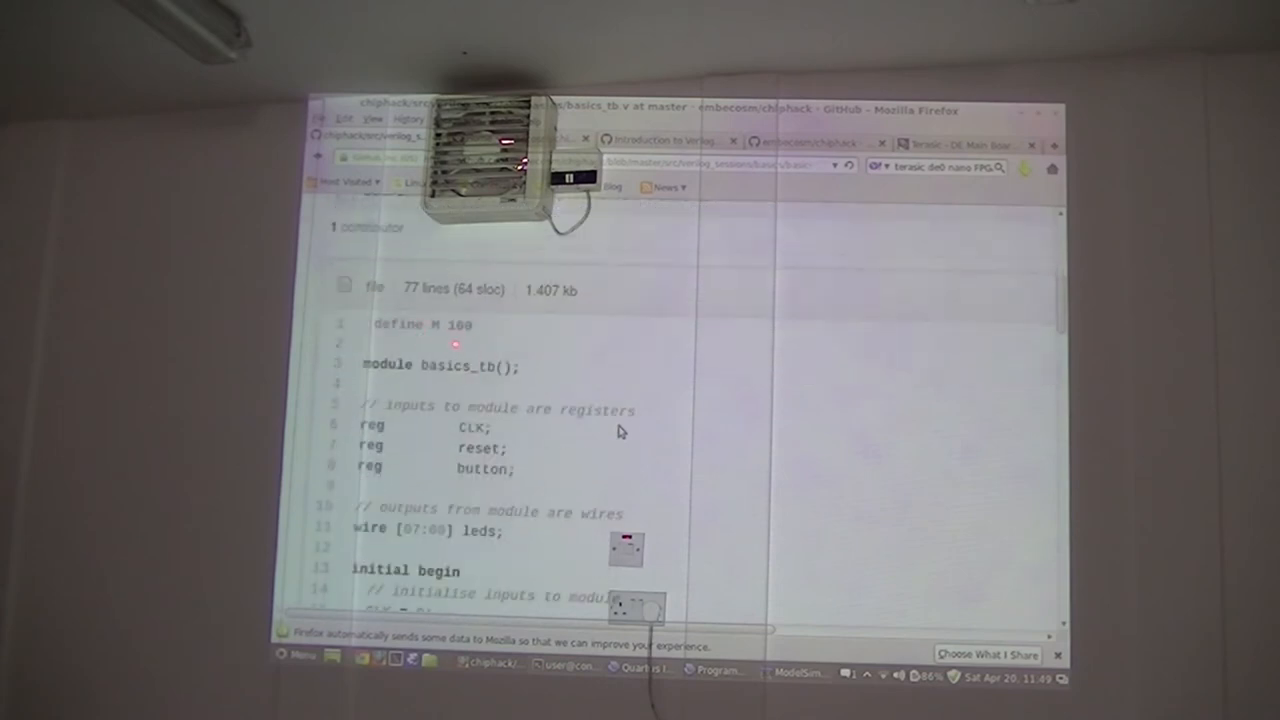
scroll(down, 3)
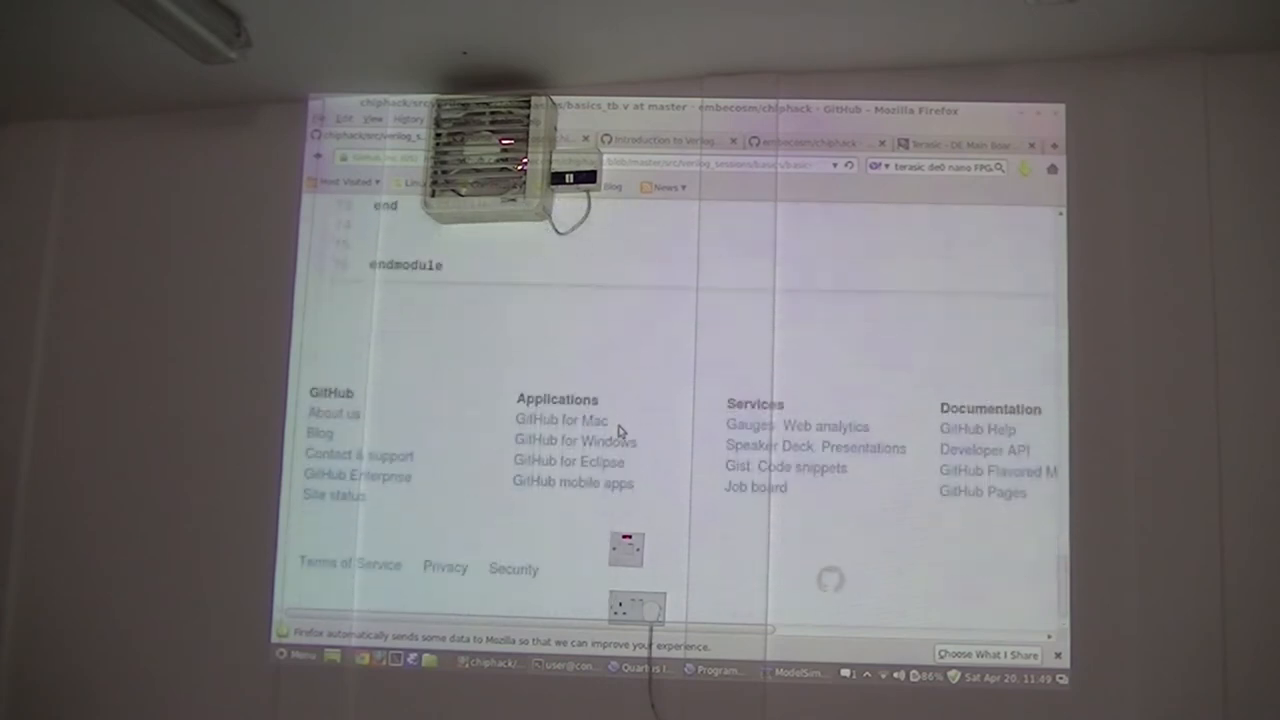
scroll(up, 3)
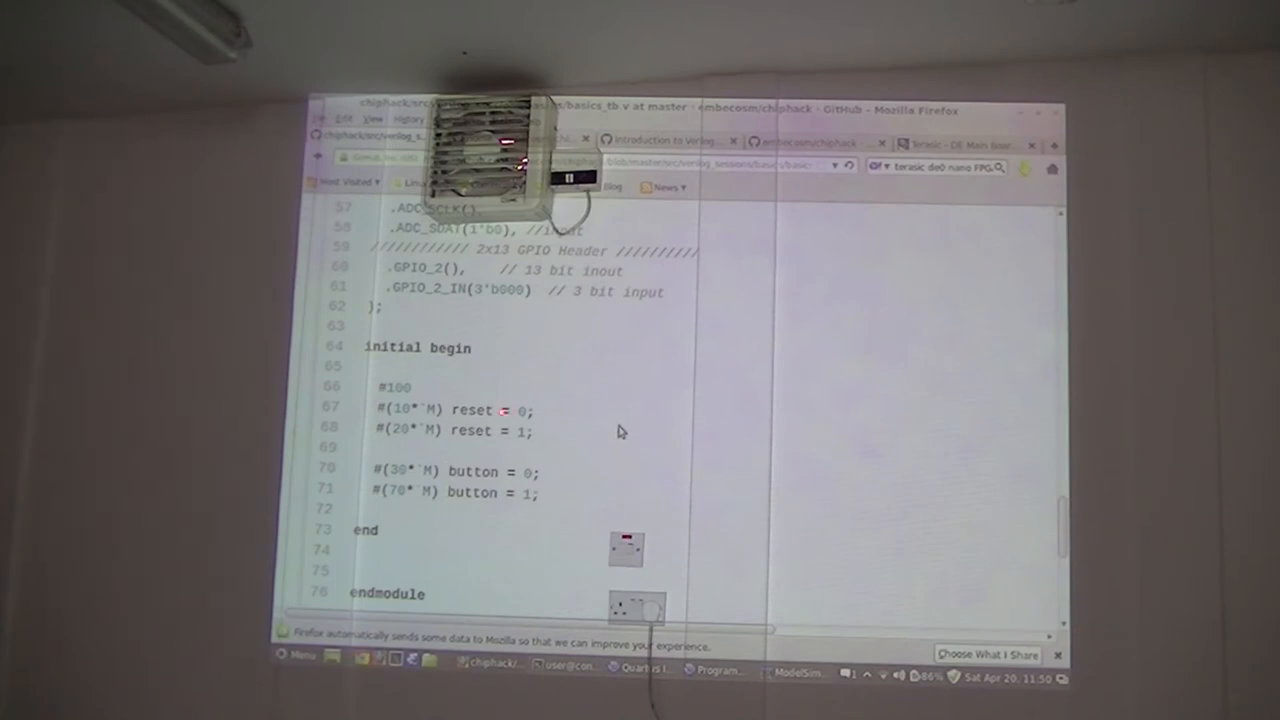
scroll(up, 3)
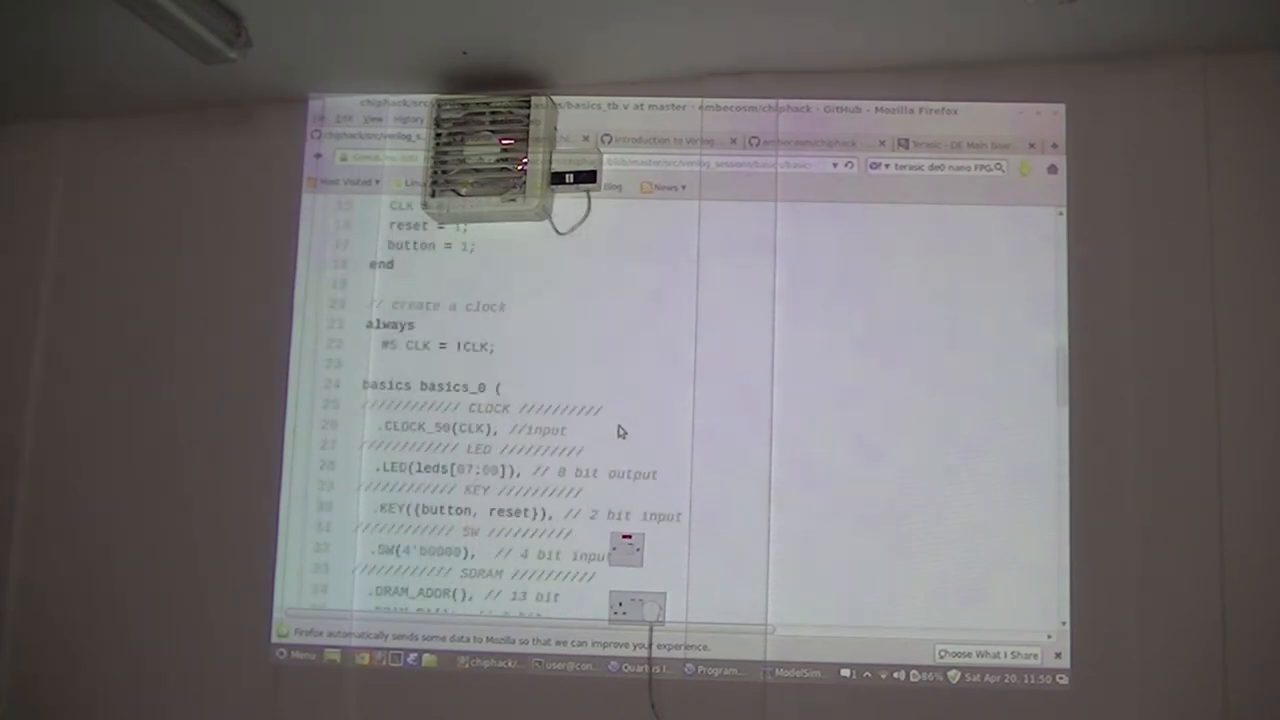
scroll(up, 3)
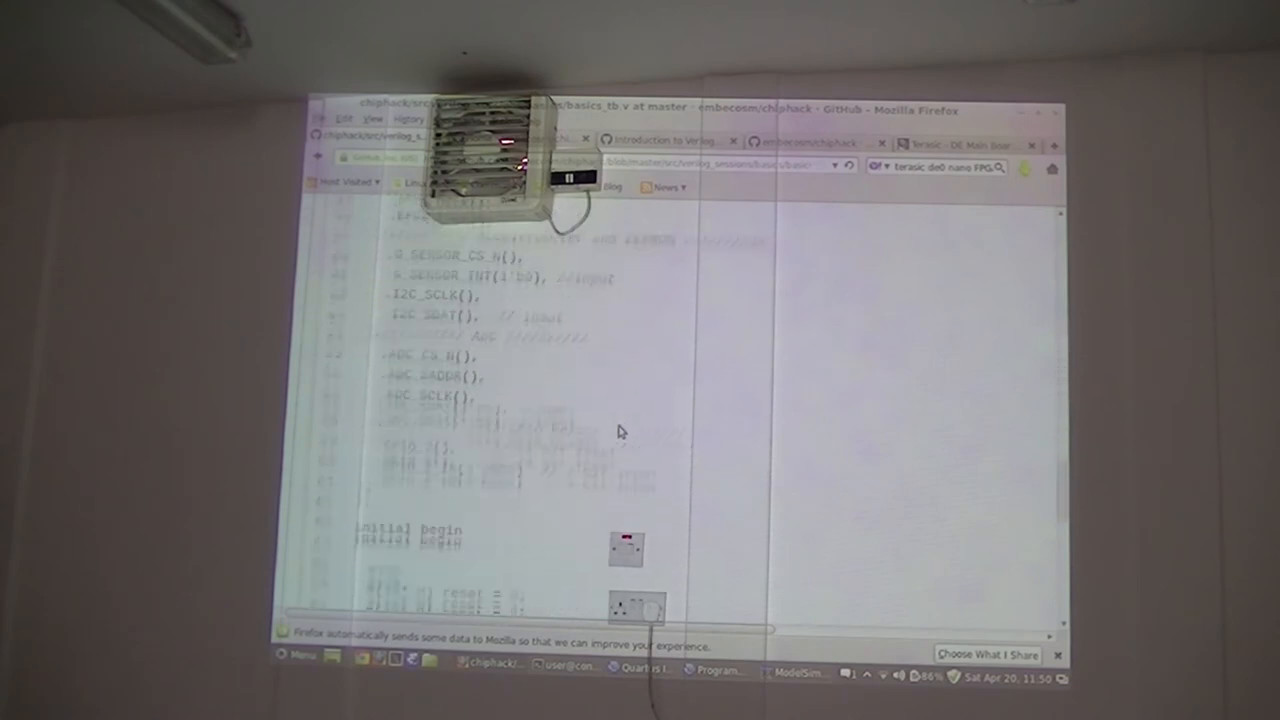
scroll(down, 3)
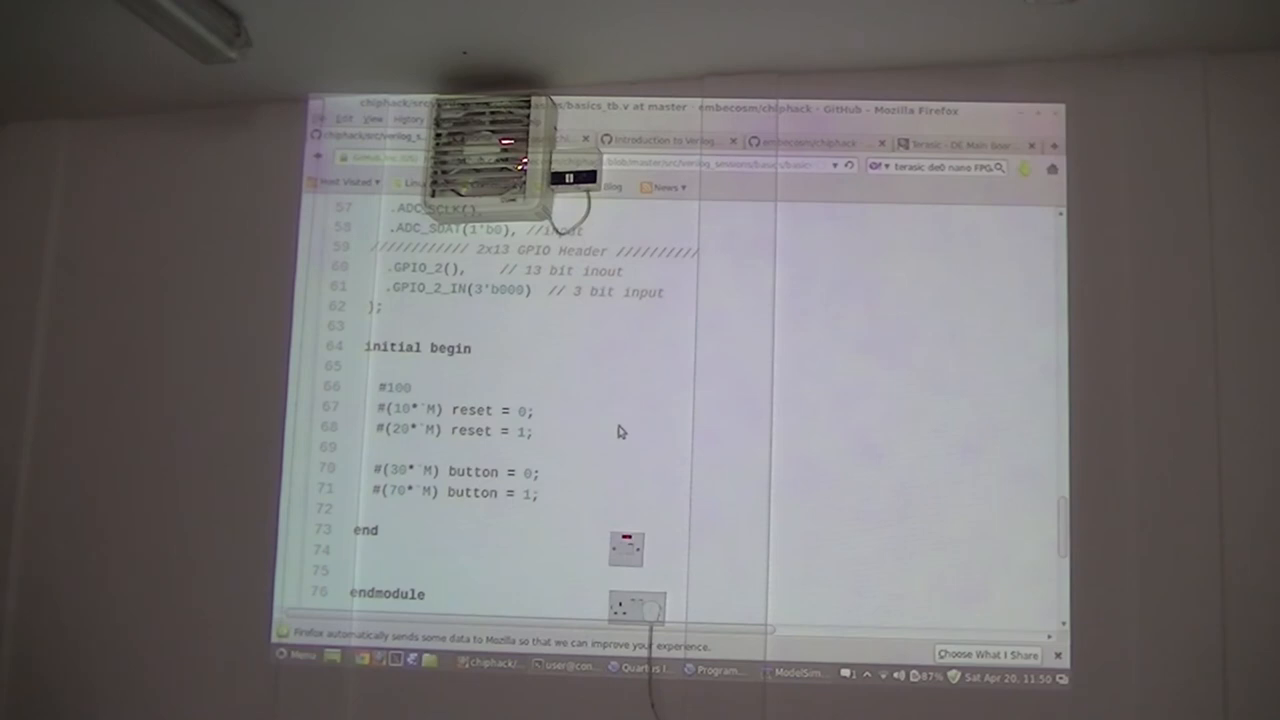
scroll(up, 3)
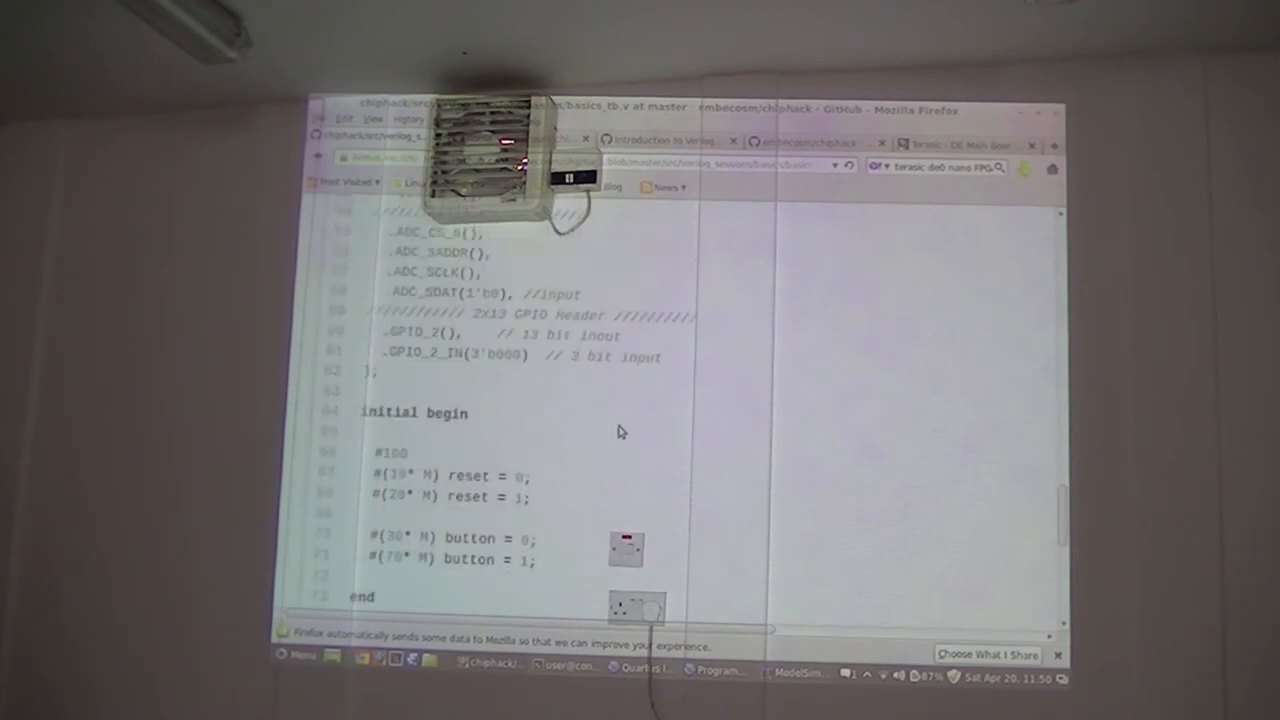
scroll(down, 3)
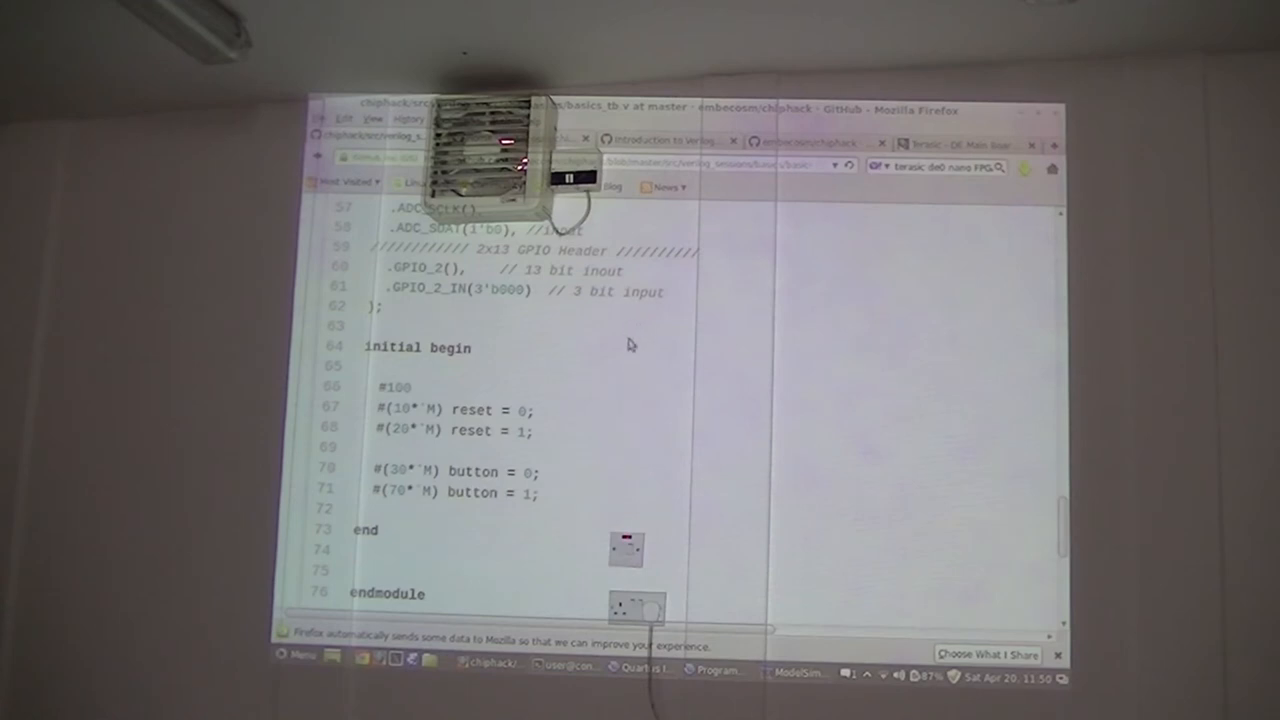
scroll(up, 3)
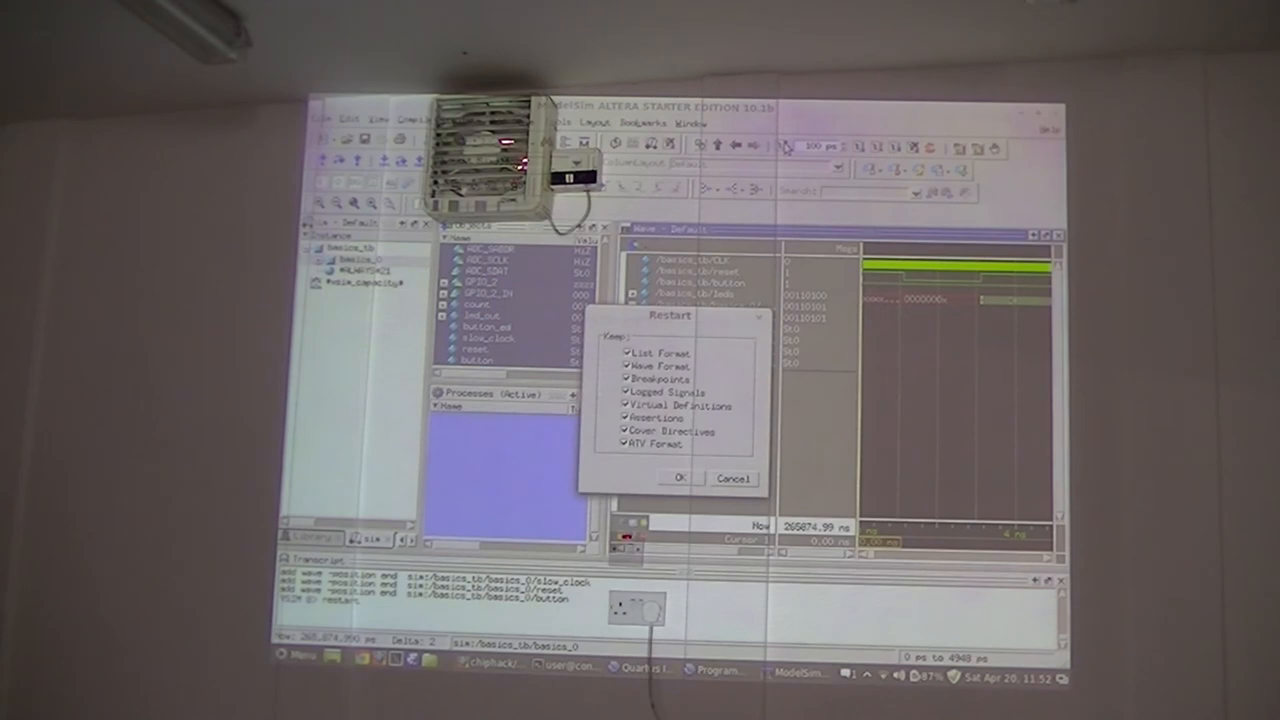
- Confirm the Restart dialog to reset the basics_tb simulation
click(680, 478)
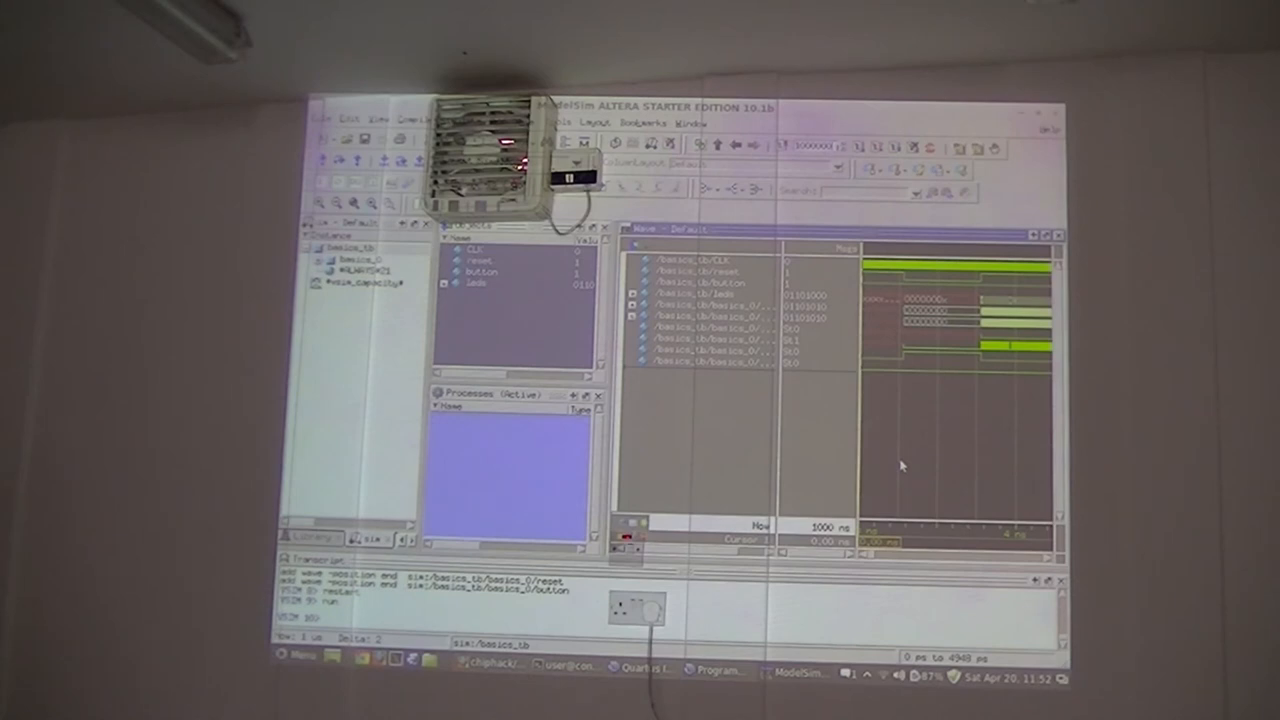
mouse_move(922, 333)
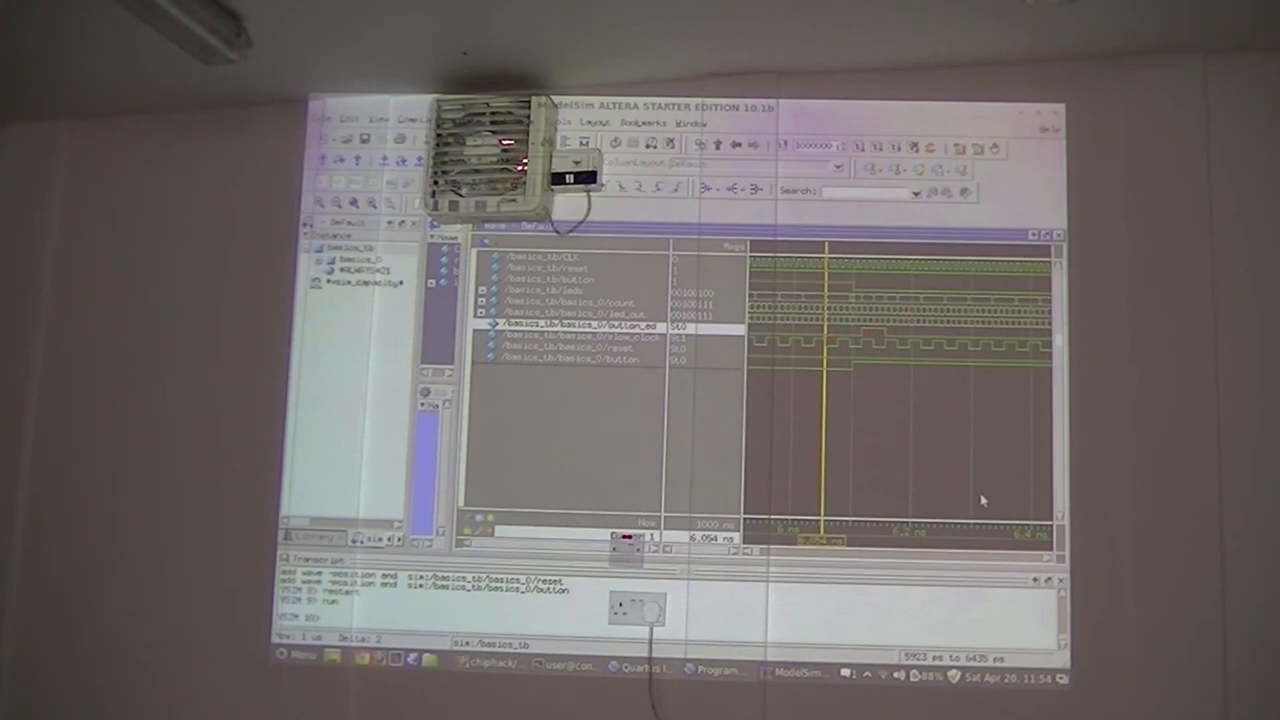
mouse_move(868, 333)
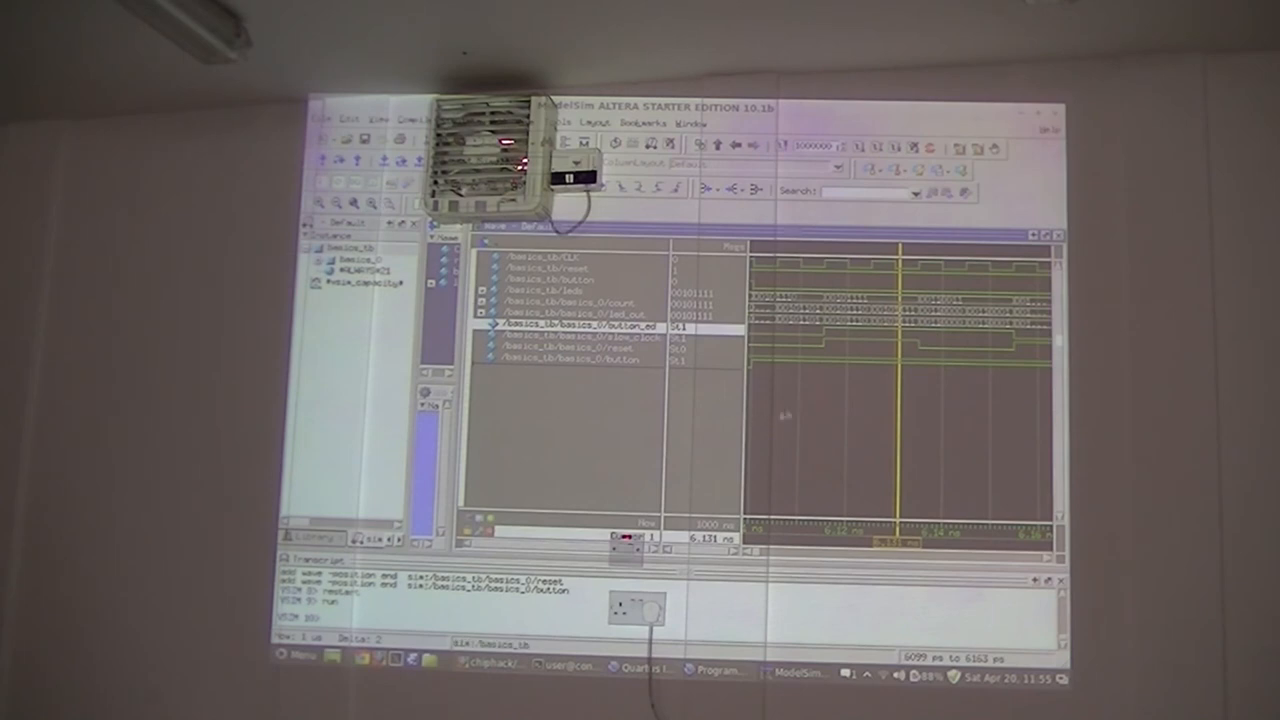
mouse_move(862, 404)
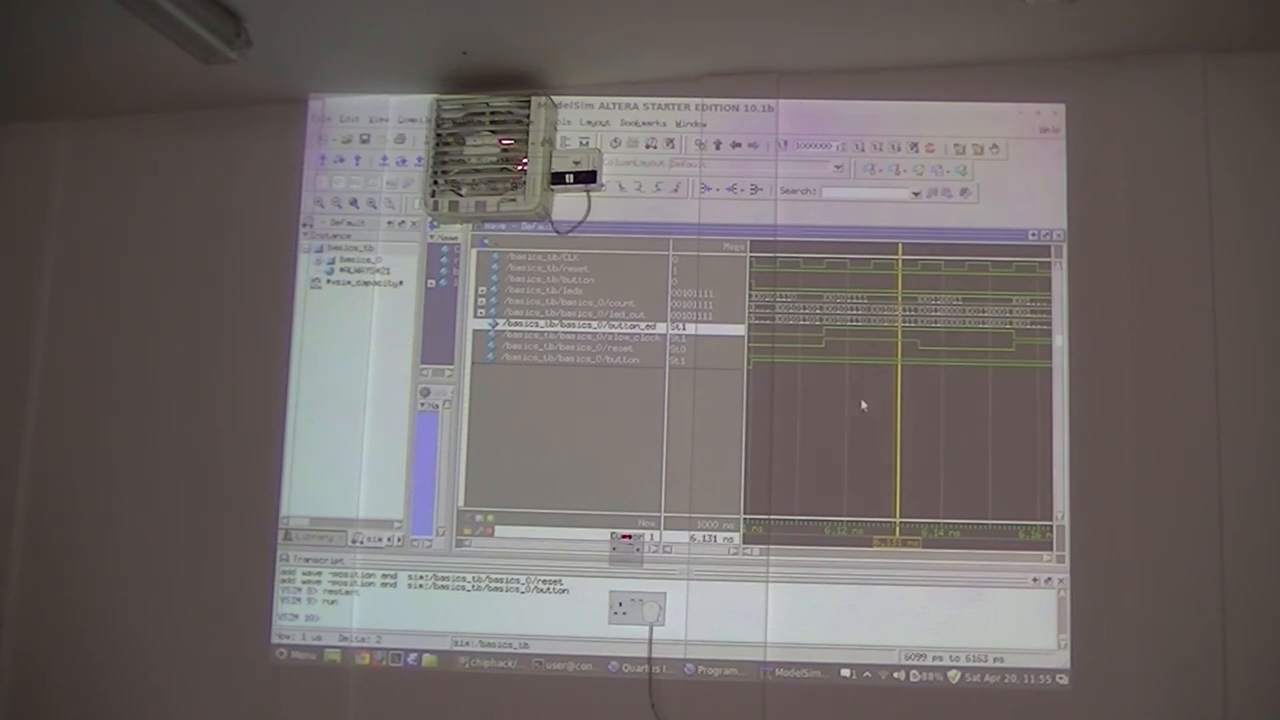